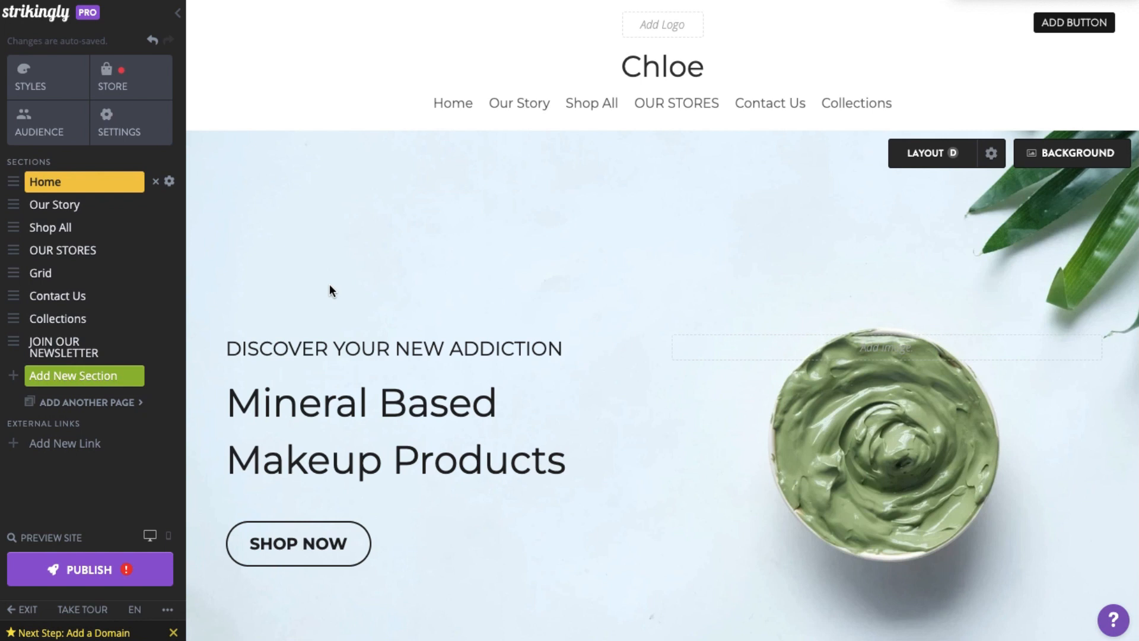
{"action": "mouse_move", "coordinate": [244, 214]}
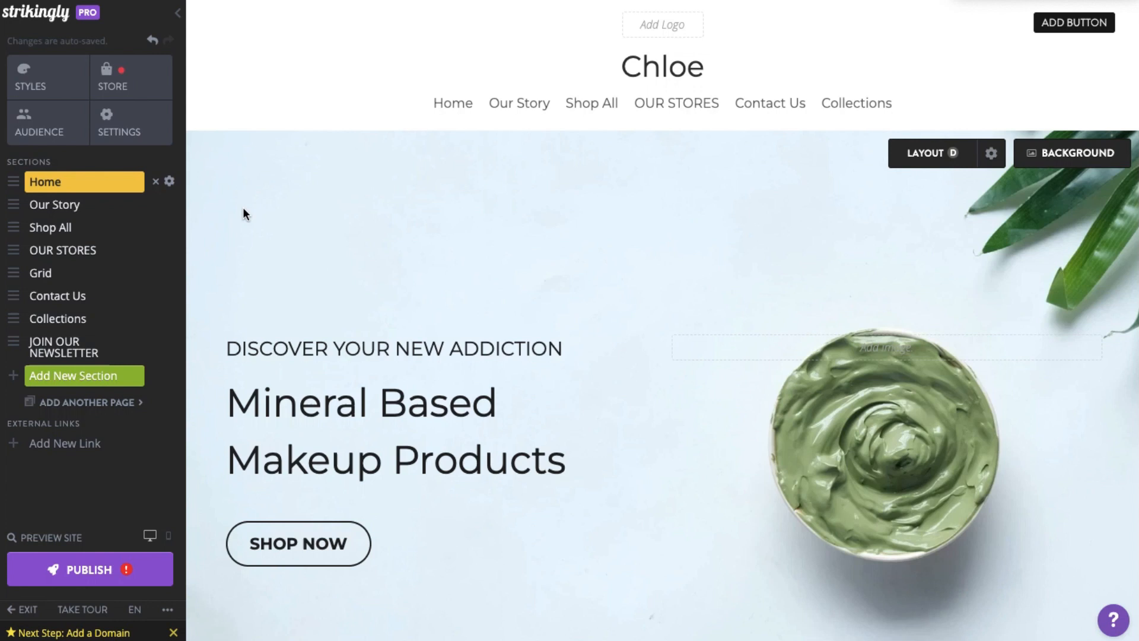
Browse the site's style options, templates and text size/colour settings, then return to the editor.
{"action": "left_click", "coordinate": [29, 76]}
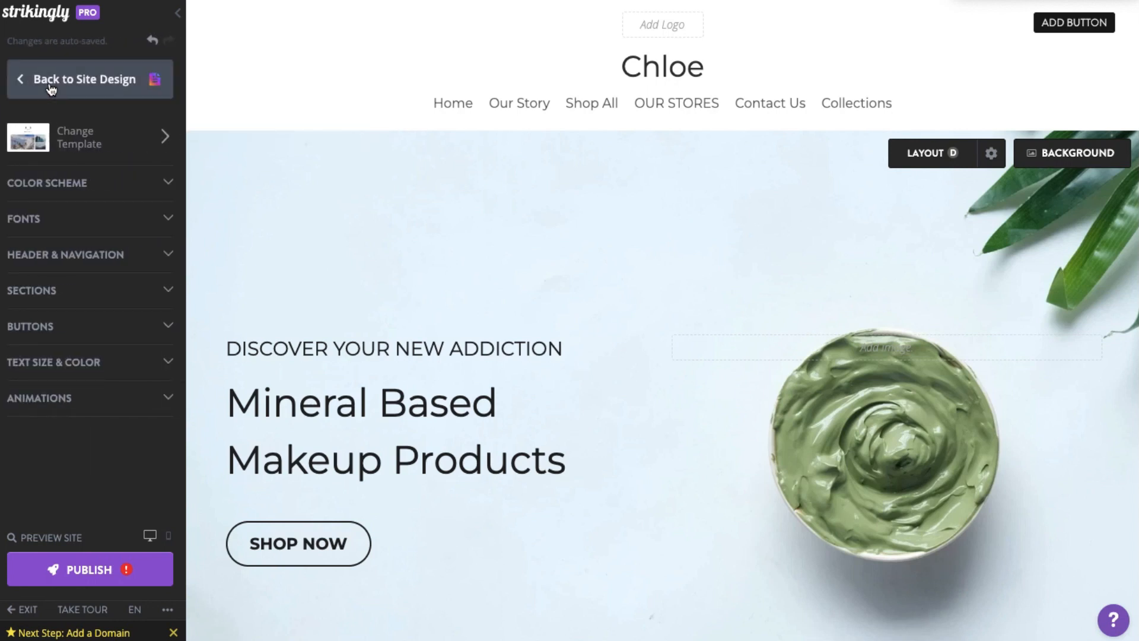
{"action": "mouse_move", "coordinate": [95, 153]}
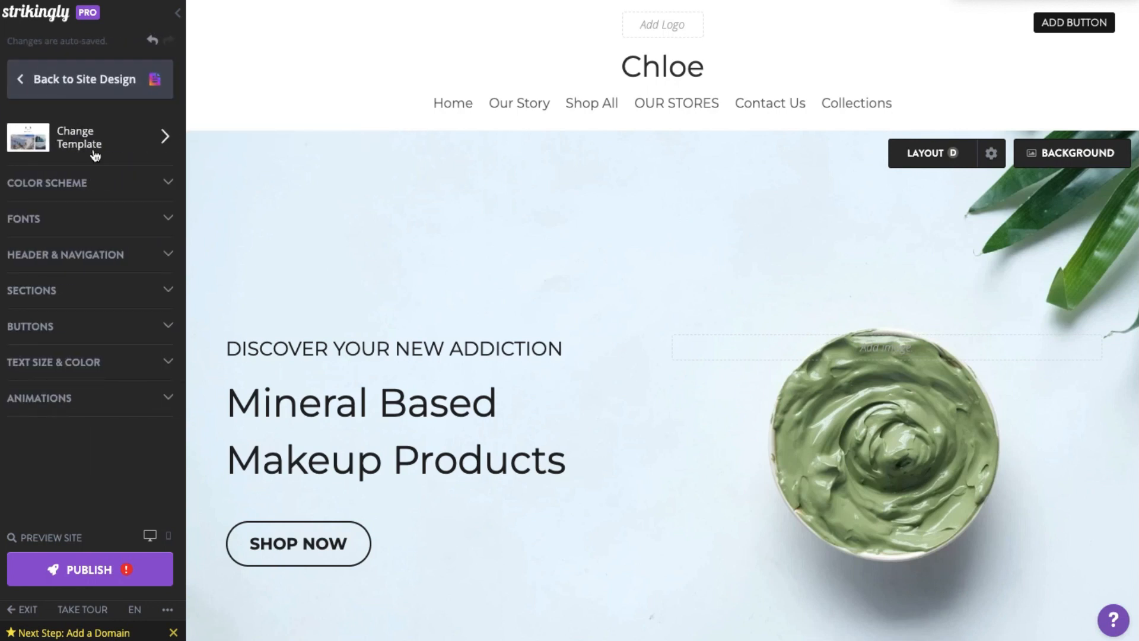
{"action": "left_click", "coordinate": [91, 138]}
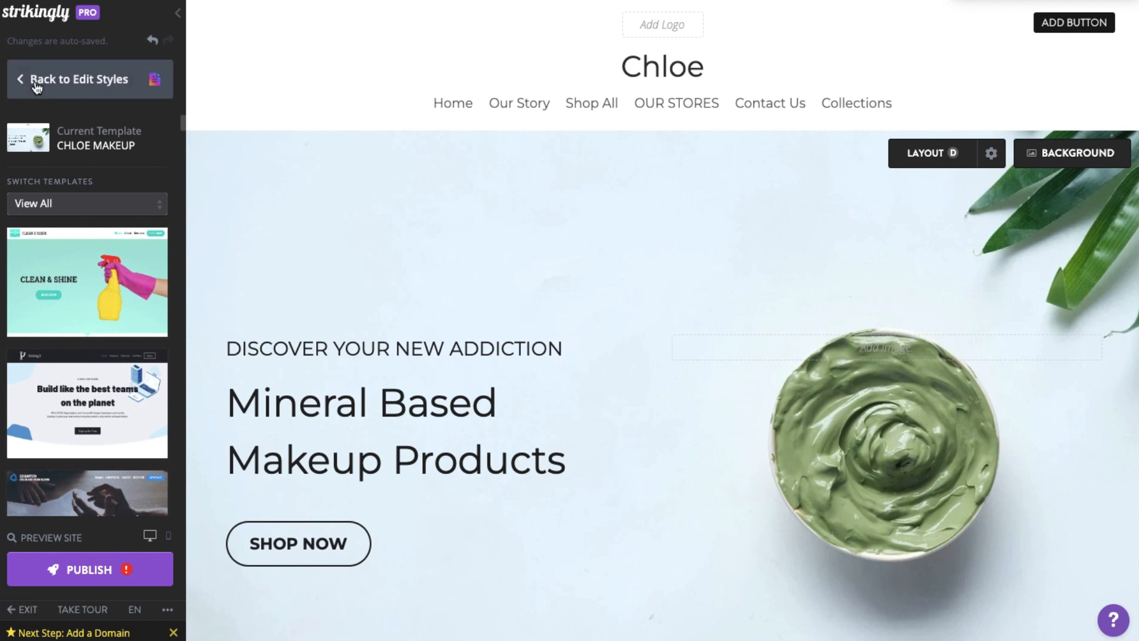
{"action": "left_click", "coordinate": [78, 79]}
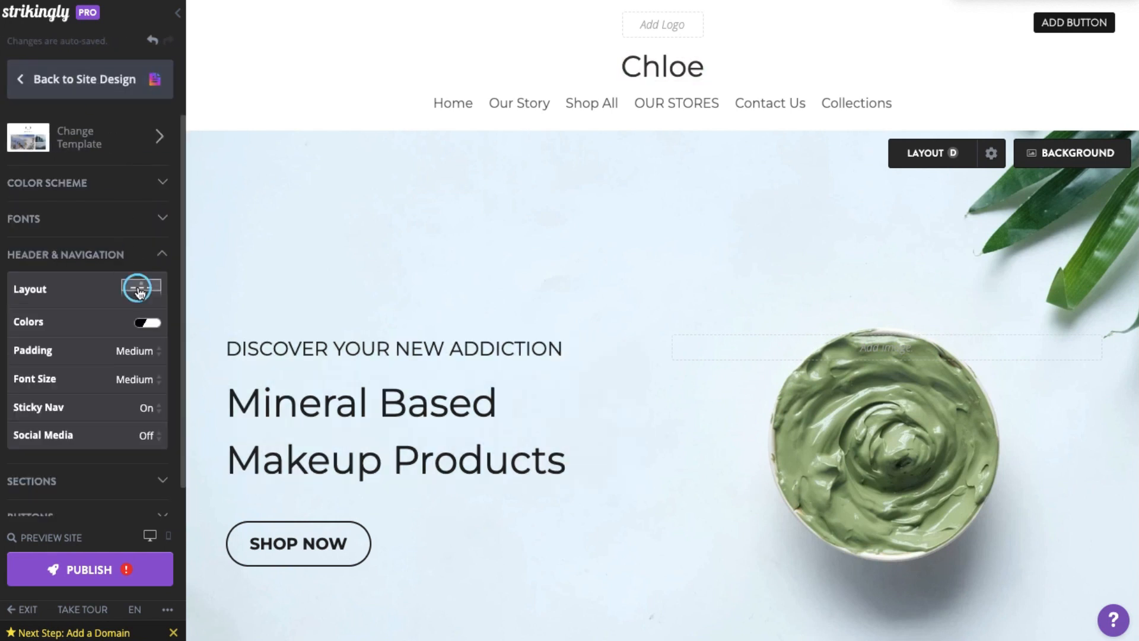
{"action": "left_click", "coordinate": [66, 254]}
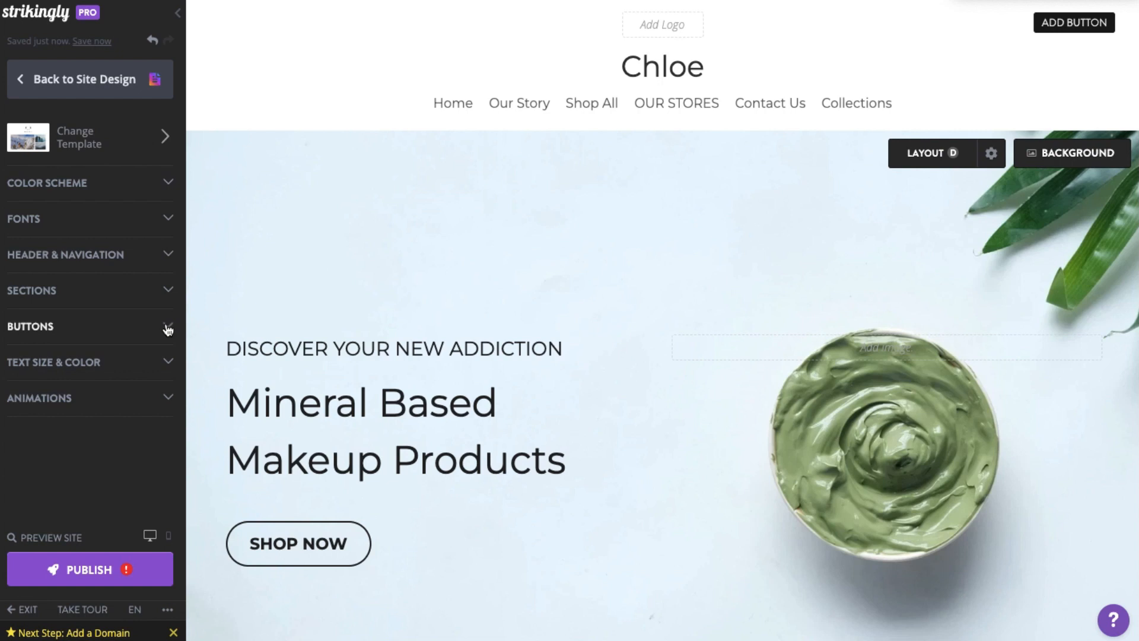
{"action": "left_click", "coordinate": [87, 362]}
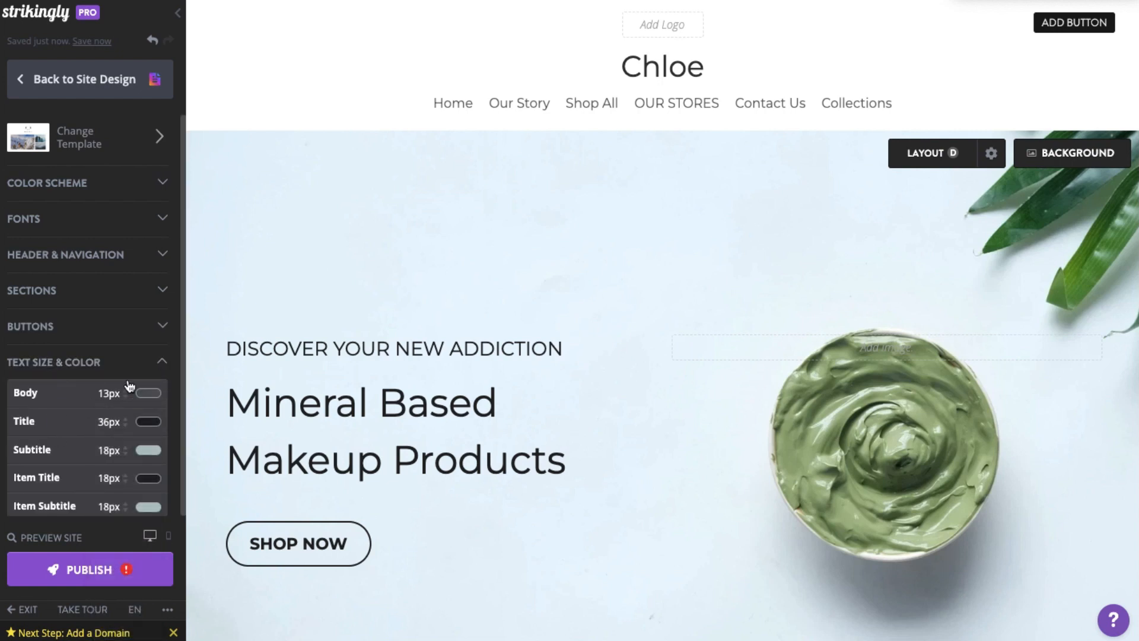
{"action": "left_click", "coordinate": [86, 362]}
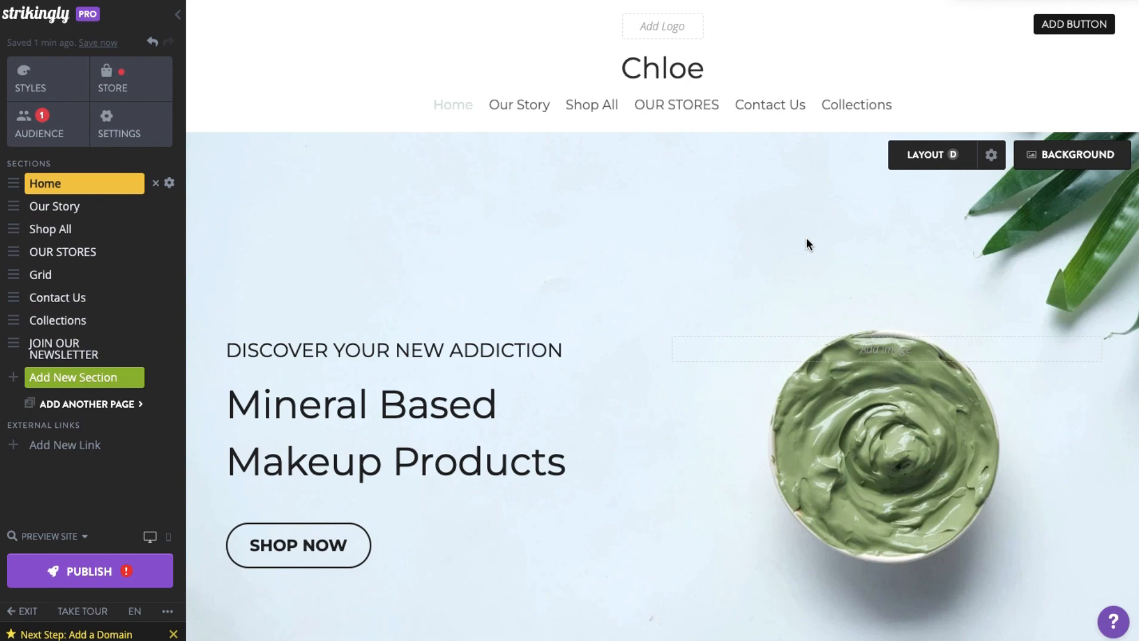
{"action": "mouse_move", "coordinate": [129, 78]}
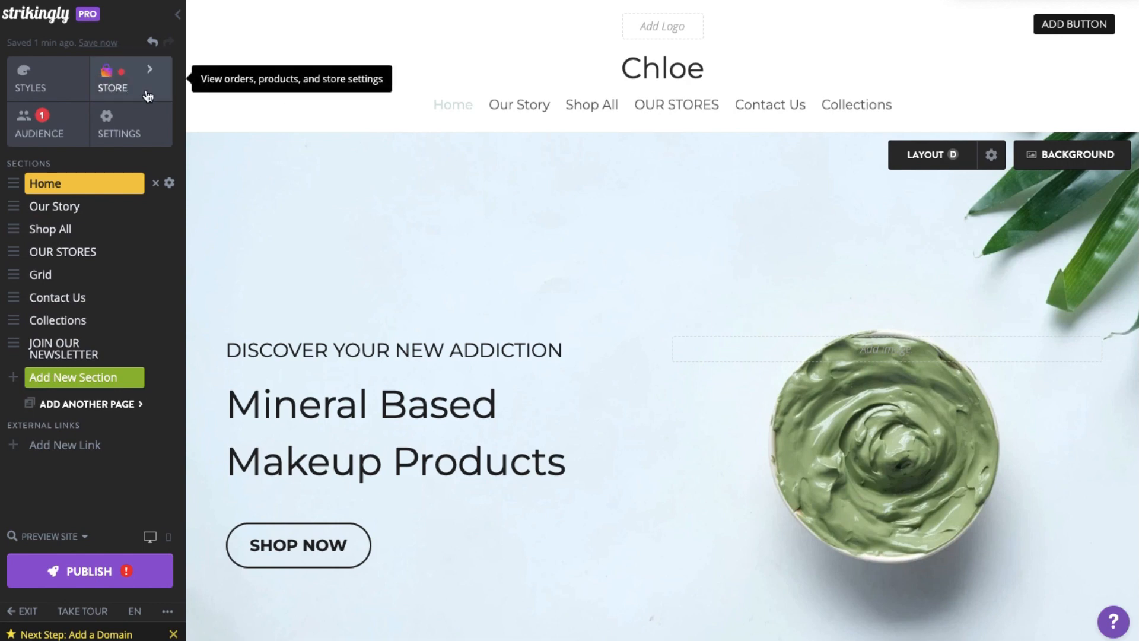
Review the store's products, categories, tax and general settings without changes.
{"action": "left_click", "coordinate": [111, 79]}
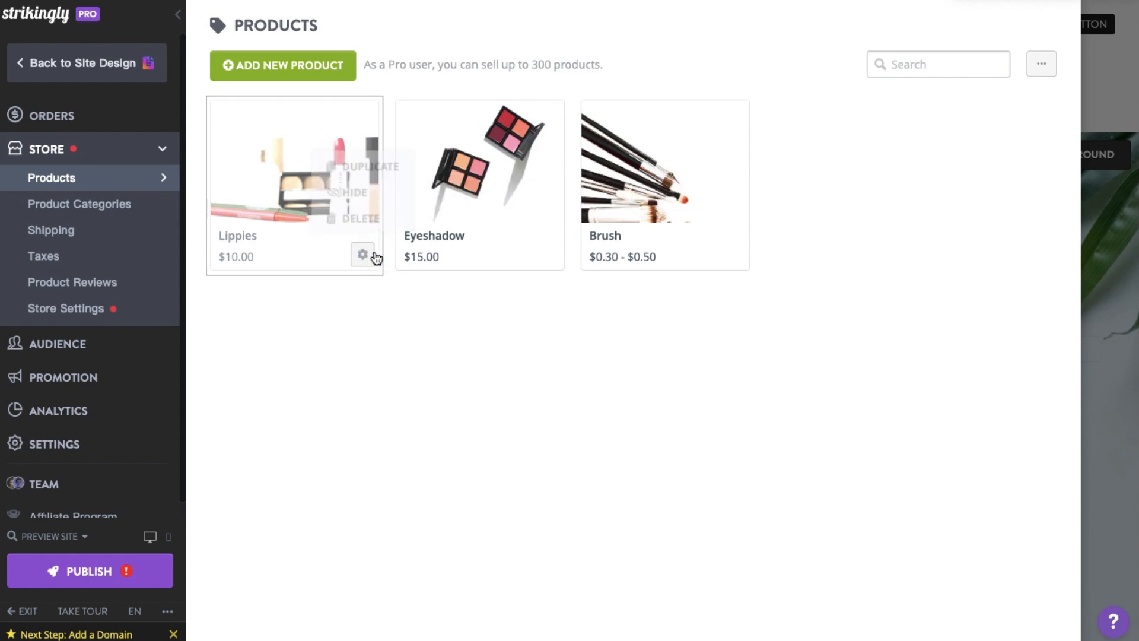
{"action": "left_click", "coordinate": [79, 204]}
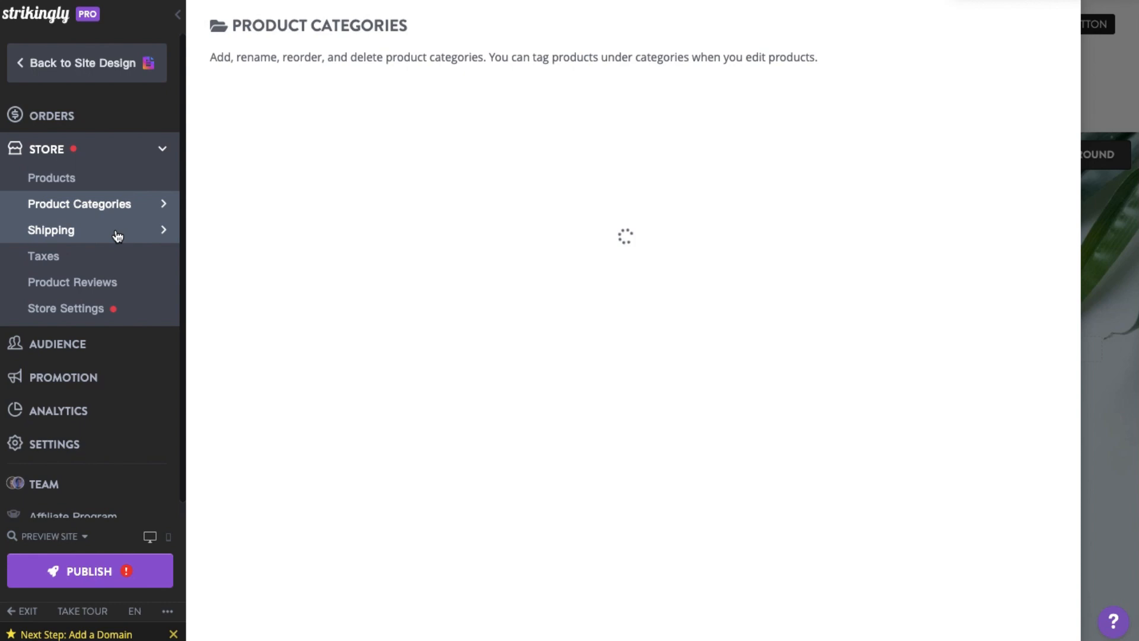
{"action": "left_click", "coordinate": [43, 257]}
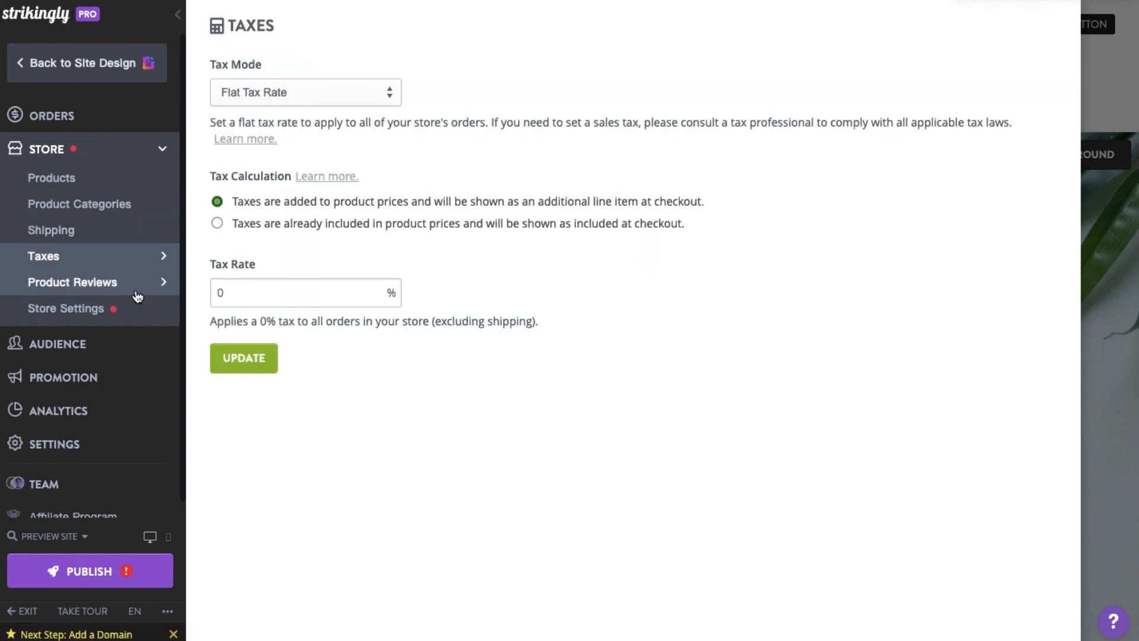
{"action": "left_click", "coordinate": [66, 309]}
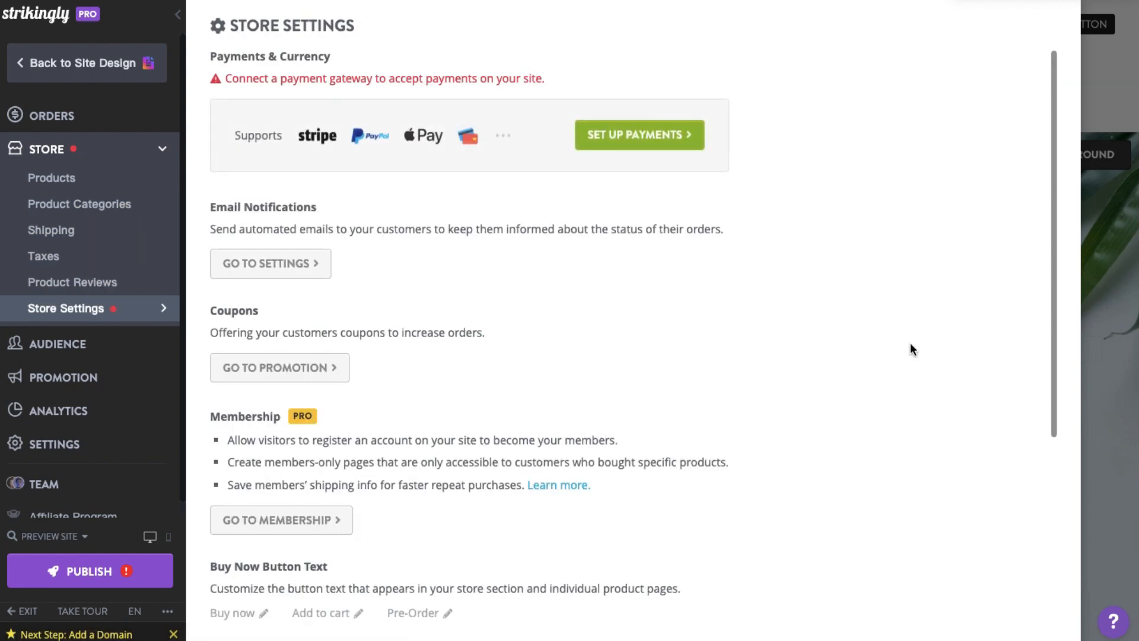
{"action": "mouse_move", "coordinate": [99, 78]}
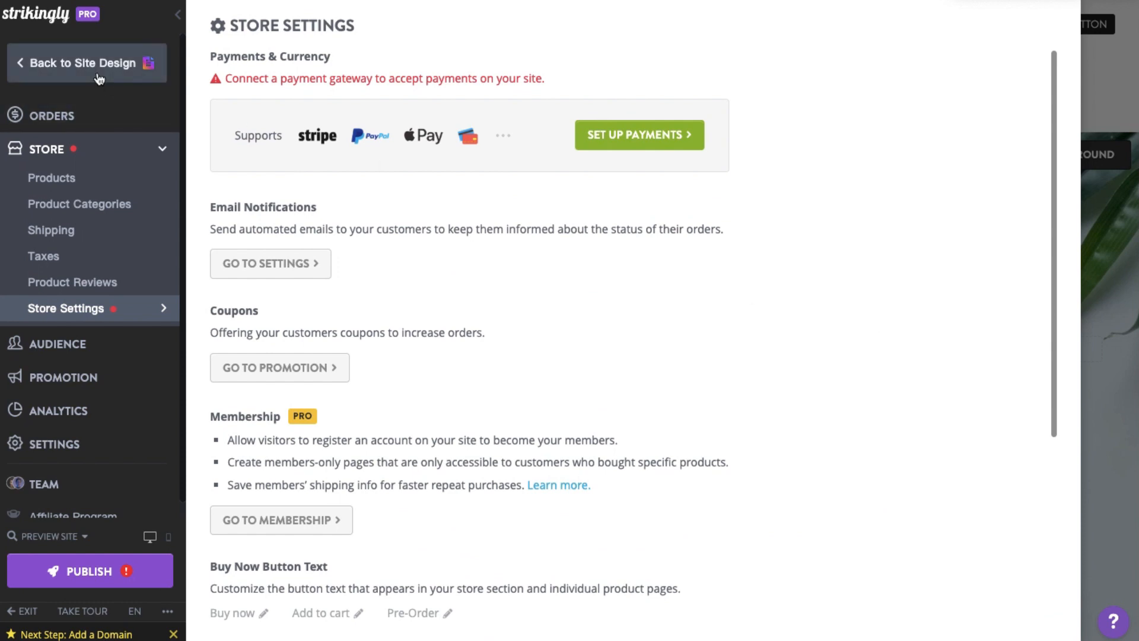
{"action": "left_click", "coordinate": [74, 63]}
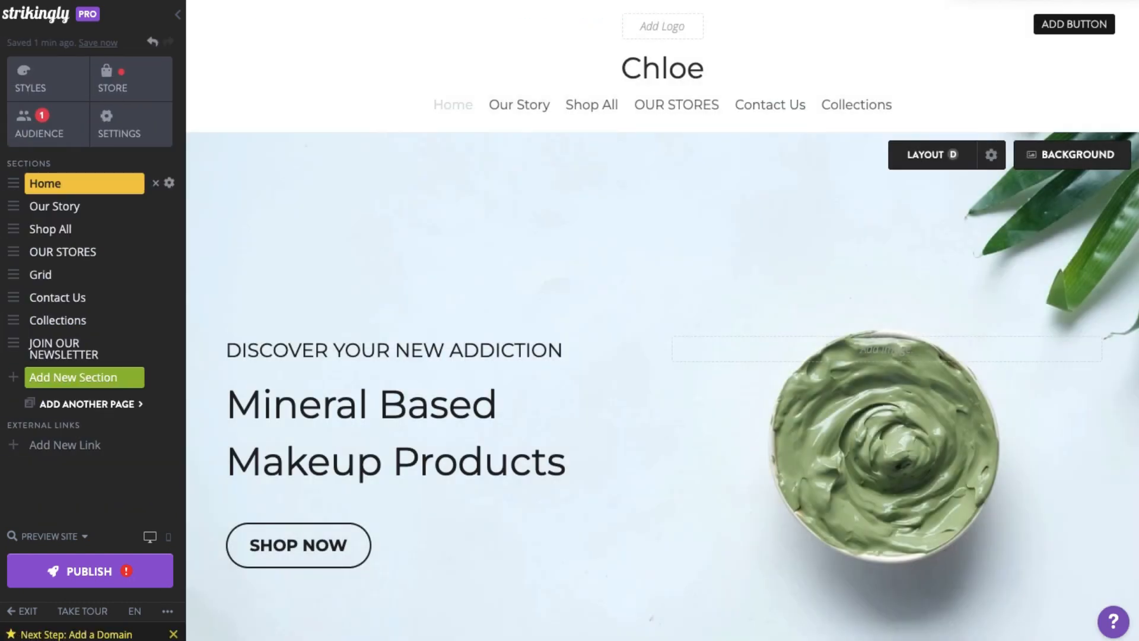
{"action": "mouse_move", "coordinate": [40, 124]}
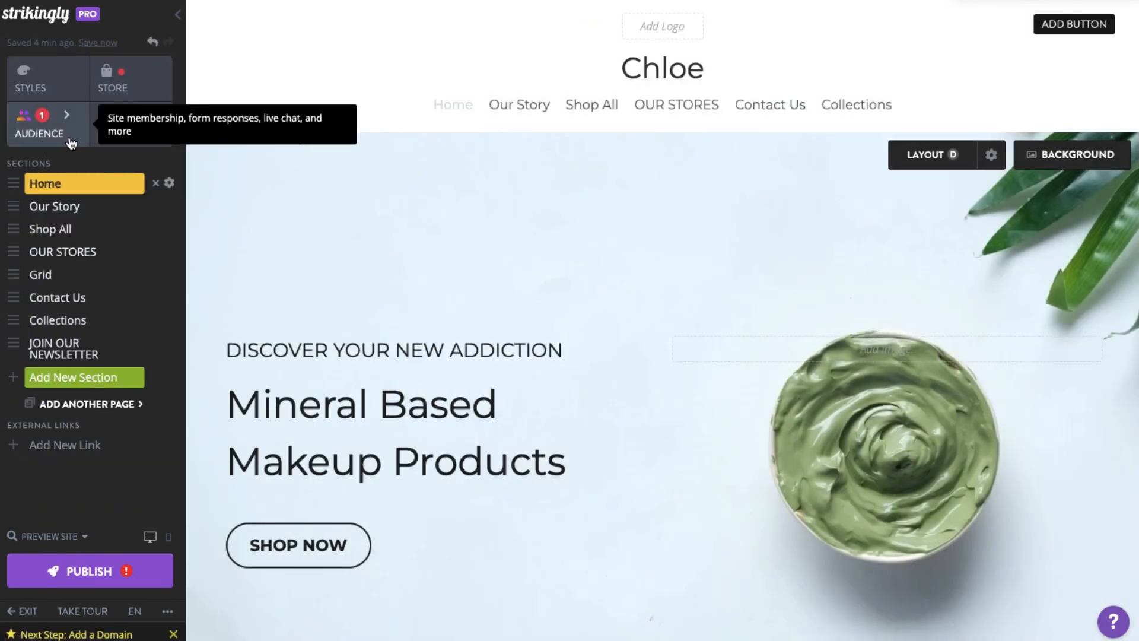
Review the audience contacts from live chat and bookings, and the site's members.
{"action": "left_click", "coordinate": [98, 43]}
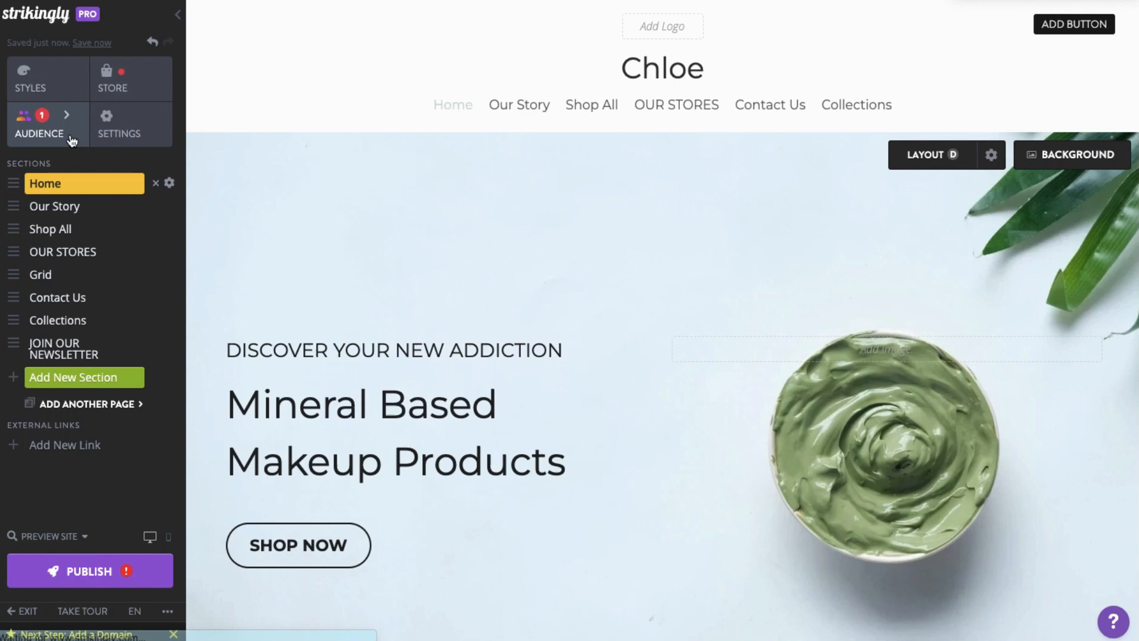
{"action": "left_click", "coordinate": [39, 124]}
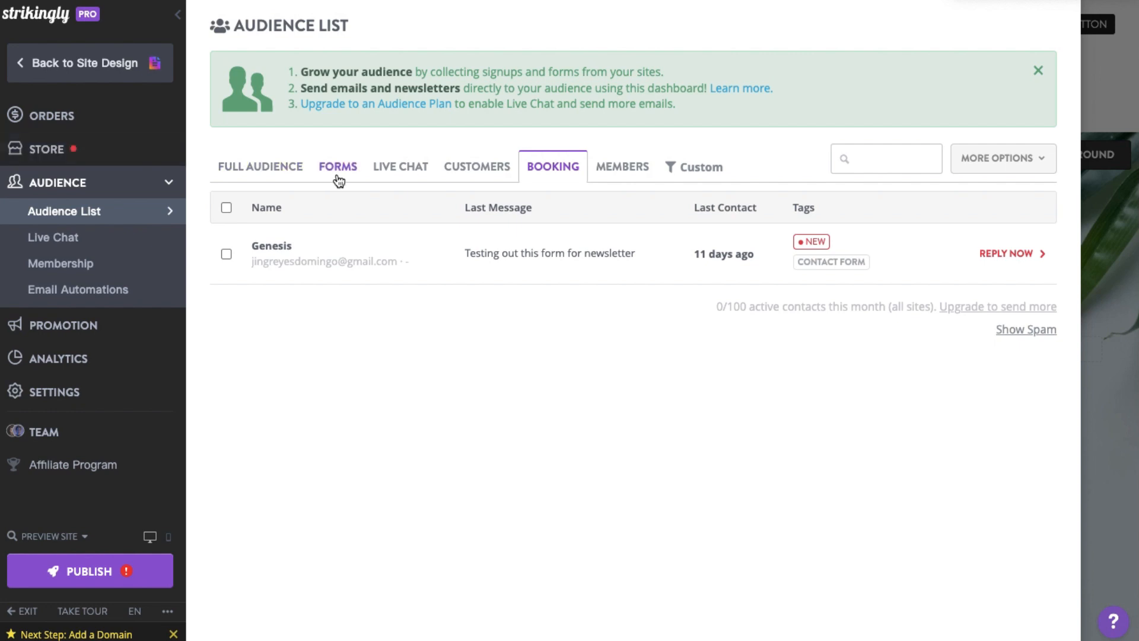
{"action": "left_click", "coordinate": [399, 167]}
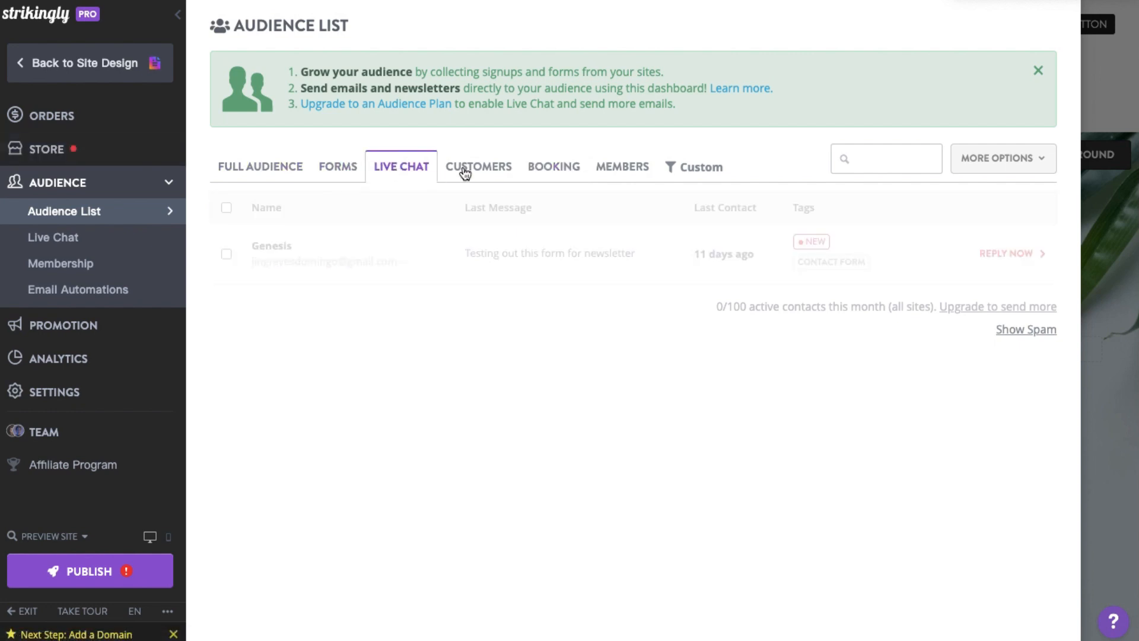
{"action": "left_click", "coordinate": [553, 166]}
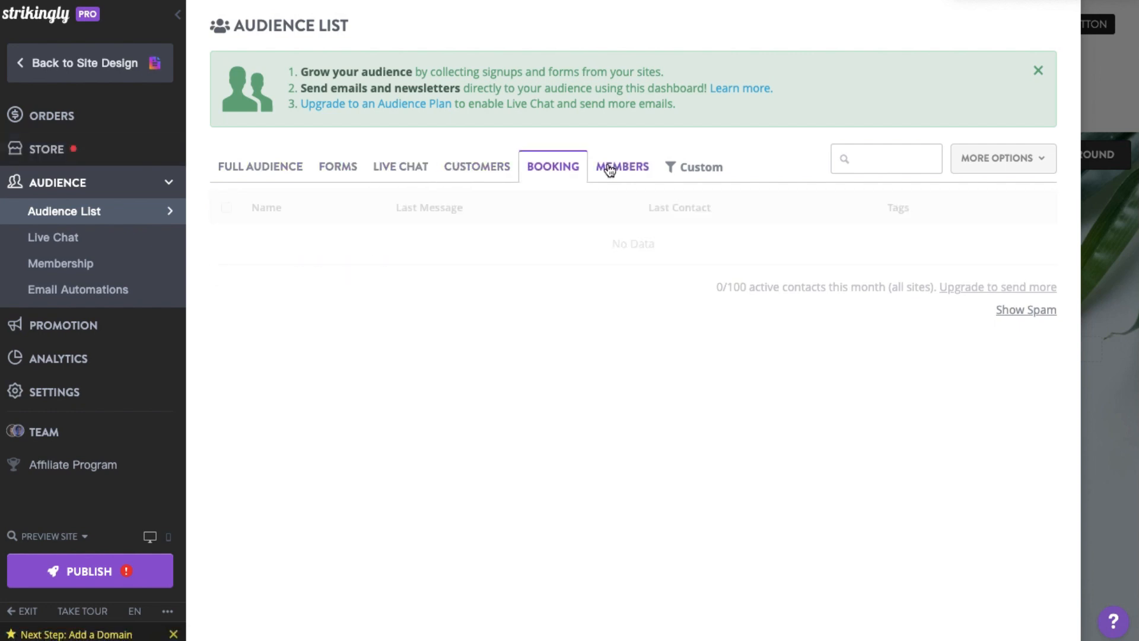
{"action": "left_click", "coordinate": [621, 166]}
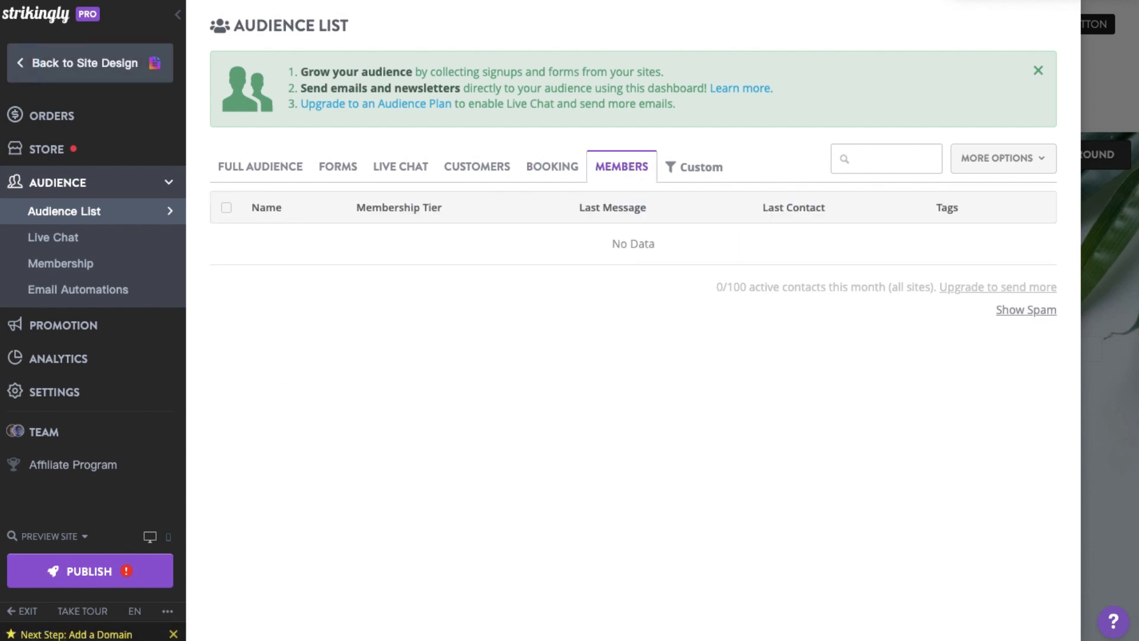
{"action": "left_click", "coordinate": [83, 63]}
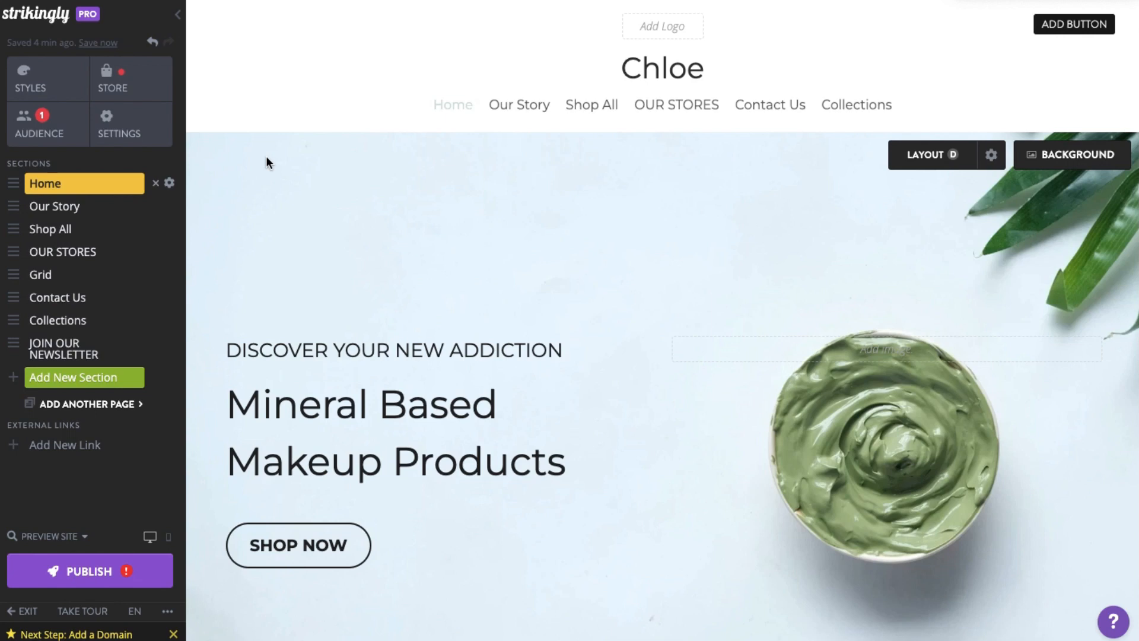
{"action": "mouse_move", "coordinate": [119, 124]}
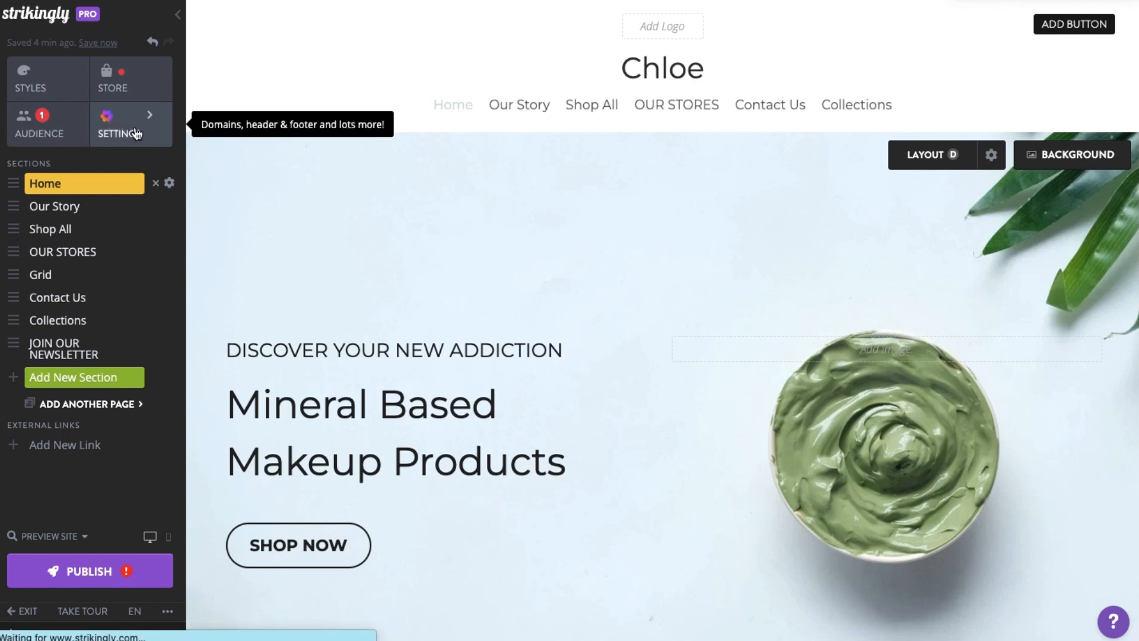
View the Domain settings' search and connect-domain fields, leaving the Strikingly URL unchanged.
{"action": "left_click", "coordinate": [112, 124]}
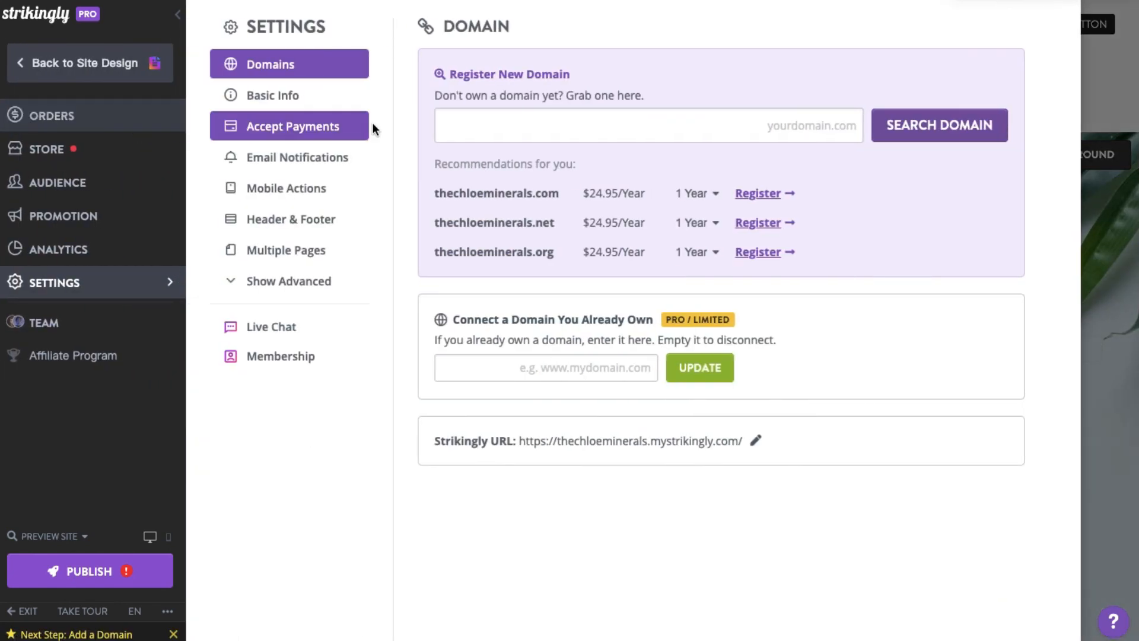
{"action": "left_click", "coordinate": [647, 124]}
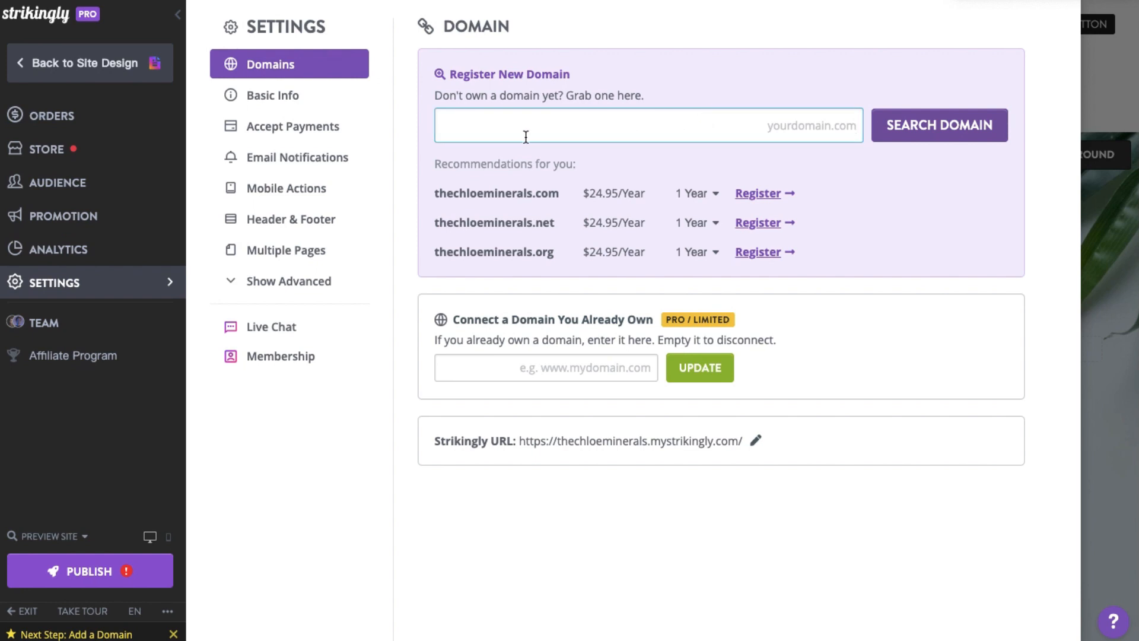
{"action": "mouse_move", "coordinate": [608, 357]}
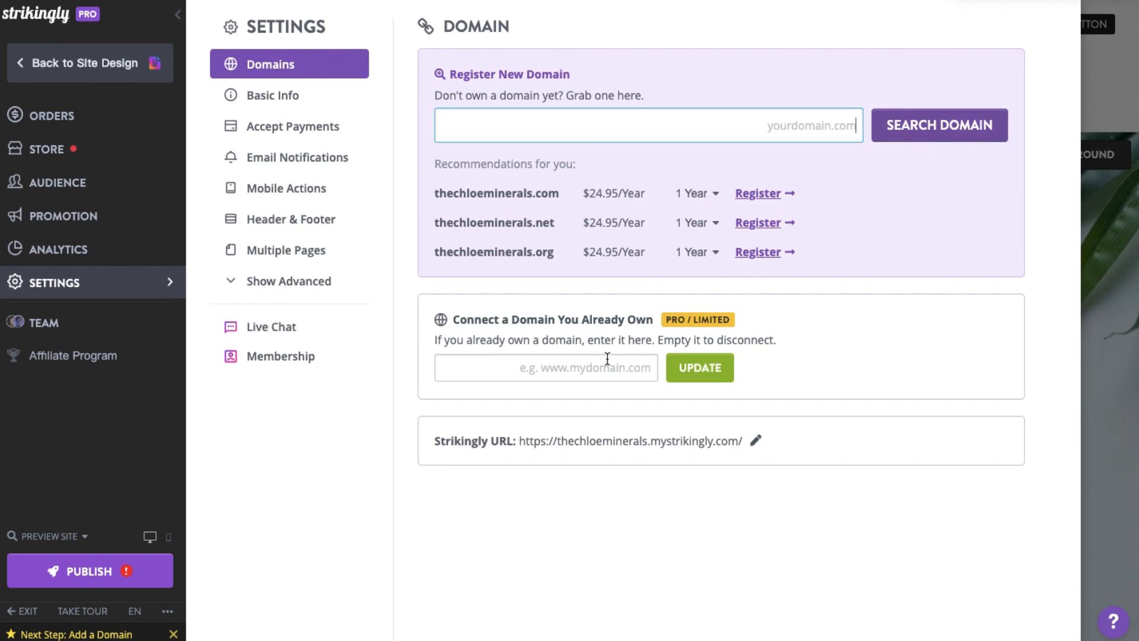
{"action": "left_click", "coordinate": [546, 366]}
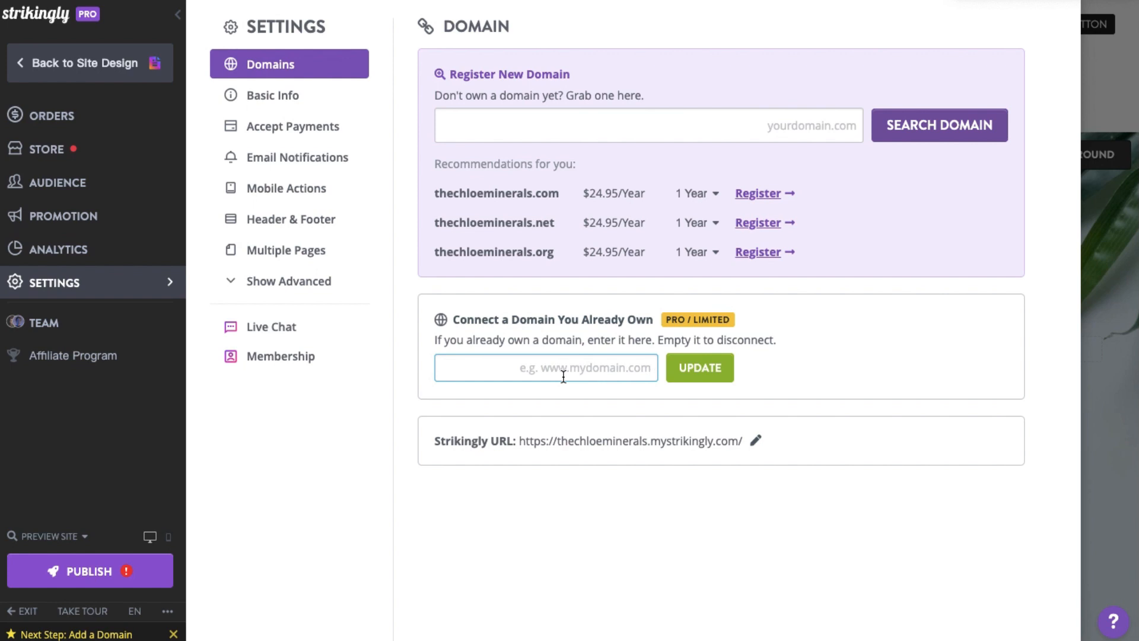
{"action": "left_click", "coordinate": [756, 441]}
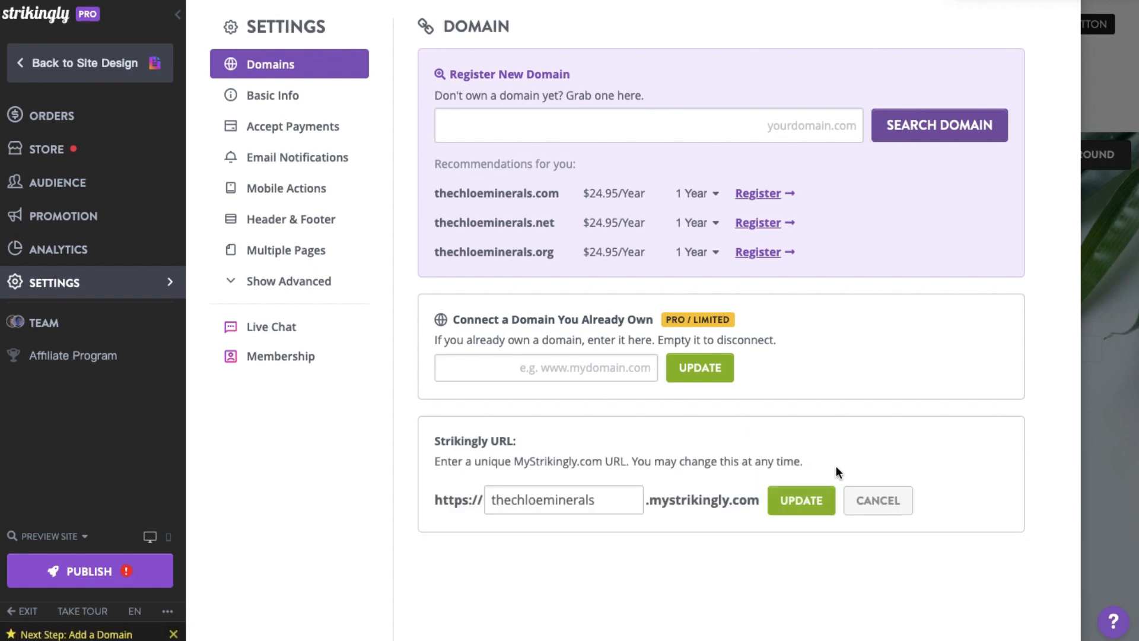
{"action": "left_click", "coordinate": [801, 501]}
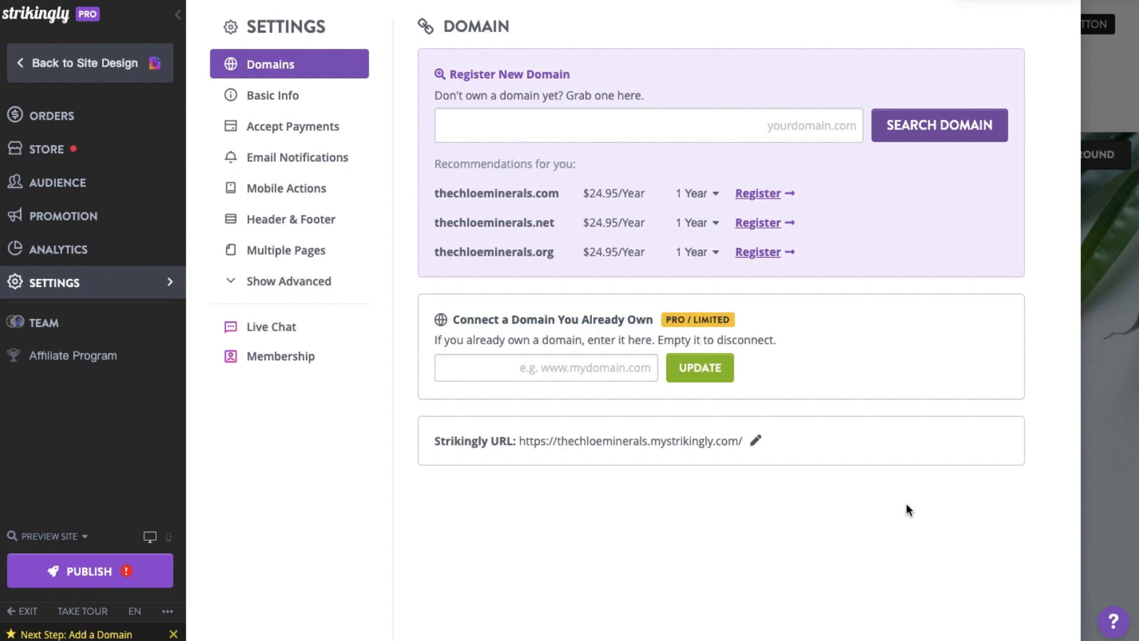
Review Basic Info: title Chrloe Makeup, description and site language kept as English.
{"action": "left_click", "coordinate": [274, 95]}
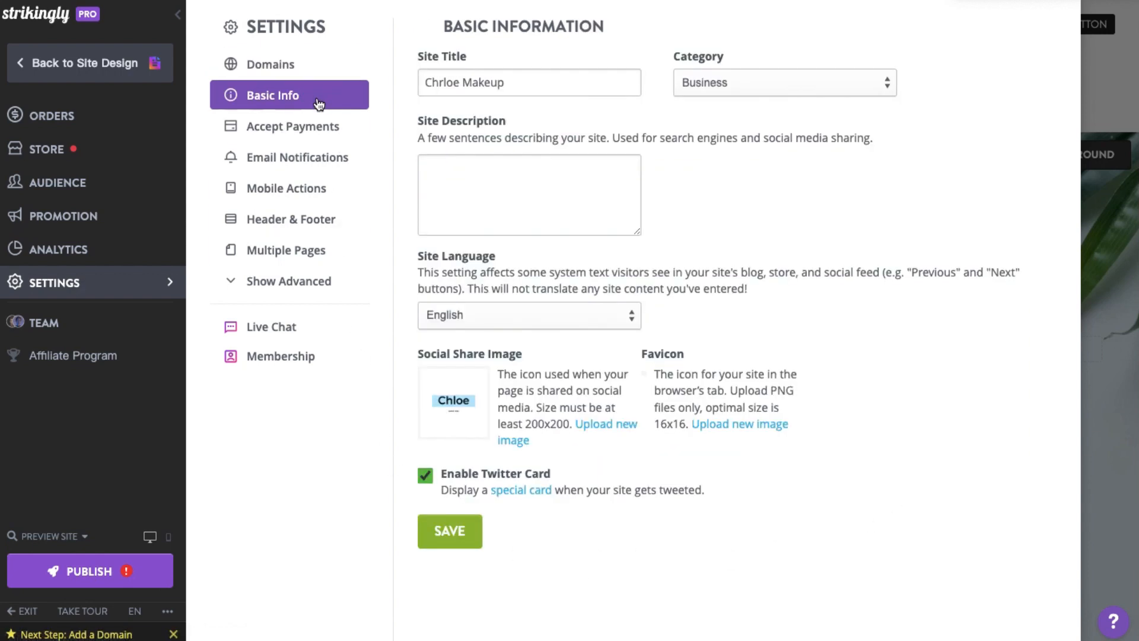
{"action": "left_click", "coordinate": [529, 82]}
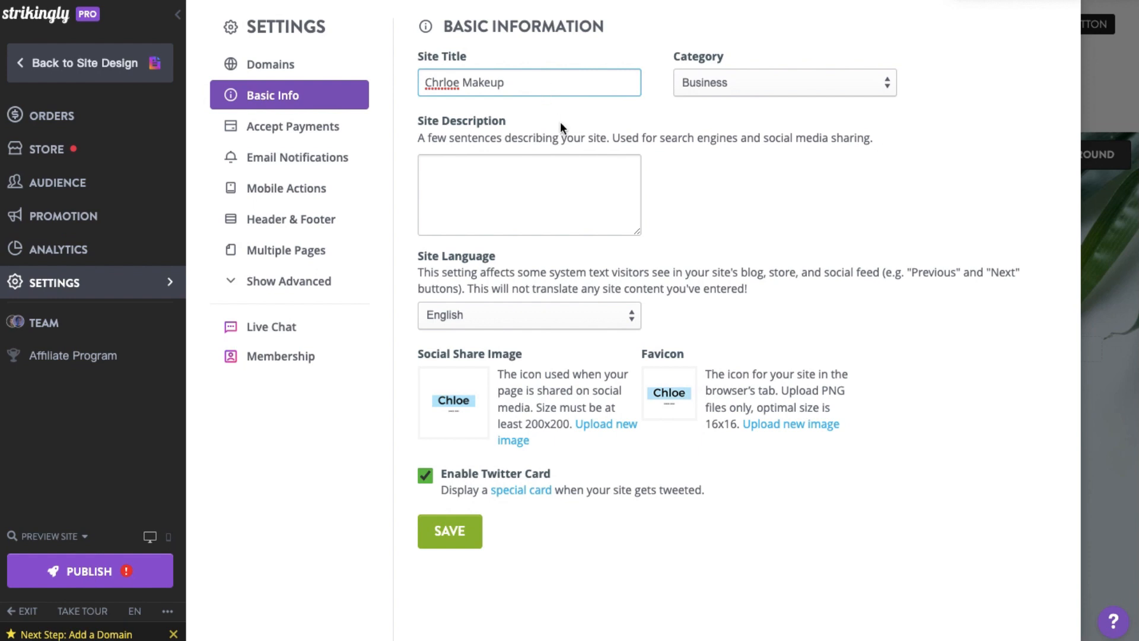
{"action": "left_click", "coordinate": [529, 193]}
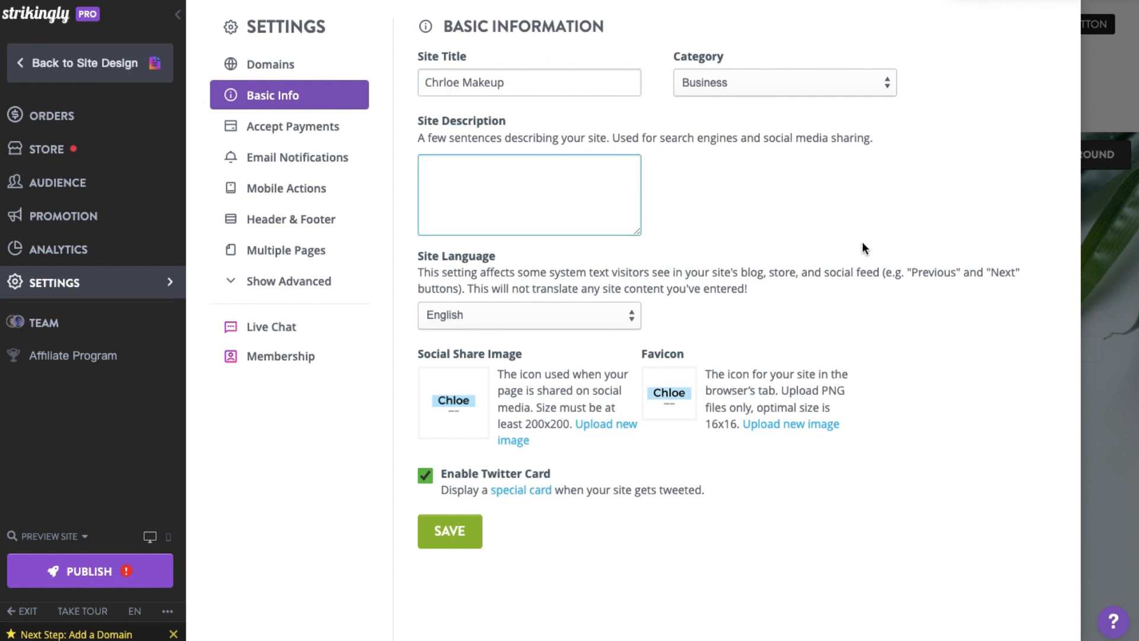
{"action": "mouse_move", "coordinate": [803, 160]}
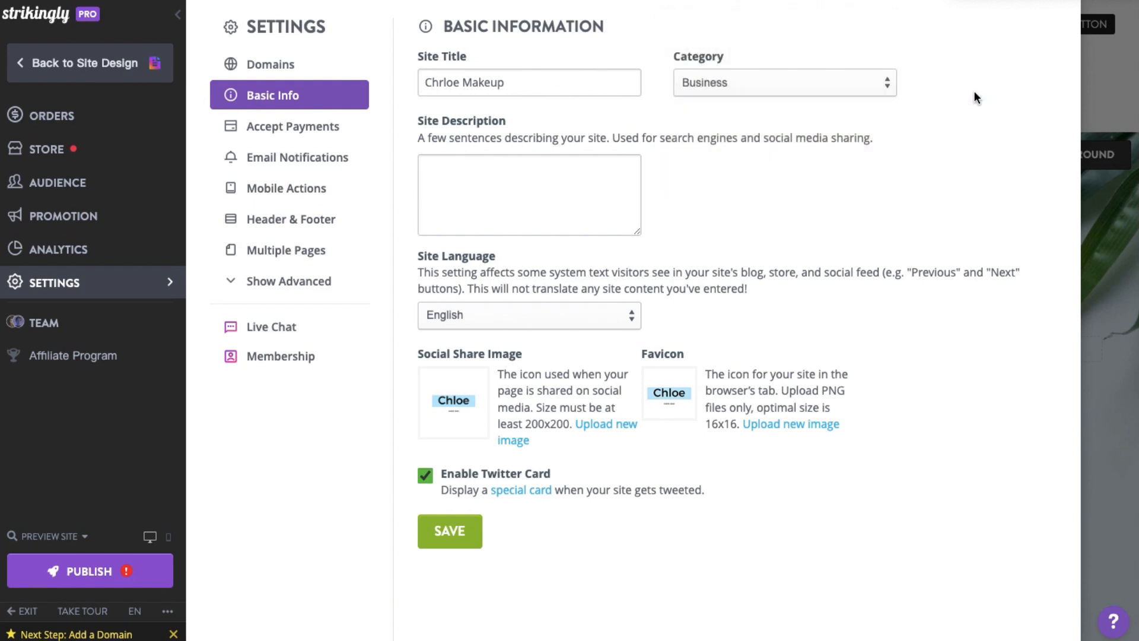
{"action": "left_click", "coordinate": [528, 314]}
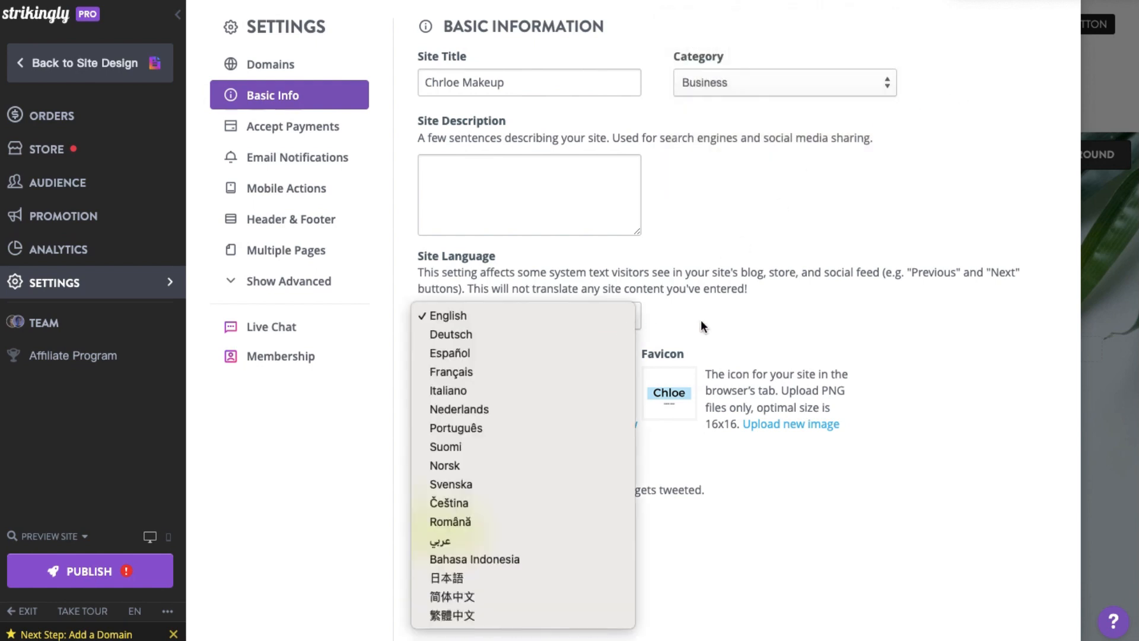
{"action": "left_click", "coordinate": [443, 314]}
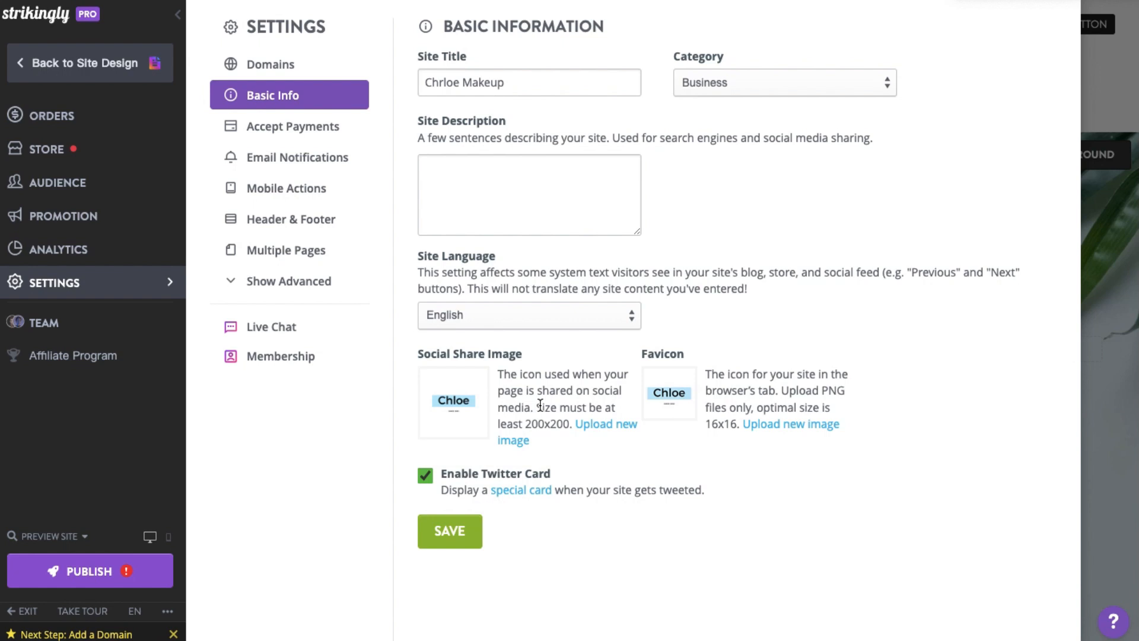
{"action": "mouse_move", "coordinate": [578, 447]}
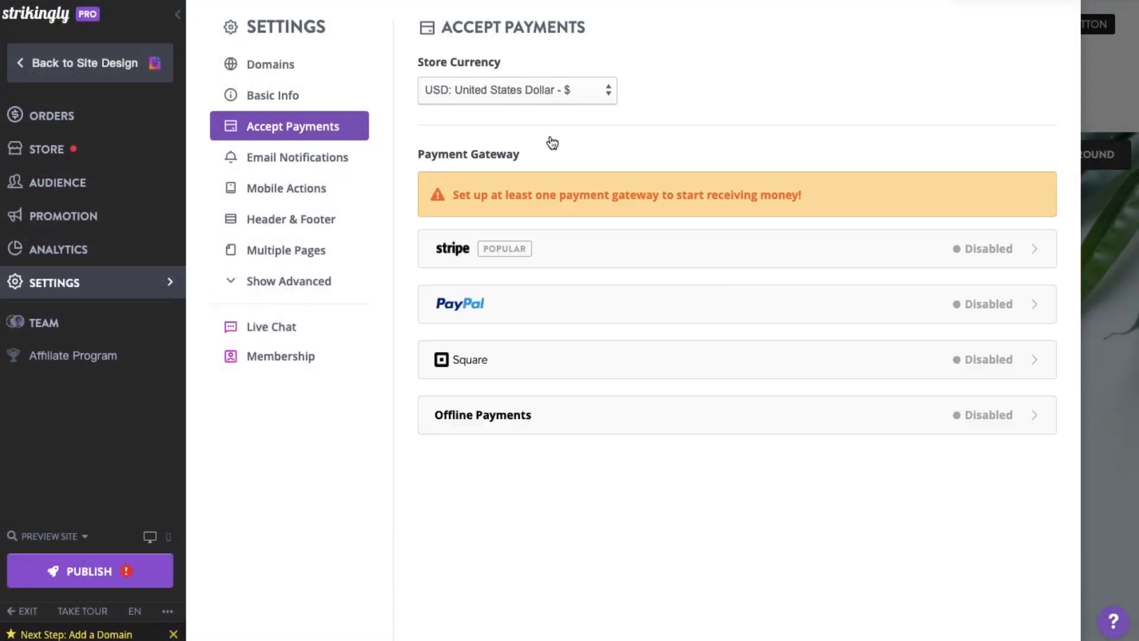
View the payment gateways (USD, all disabled) and move to Email Notifications.
{"action": "left_click", "coordinate": [516, 90]}
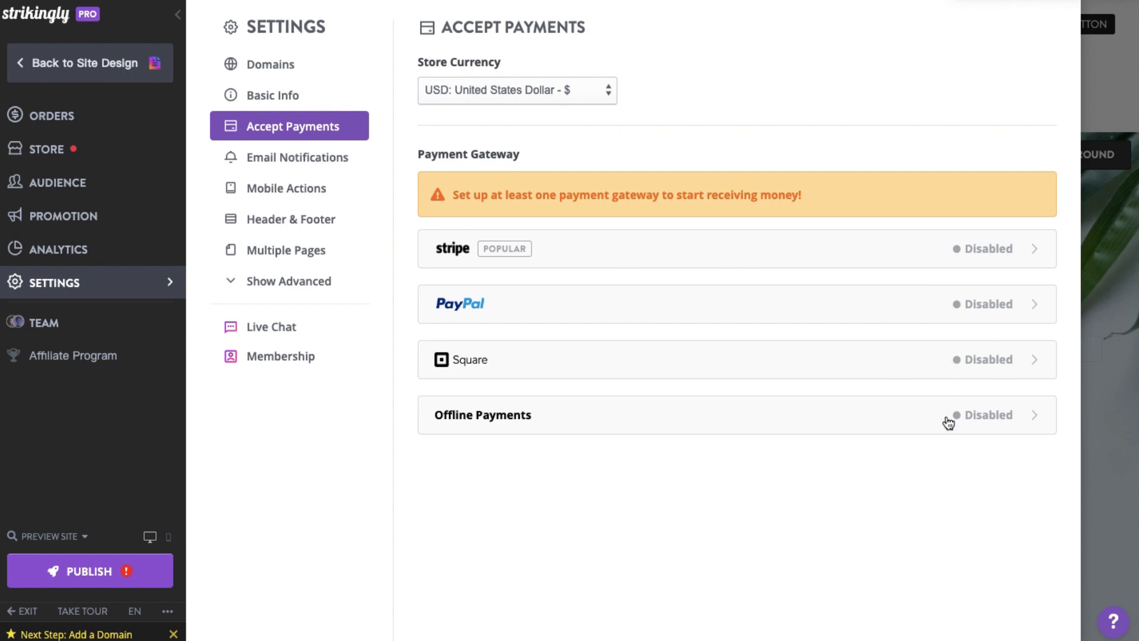
{"action": "mouse_move", "coordinate": [559, 174]}
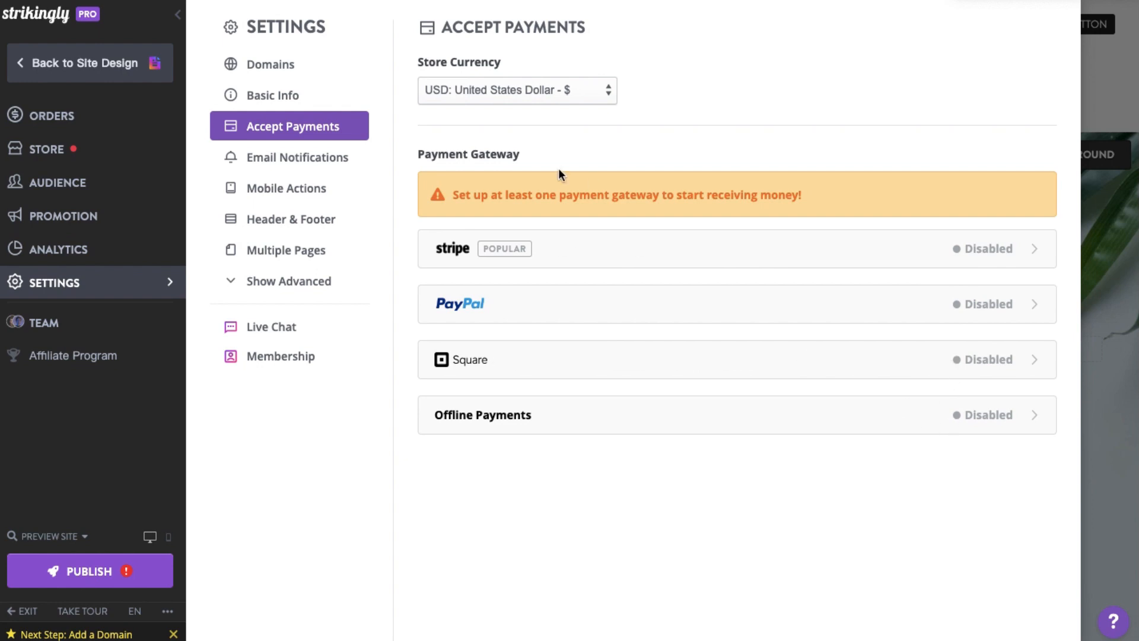
{"action": "left_click", "coordinate": [298, 157]}
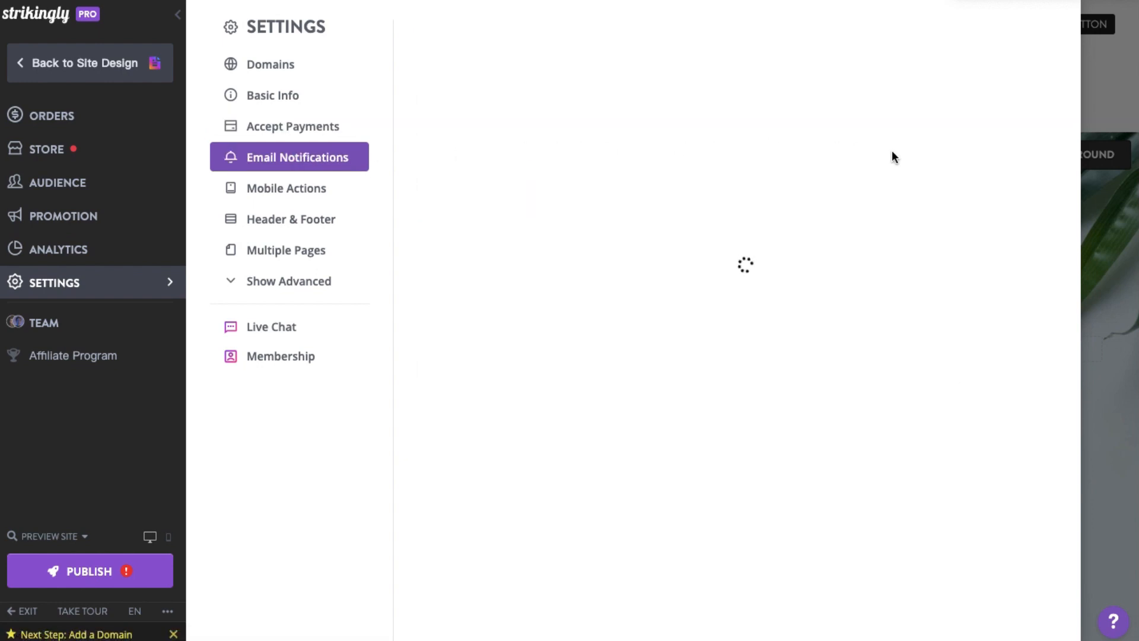
Review the email sender profile and unselected physical address, then move to Mobile Actions.
{"action": "left_click", "coordinate": [296, 157]}
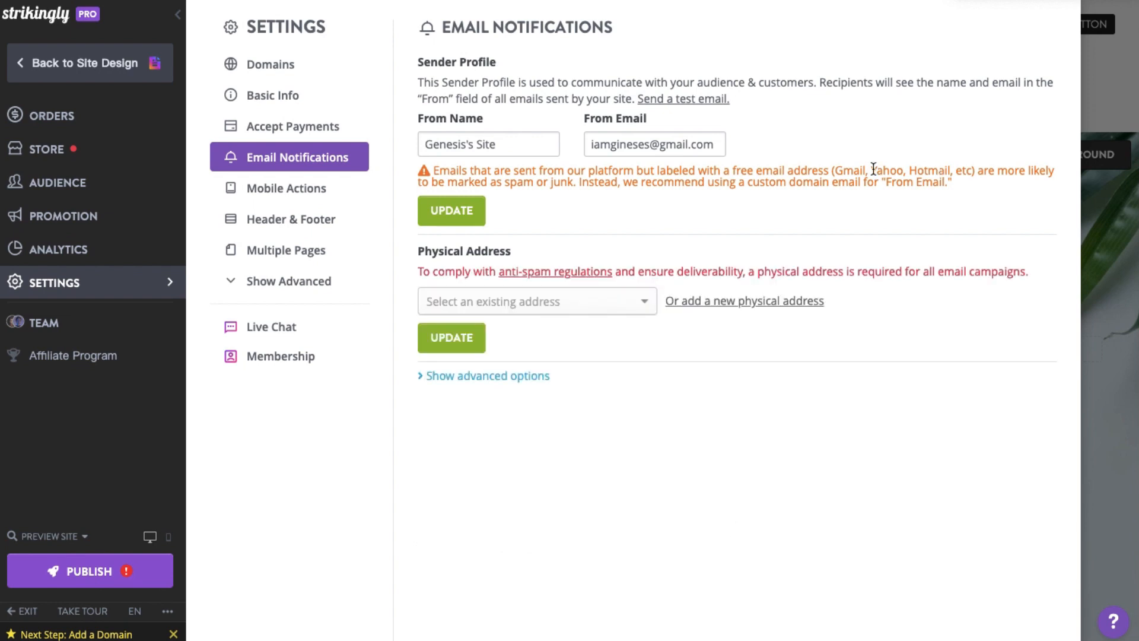
{"action": "mouse_move", "coordinate": [633, 186]}
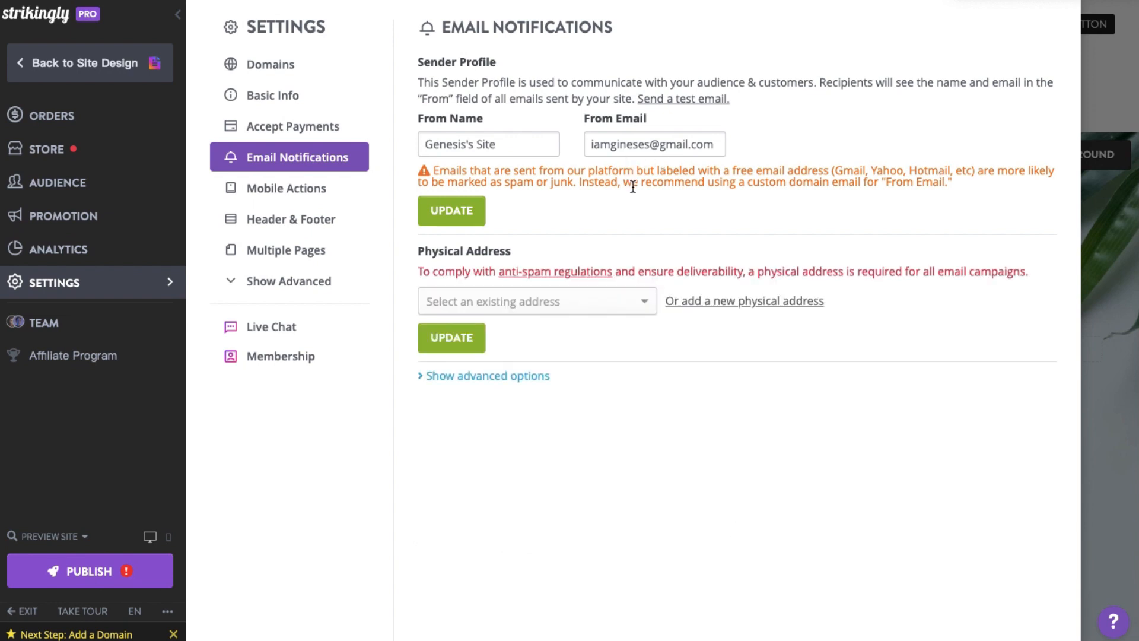
{"action": "mouse_move", "coordinate": [986, 345]}
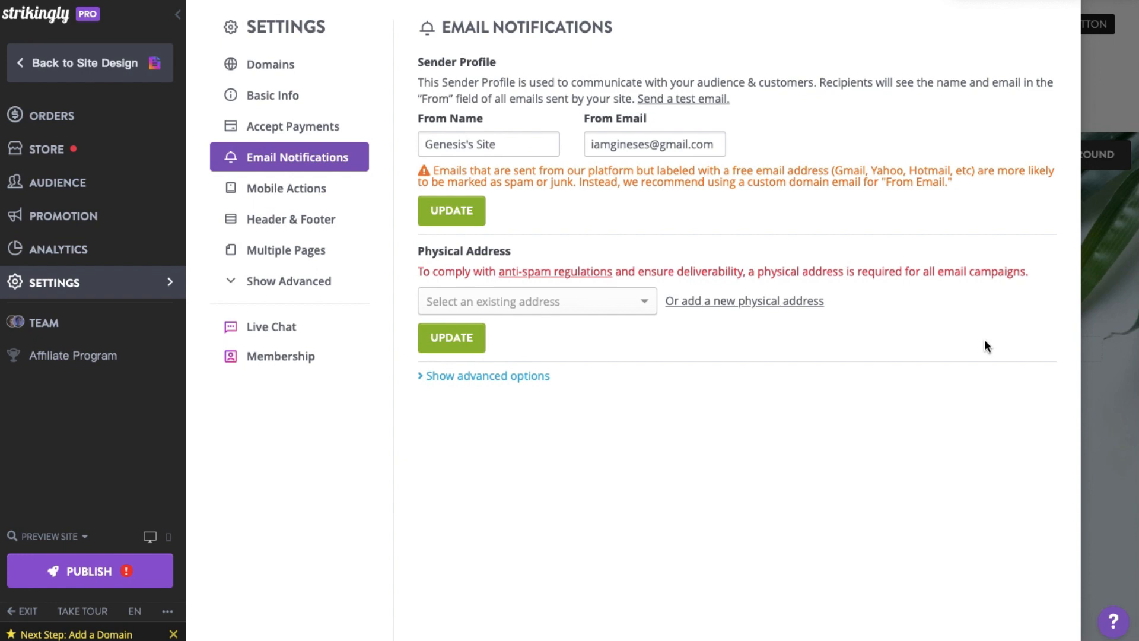
{"action": "left_click", "coordinate": [290, 188]}
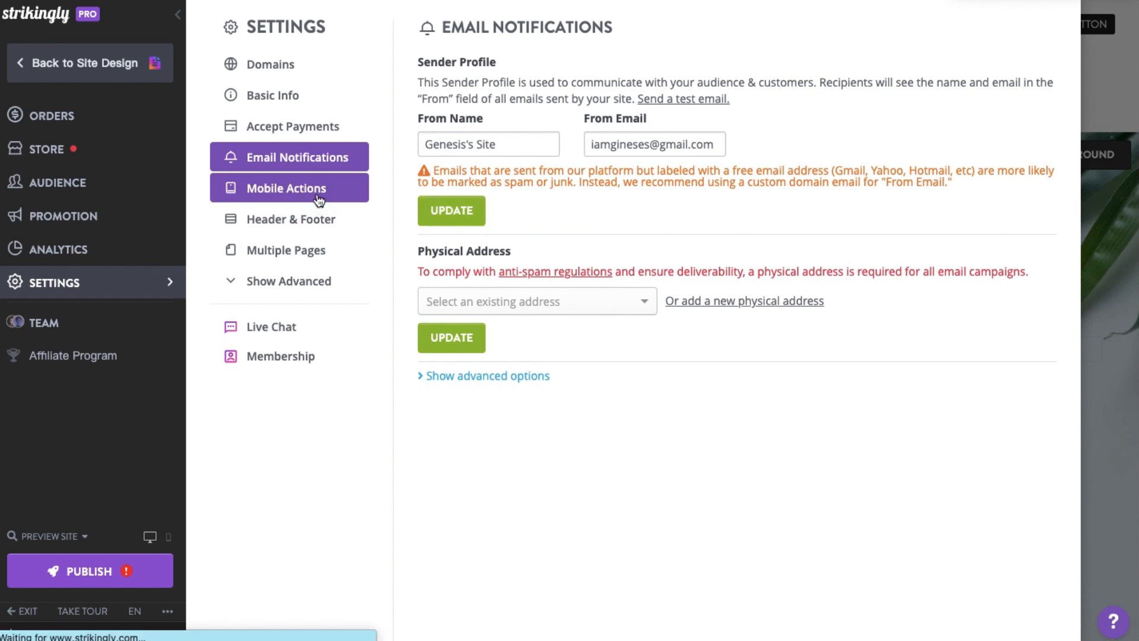
View the mobile action button types list and close it without adding a button.
{"action": "left_click", "coordinate": [287, 188]}
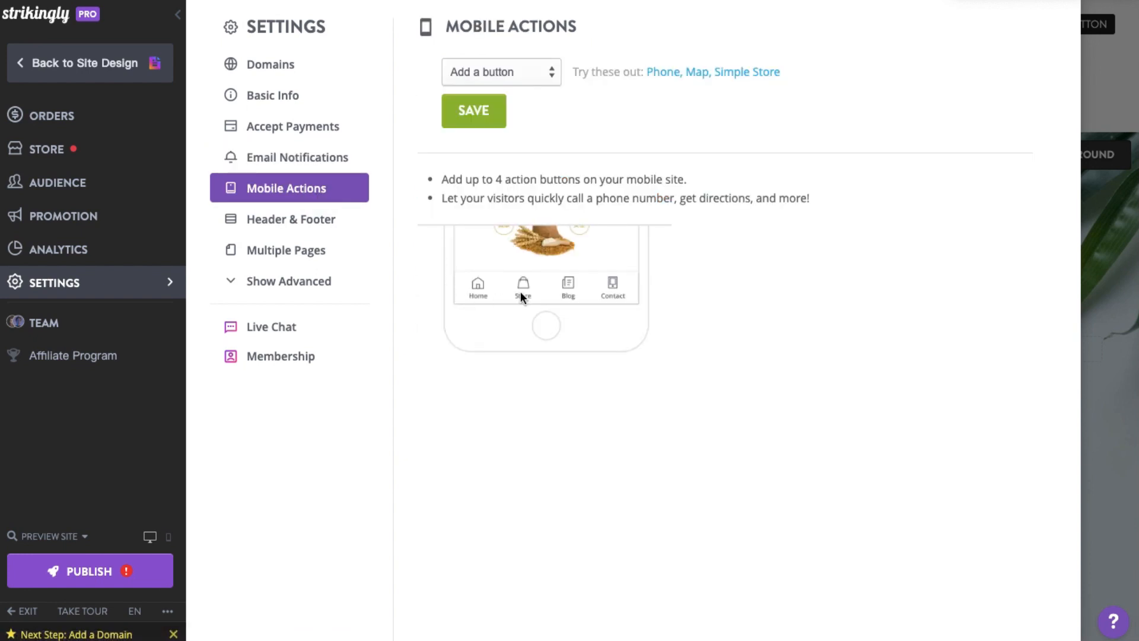
{"action": "left_click", "coordinate": [499, 72]}
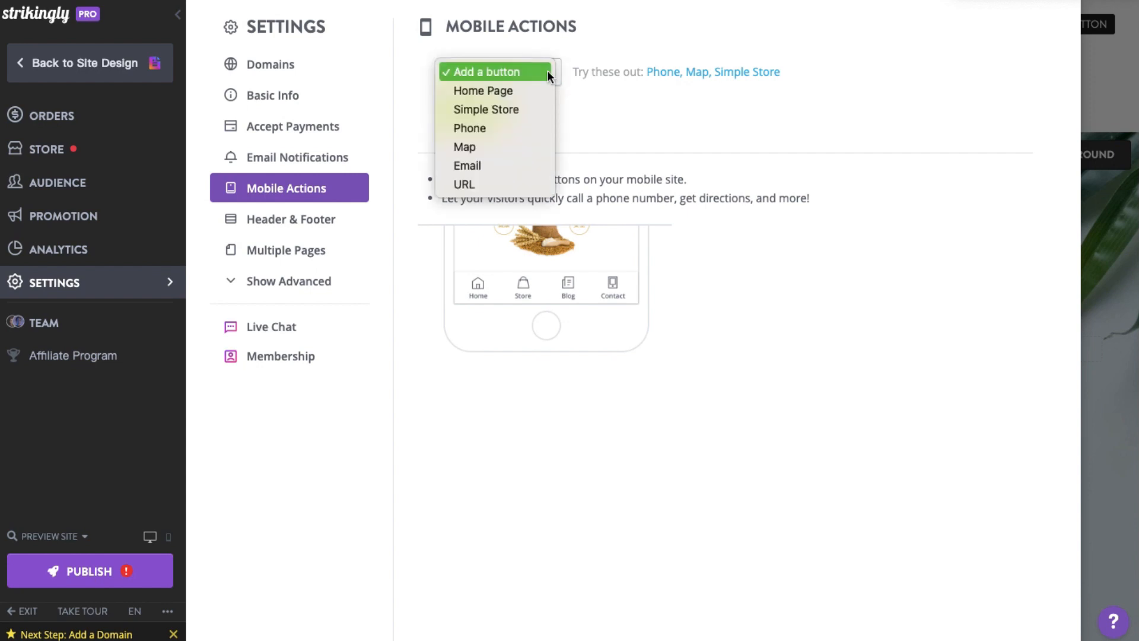
{"action": "left_click", "coordinate": [496, 71]}
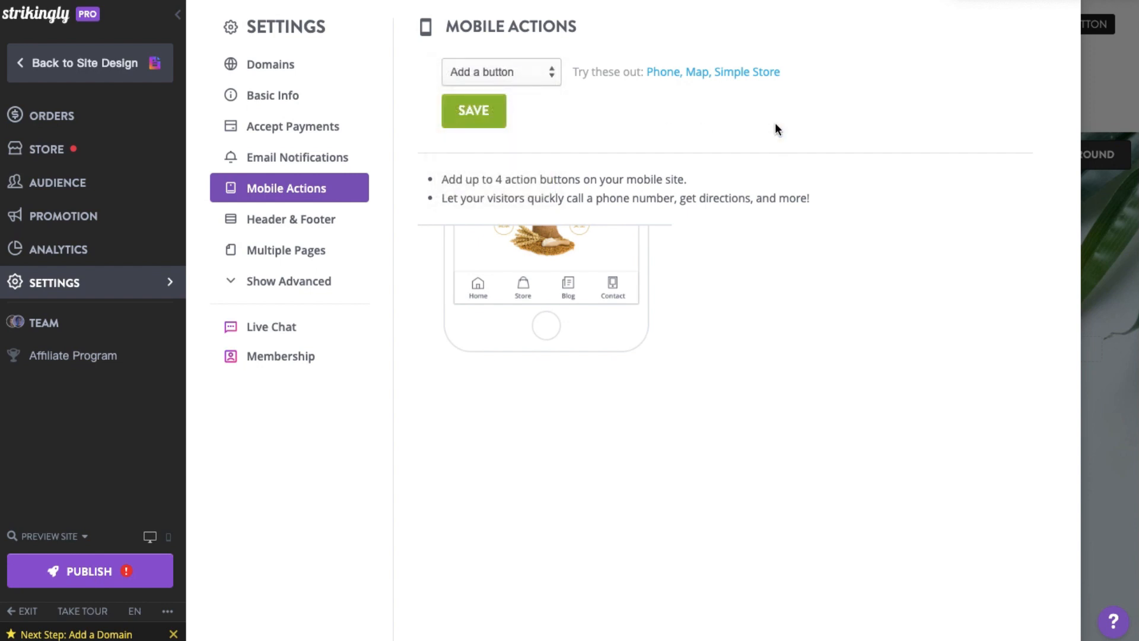
{"action": "mouse_move", "coordinate": [291, 219]}
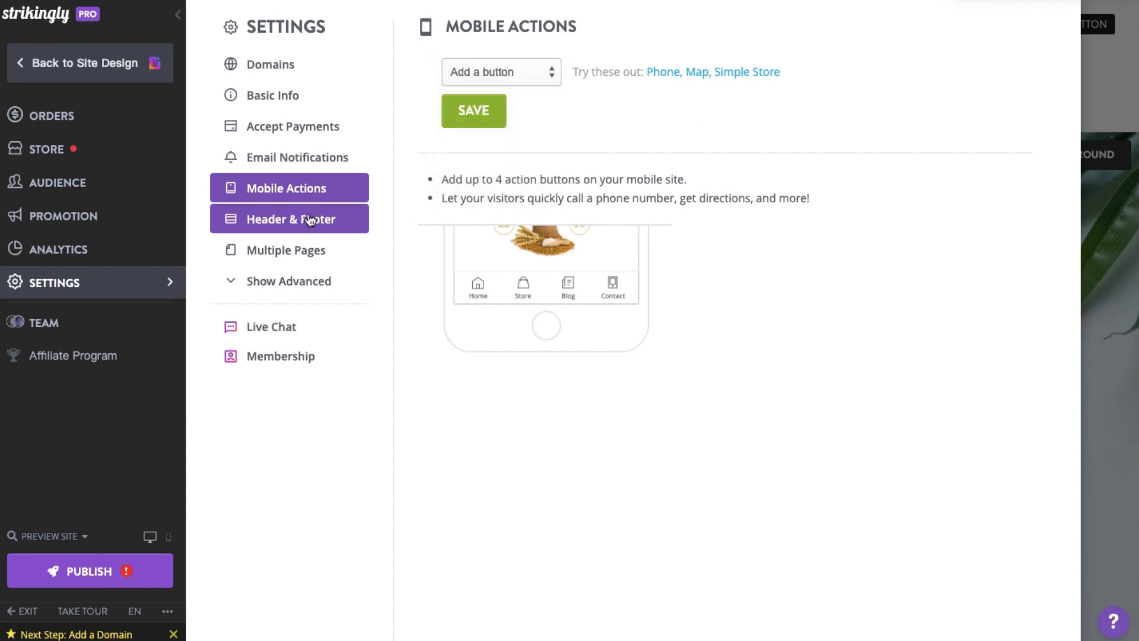
Toggle the page footer off and back on in Header & Footer, then move to Multiple Pages.
{"action": "left_click", "coordinate": [291, 218]}
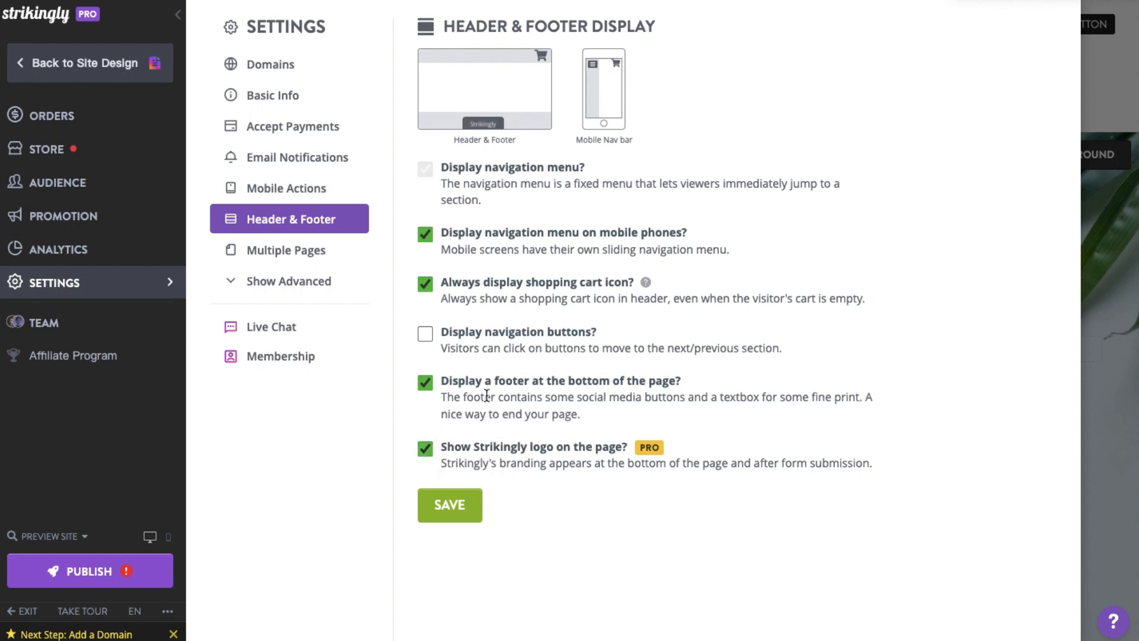
{"action": "left_click", "coordinate": [425, 382]}
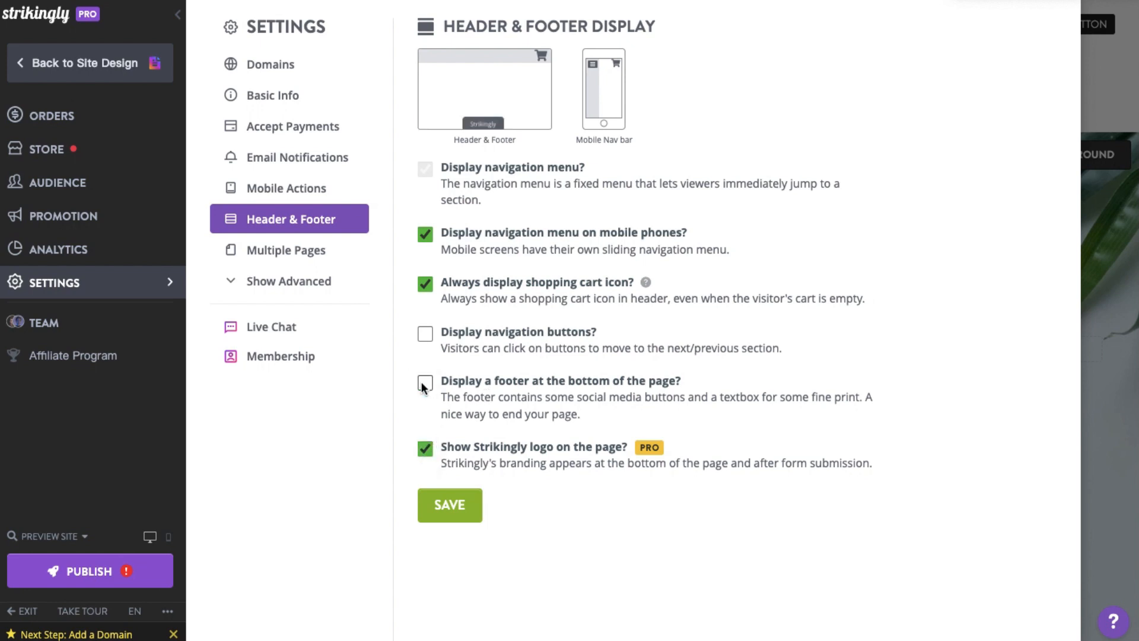
{"action": "left_click", "coordinate": [425, 384]}
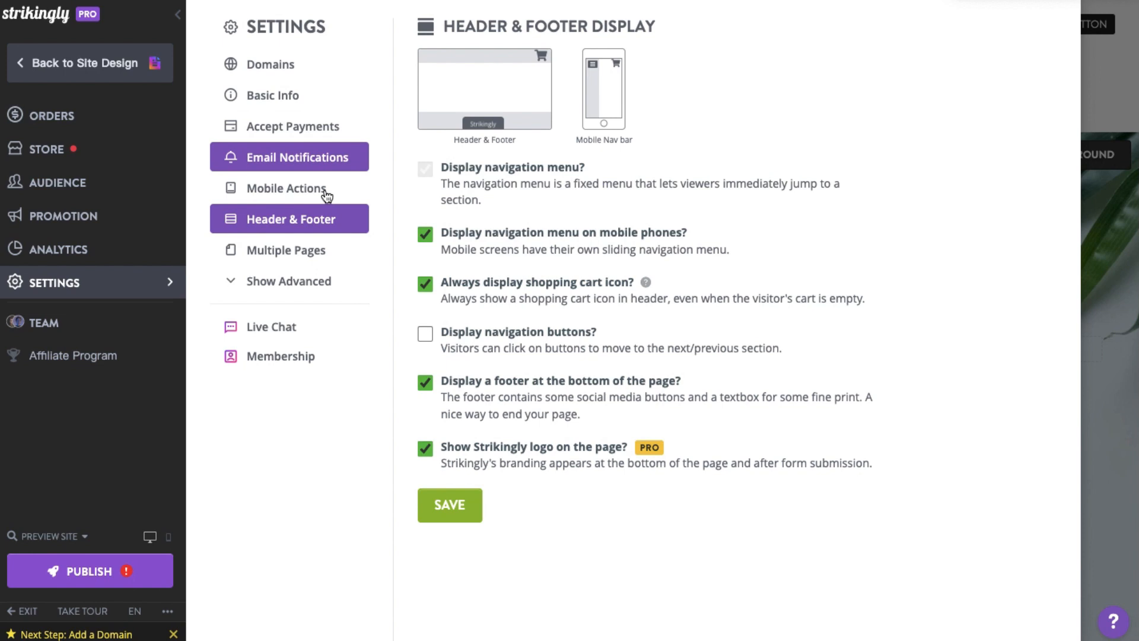
{"action": "left_click", "coordinate": [289, 250]}
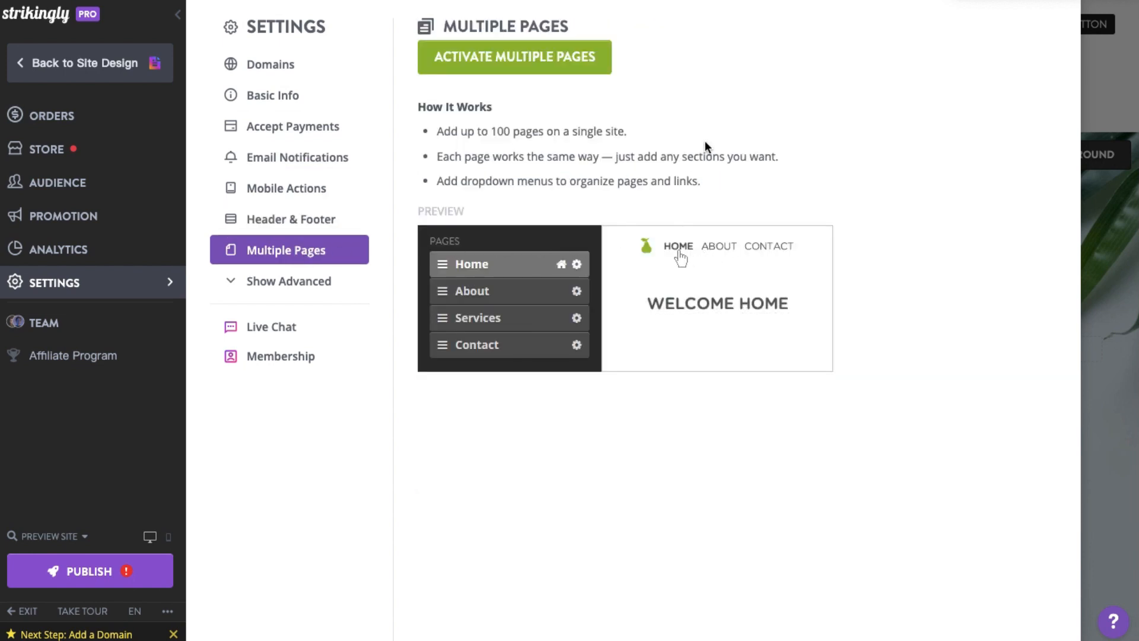
View the Multiple Pages preview and reveal the advanced settings categories.
{"action": "left_click", "coordinate": [719, 246]}
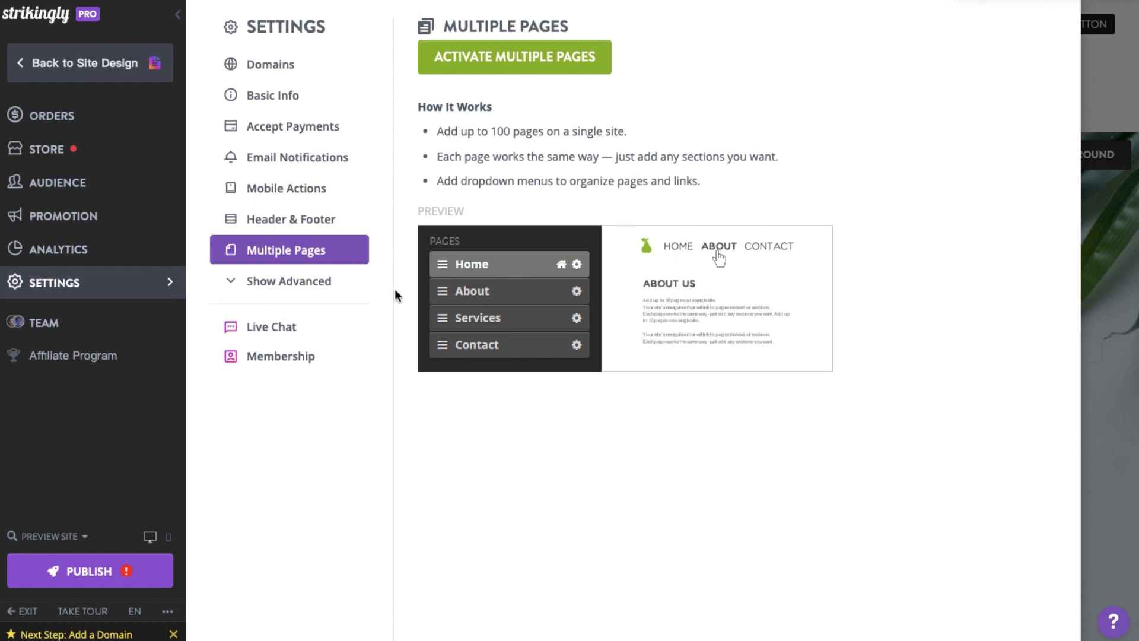
{"action": "left_click", "coordinate": [677, 246]}
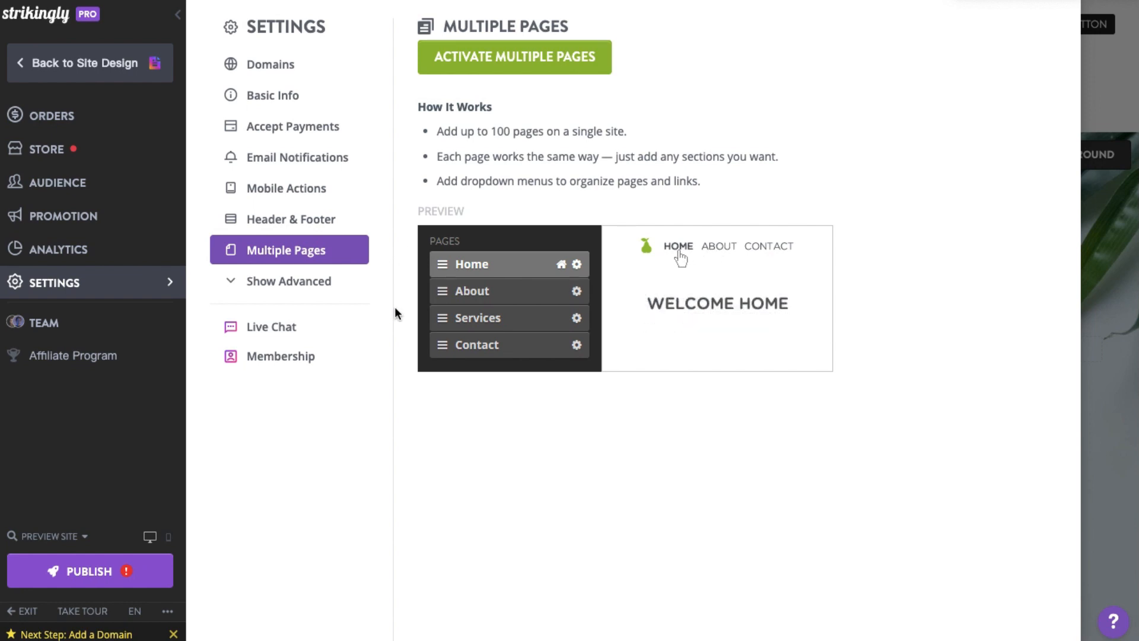
{"action": "left_click", "coordinate": [289, 281]}
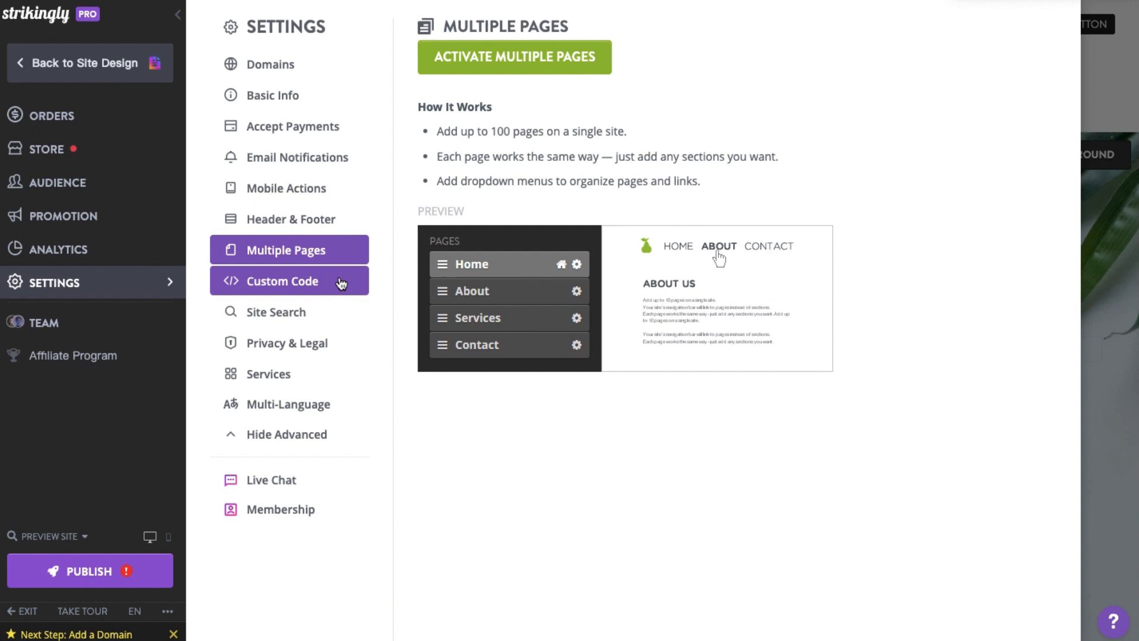
View the Custom Code header and footer code boxes, leaving both empty.
{"action": "left_click", "coordinate": [283, 280]}
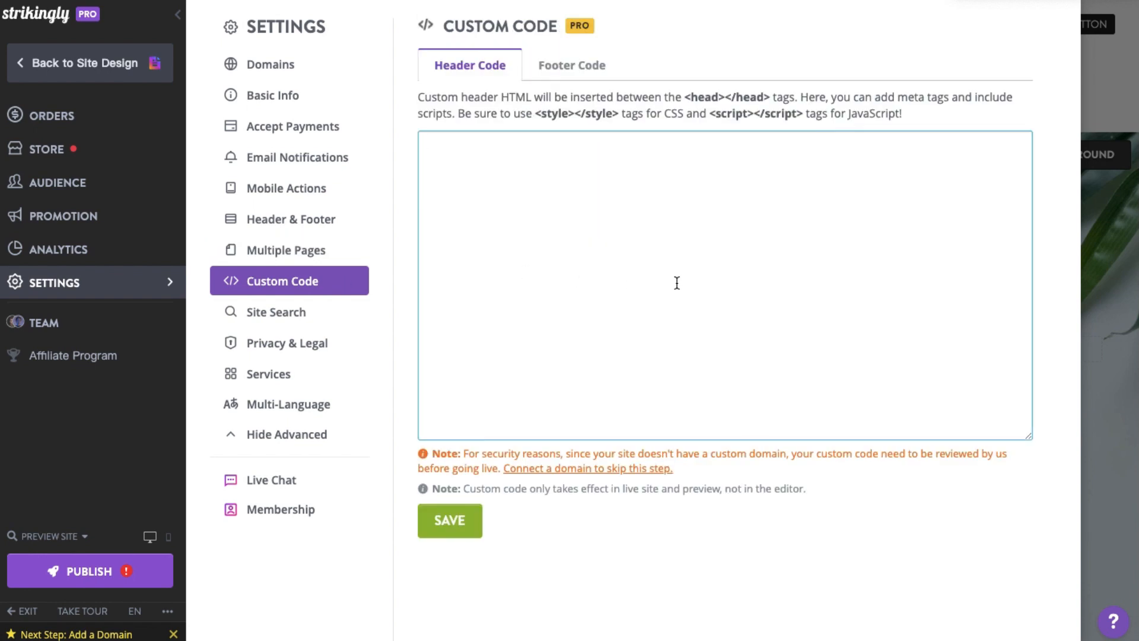
{"action": "left_click", "coordinate": [571, 64]}
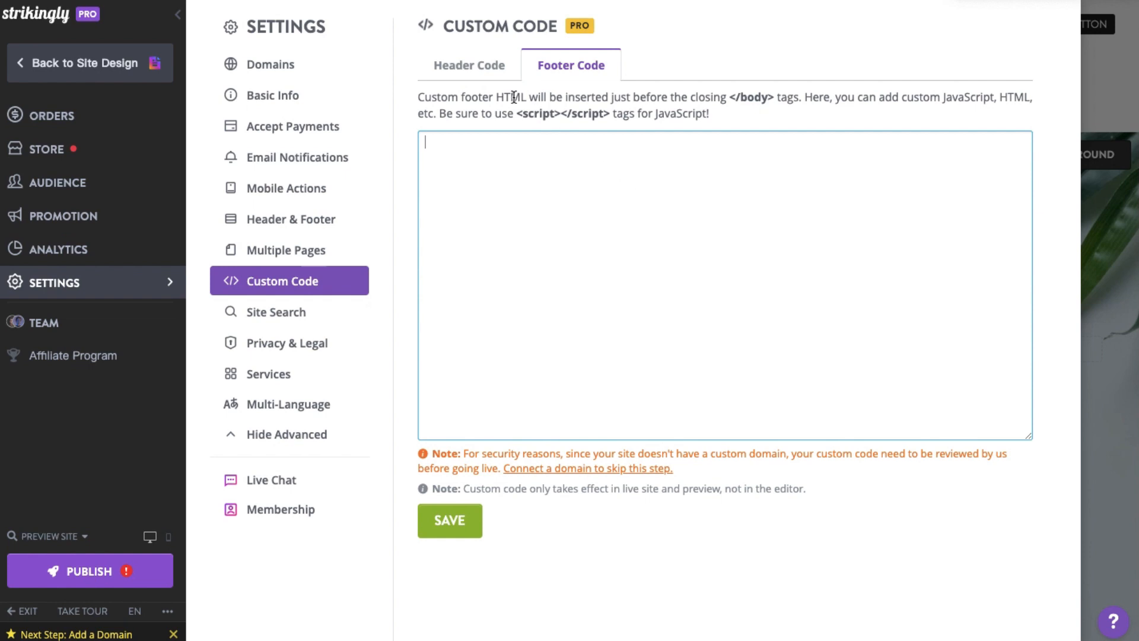
{"action": "left_click", "coordinate": [469, 65]}
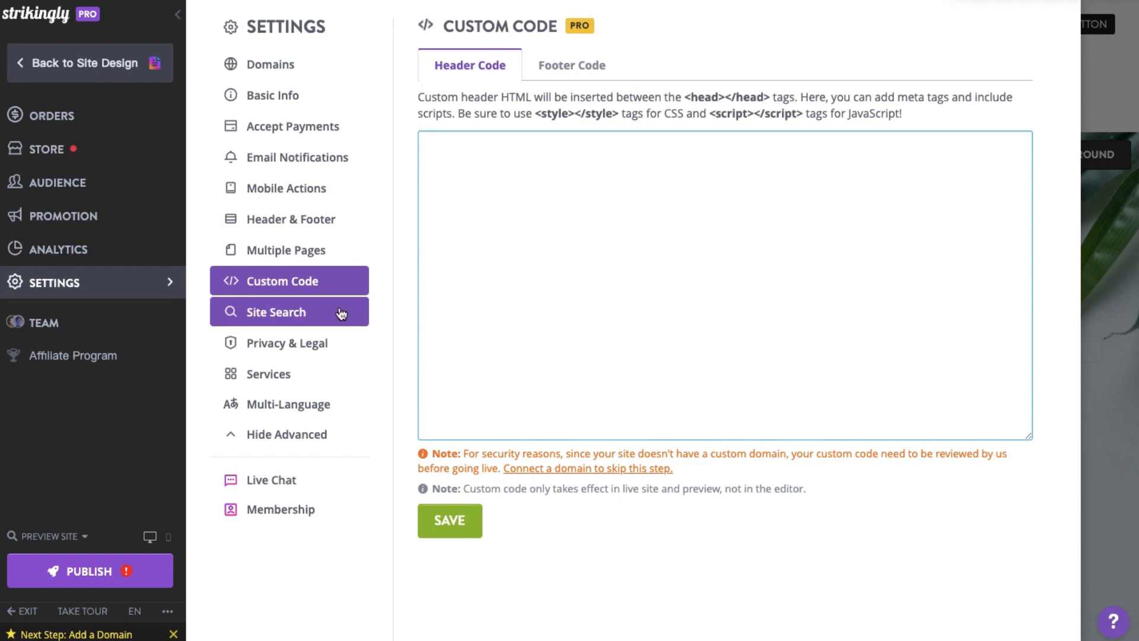
Enable Site Search in the Site Search settings, not yet saved.
{"action": "left_click", "coordinate": [276, 312]}
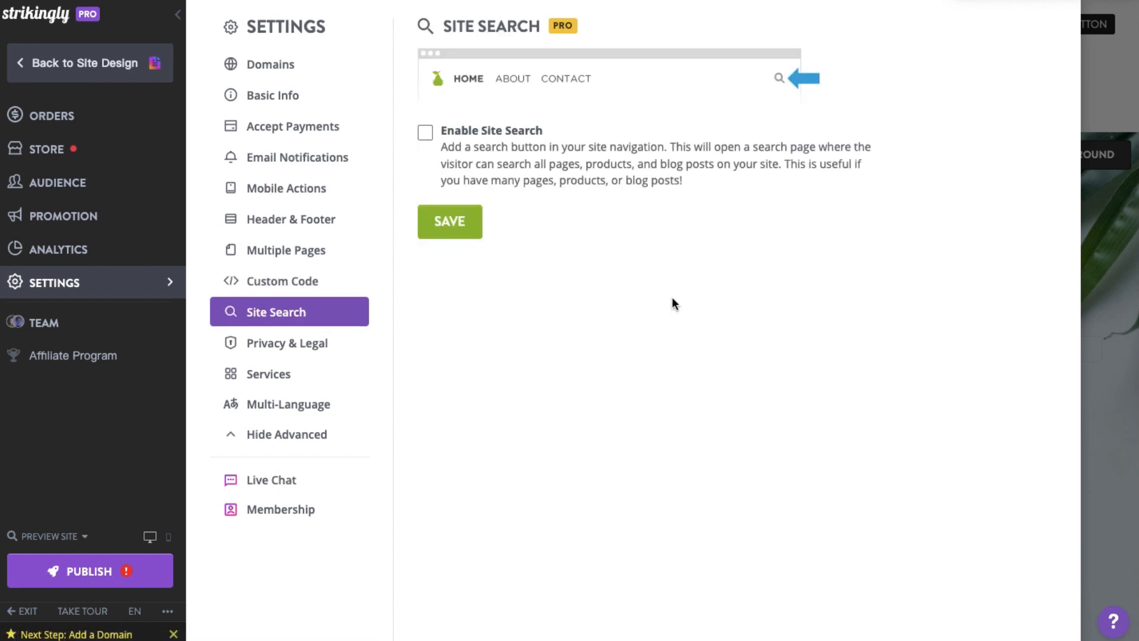
{"action": "mouse_move", "coordinate": [763, 102]}
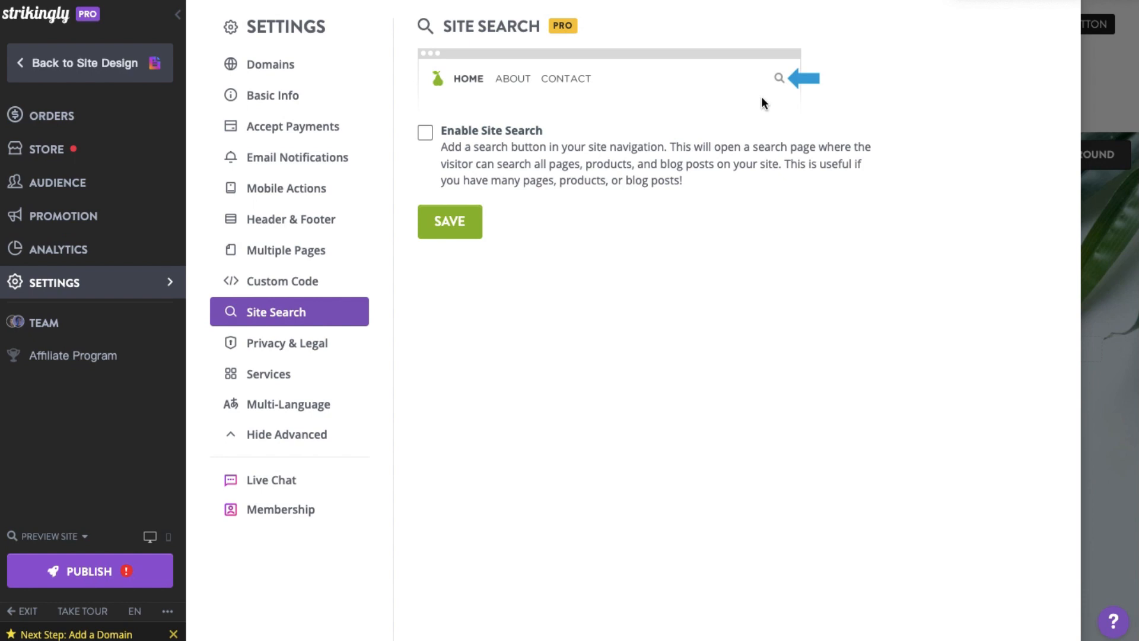
{"action": "left_click", "coordinate": [425, 132]}
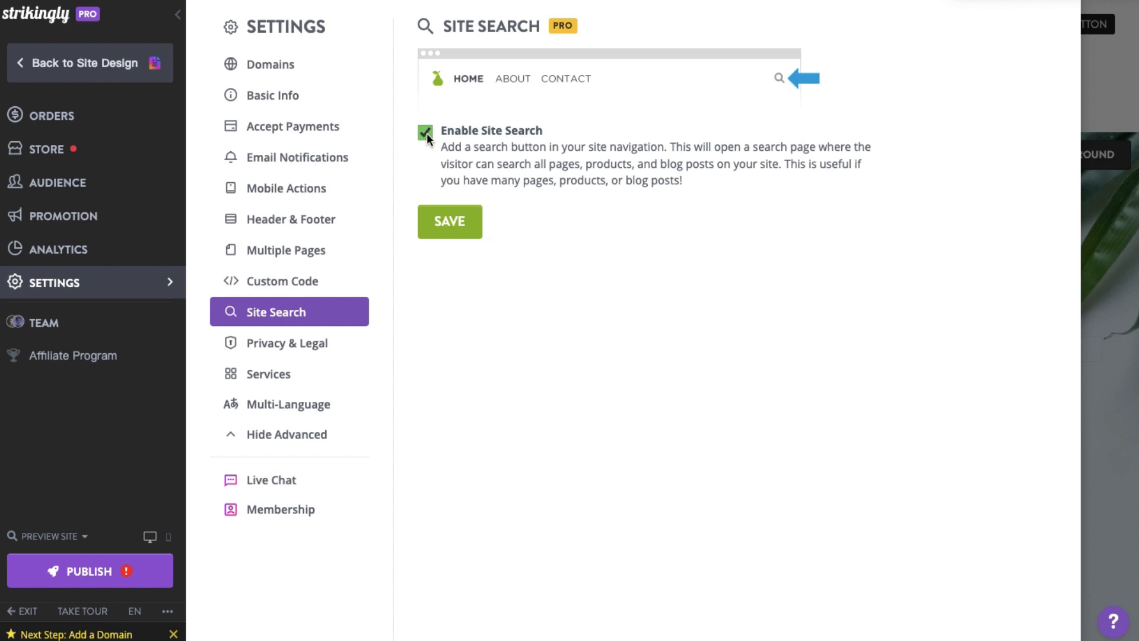
View the Privacy & Legal settings with search-engine hiding and spam protection on.
{"action": "left_click", "coordinate": [287, 342]}
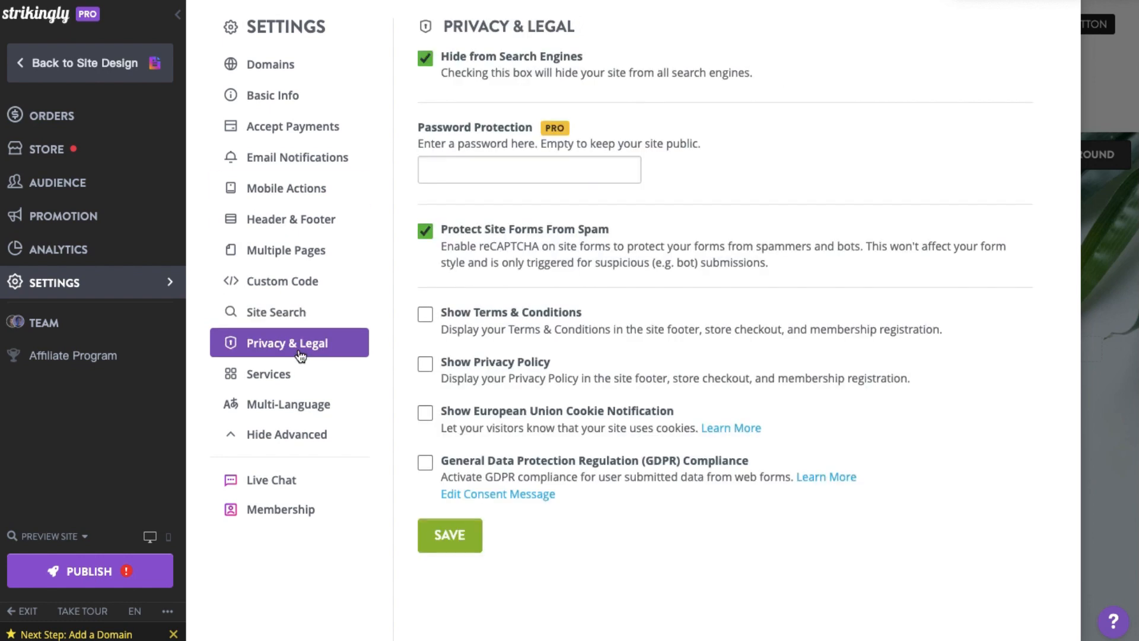
{"action": "mouse_move", "coordinate": [683, 59]}
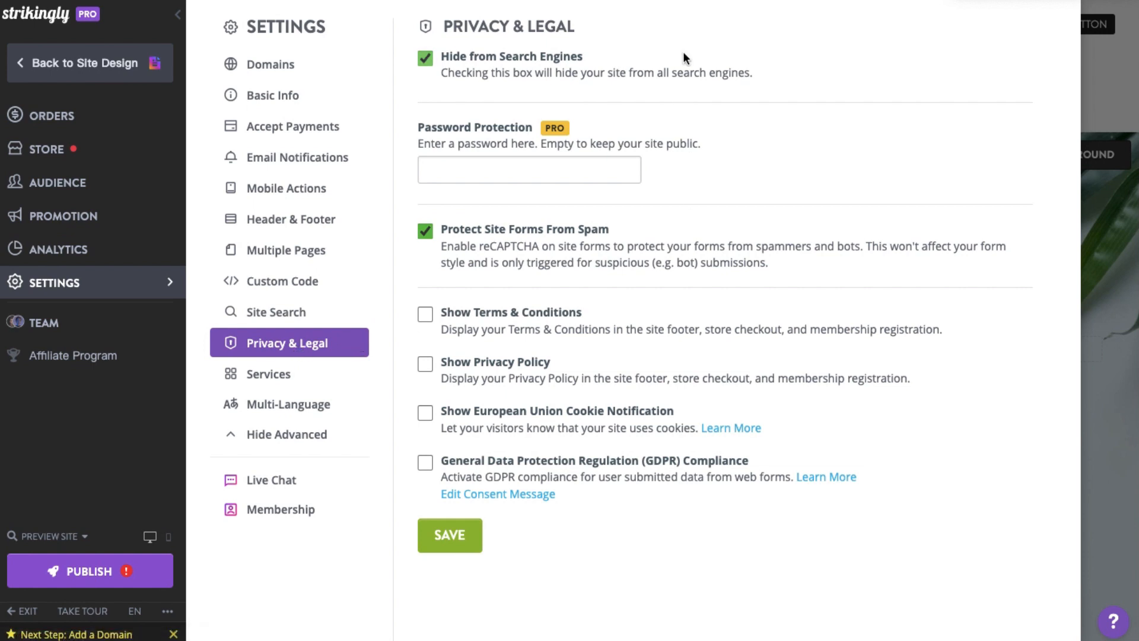
{"action": "mouse_move", "coordinate": [687, 63]}
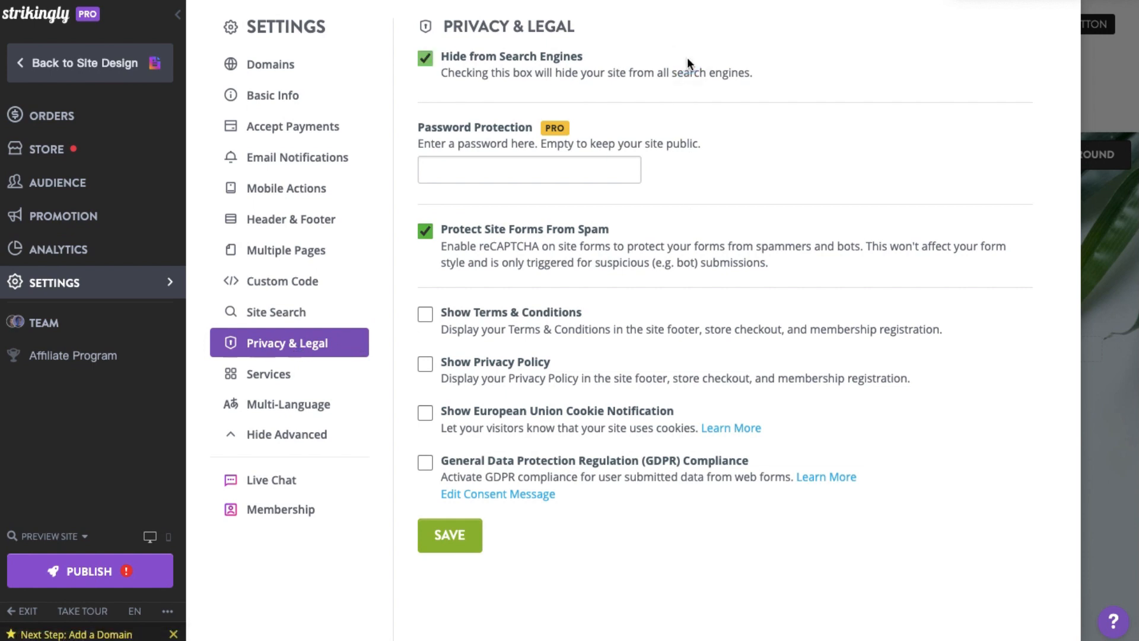
{"action": "mouse_move", "coordinate": [760, 164]}
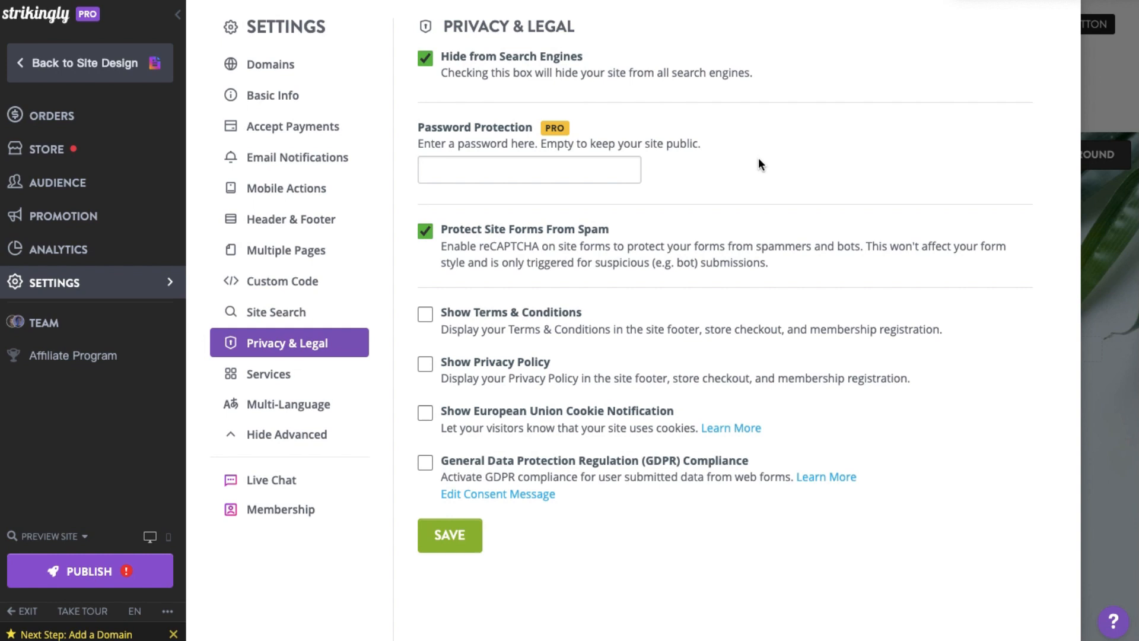
{"action": "mouse_move", "coordinate": [800, 270]}
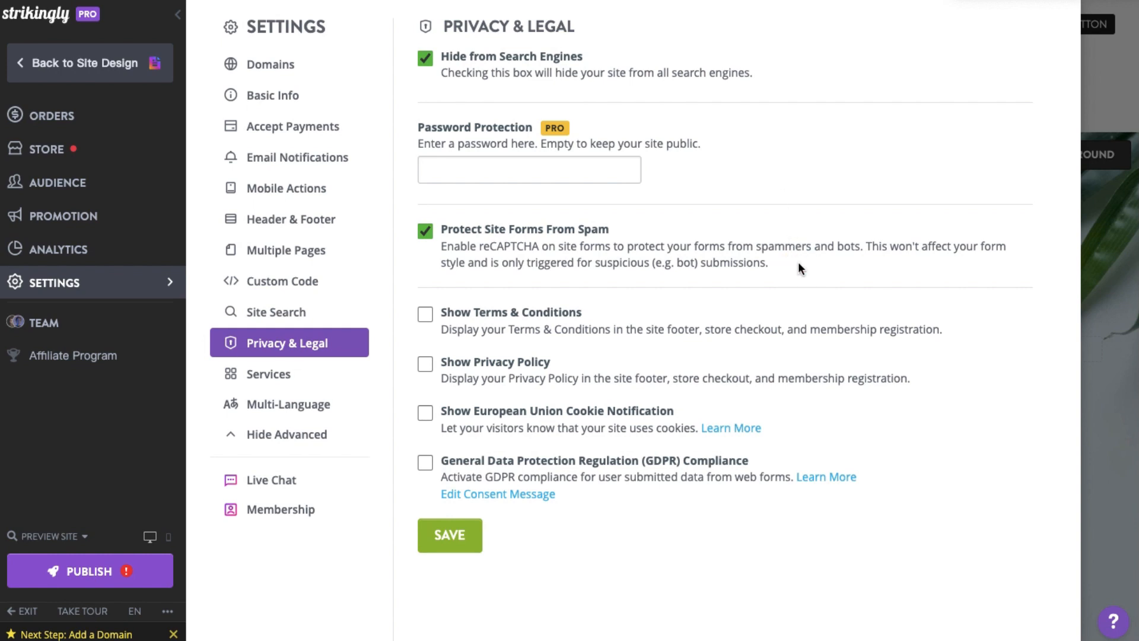
{"action": "mouse_move", "coordinate": [465, 499]}
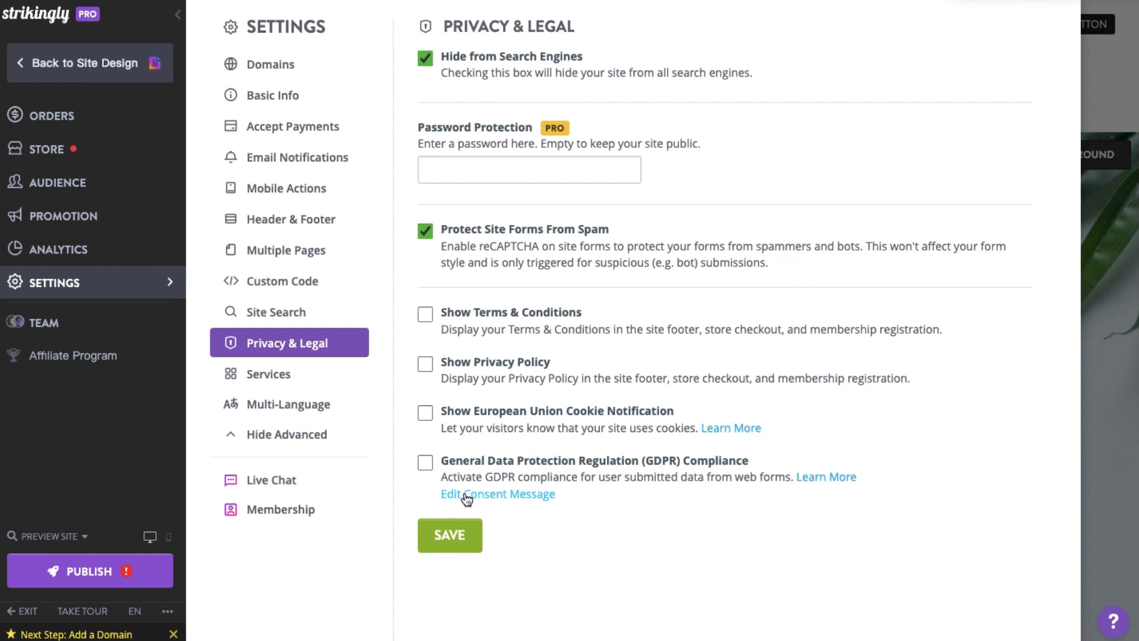
{"action": "mouse_move", "coordinate": [397, 482]}
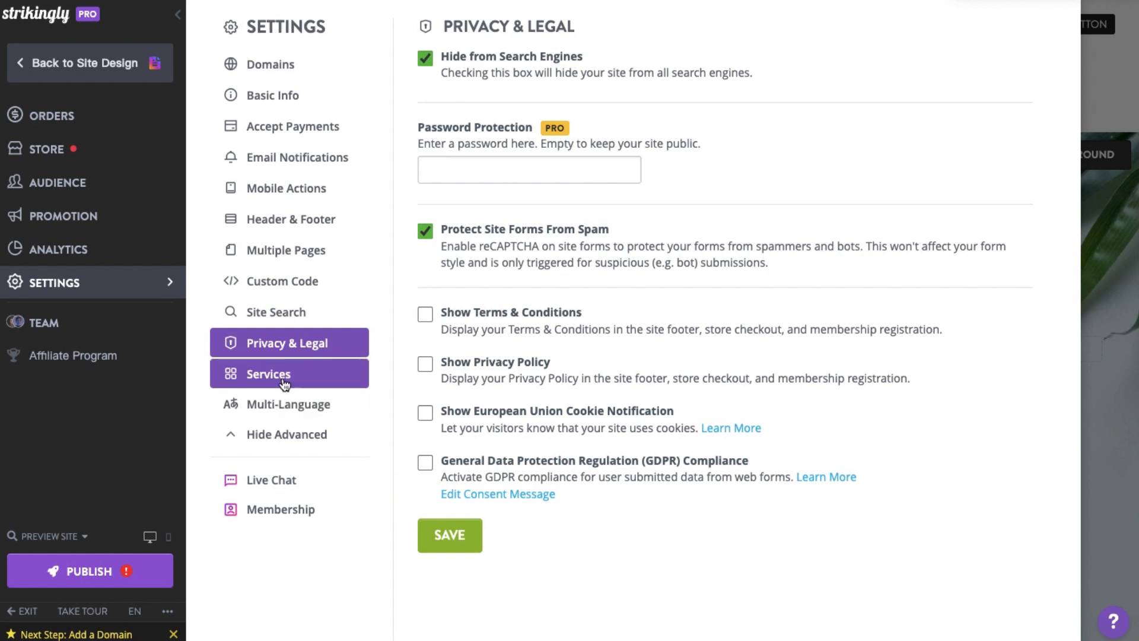
Show the Services settings with empty Google Analytics, Webmaster verification and Facebook Pixel fields.
{"action": "left_click", "coordinate": [270, 374]}
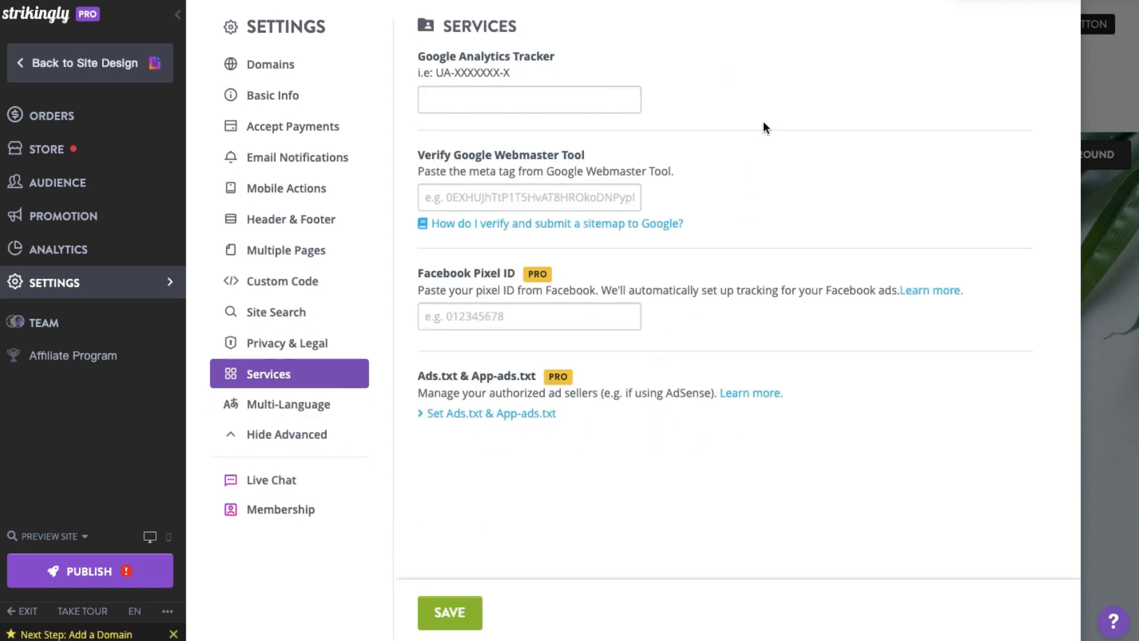
{"action": "mouse_move", "coordinate": [839, 66]}
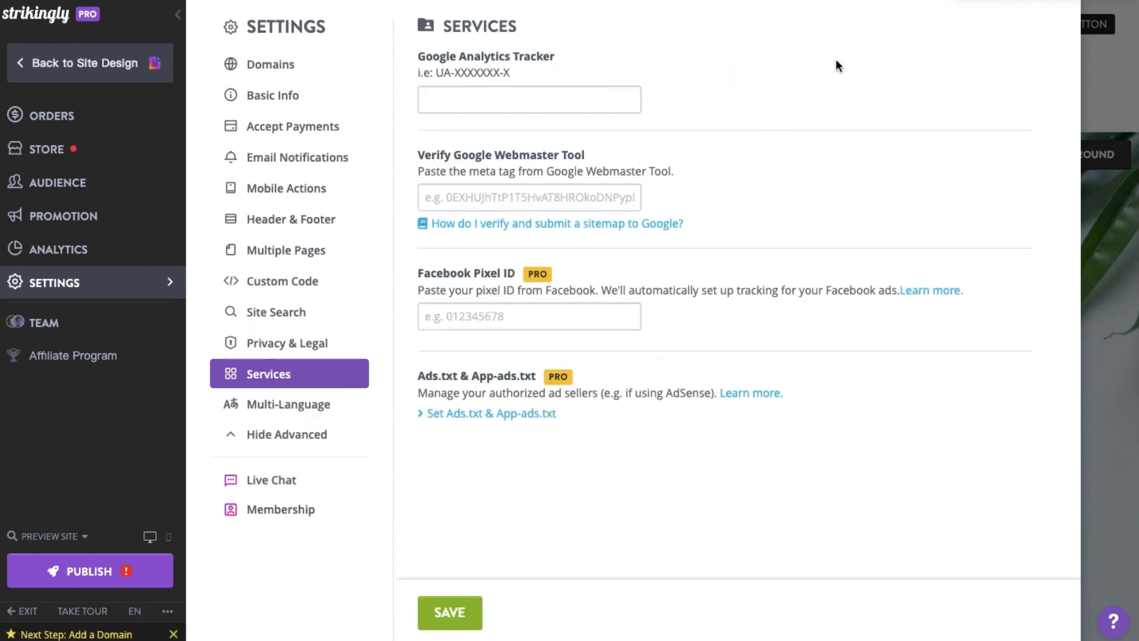
{"action": "mouse_move", "coordinate": [794, 216]}
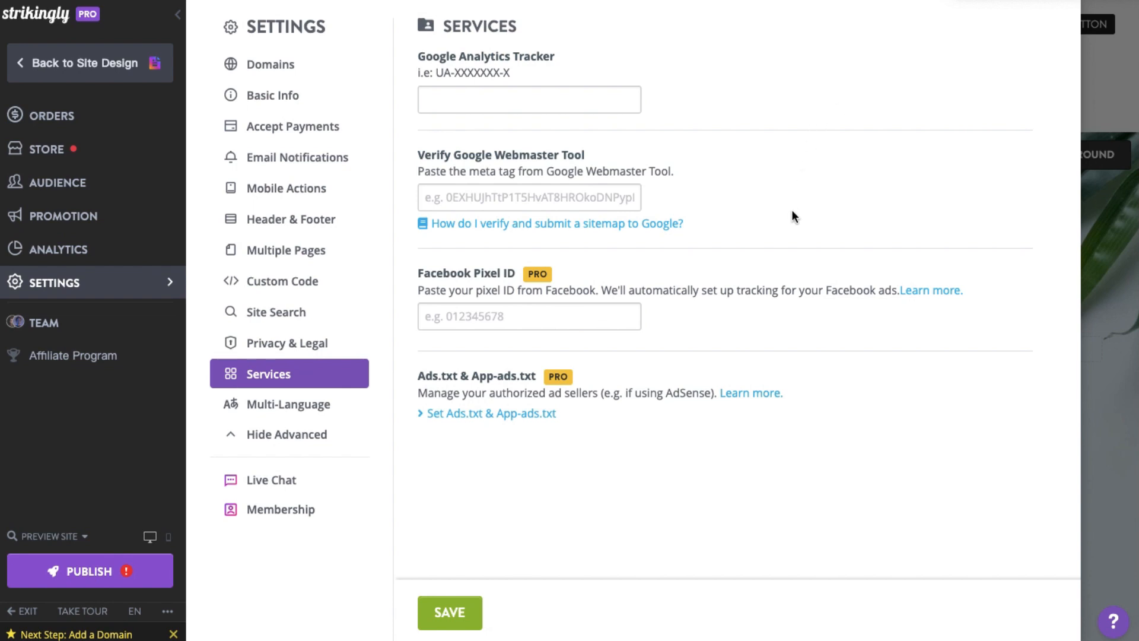
{"action": "mouse_move", "coordinate": [773, 327]}
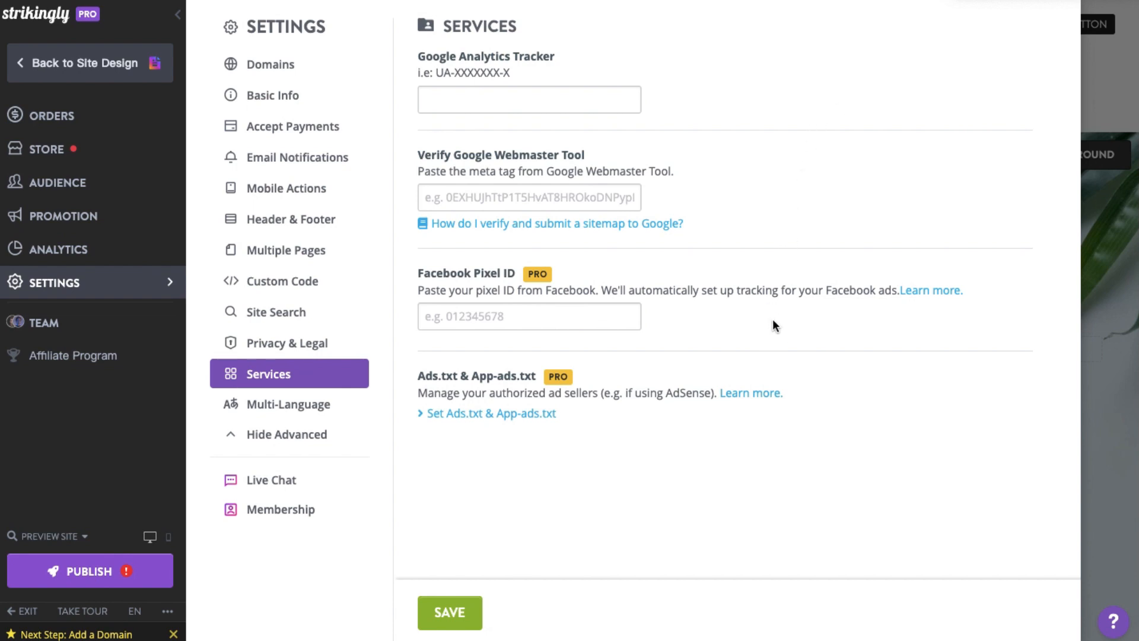
{"action": "mouse_move", "coordinate": [968, 467]}
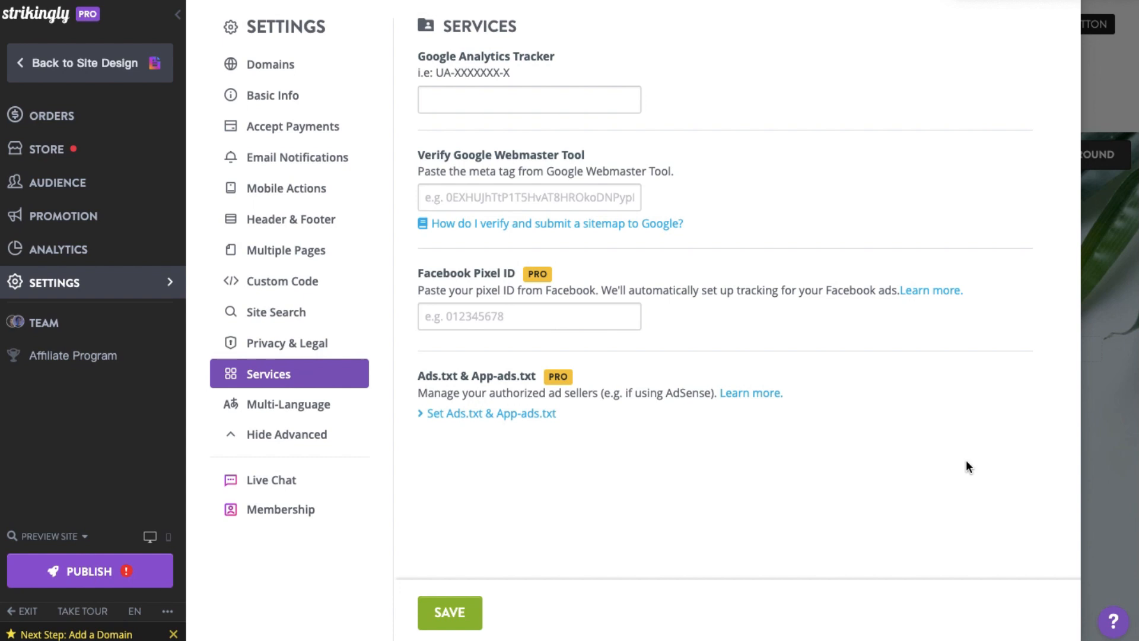
{"action": "mouse_move", "coordinate": [946, 484]}
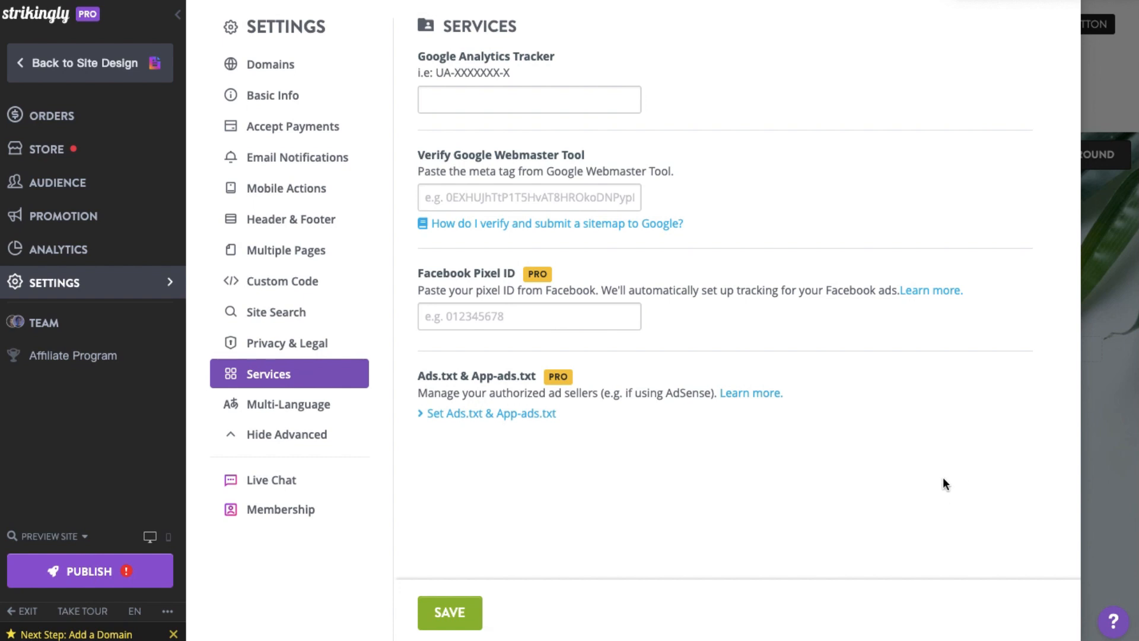
{"action": "mouse_move", "coordinate": [345, 478]}
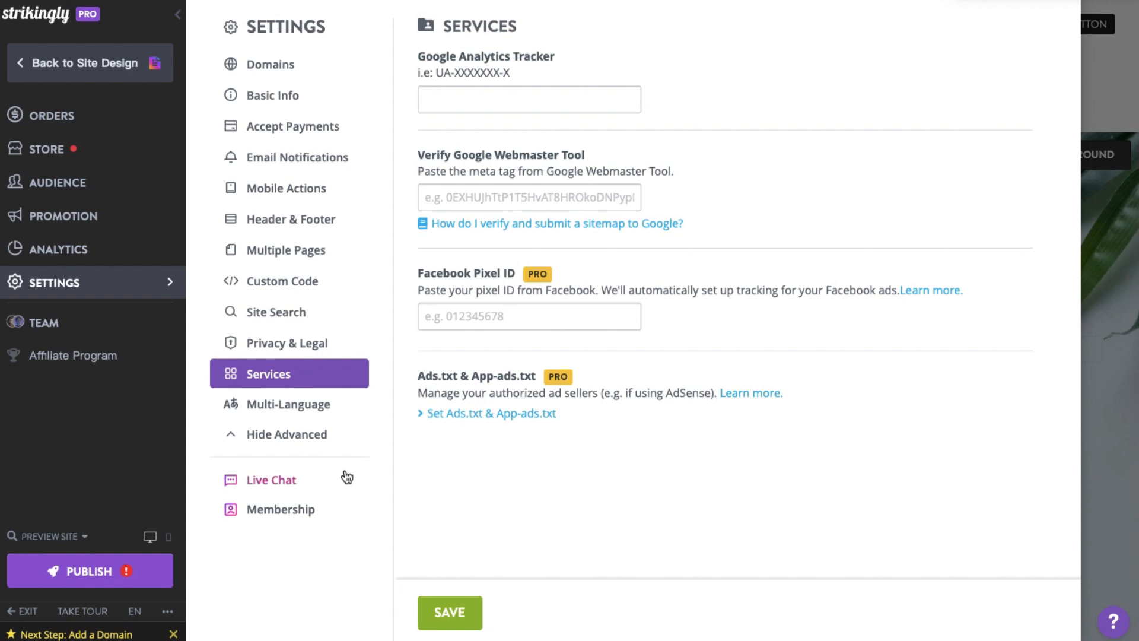
Show the Multi-Language settings with the unactivated English/Français/Español switcher preview.
{"action": "left_click", "coordinate": [289, 403]}
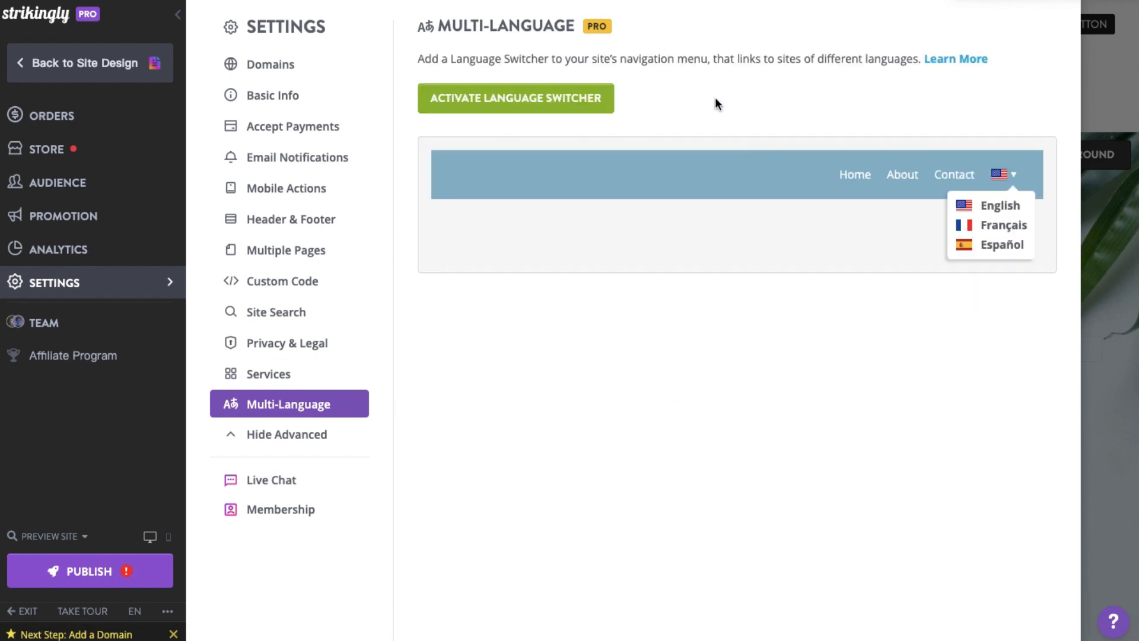
{"action": "mouse_move", "coordinate": [976, 228]}
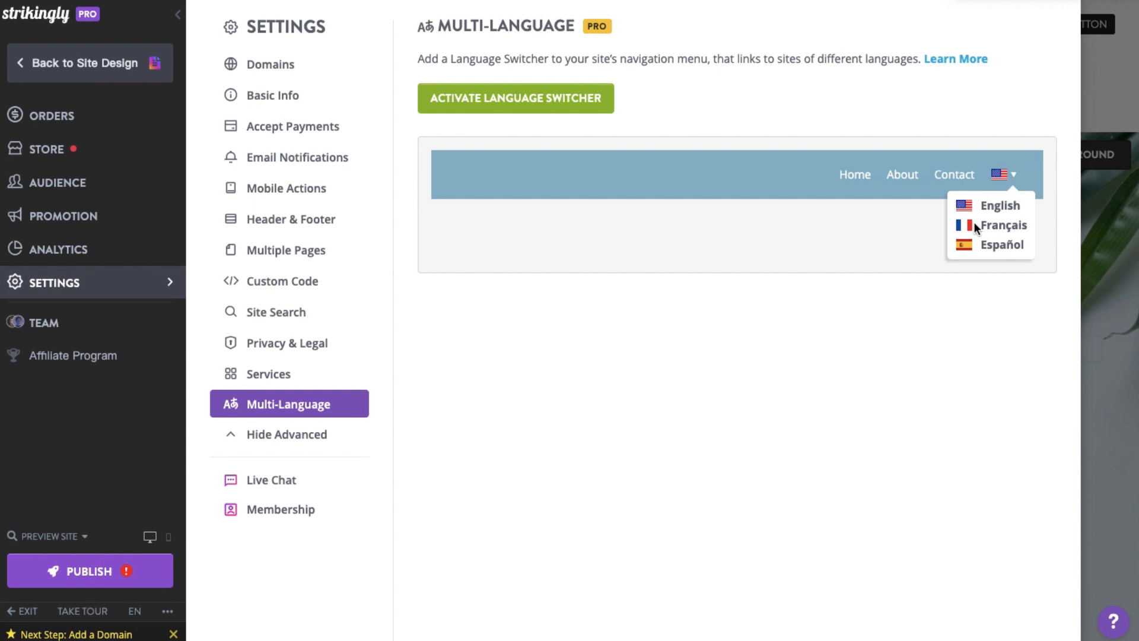
{"action": "mouse_move", "coordinate": [975, 223]}
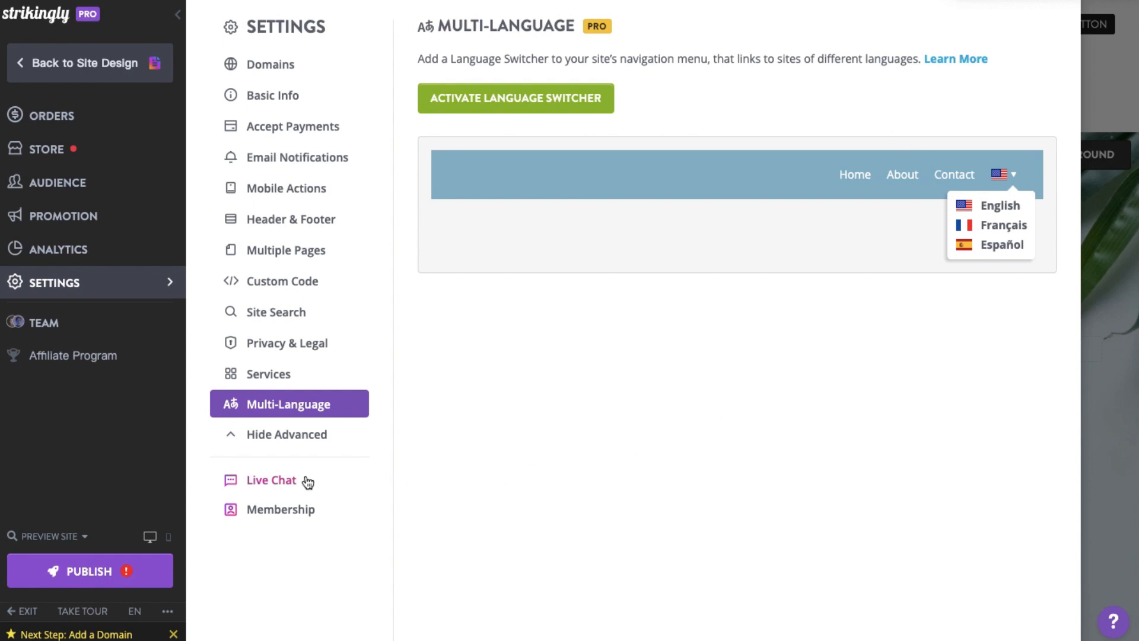
{"action": "left_click", "coordinate": [271, 480]}
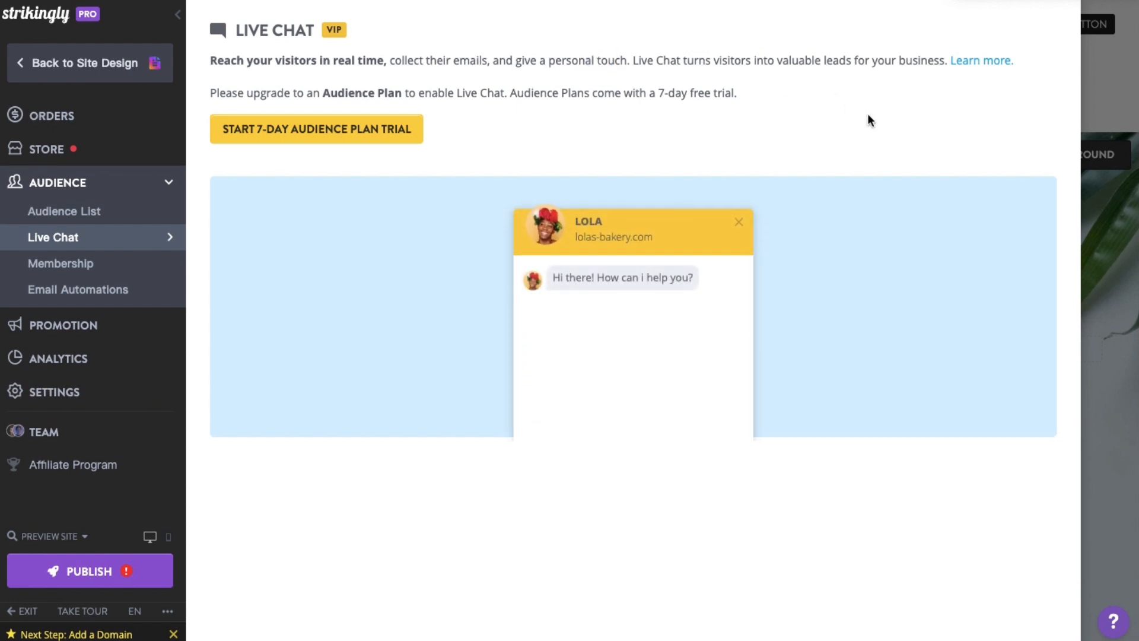
{"action": "left_click", "coordinate": [79, 63]}
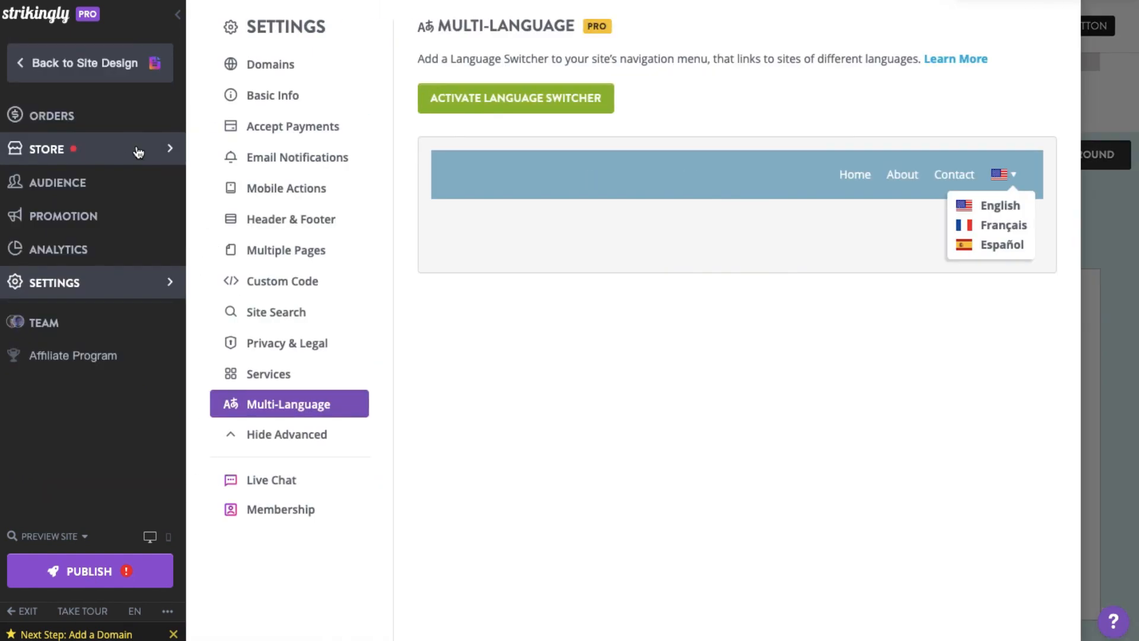
View the Team page's Add Teammate form and its role list, dismiss it, and return to the Chloe editor.
{"action": "left_click", "coordinate": [44, 322]}
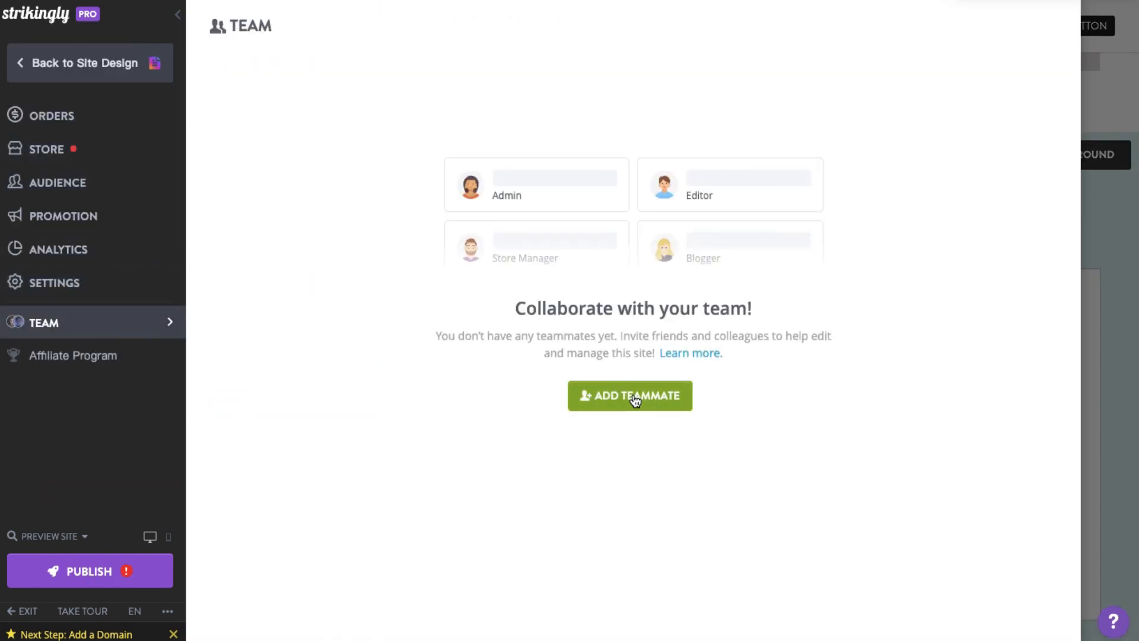
{"action": "left_click", "coordinate": [629, 395]}
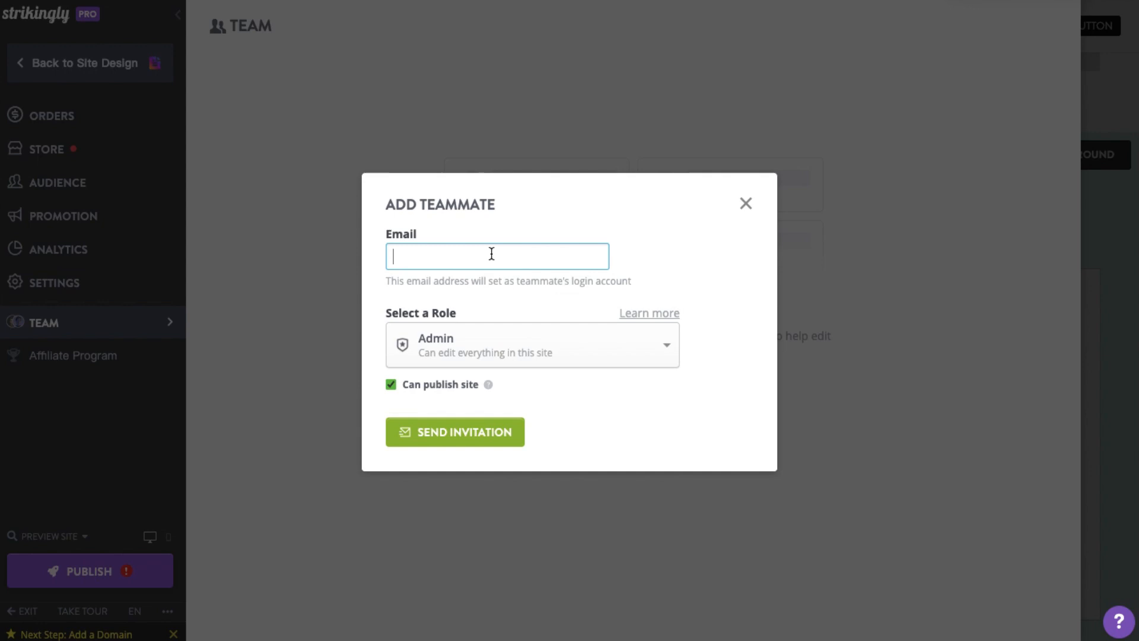
{"action": "left_click", "coordinate": [532, 344]}
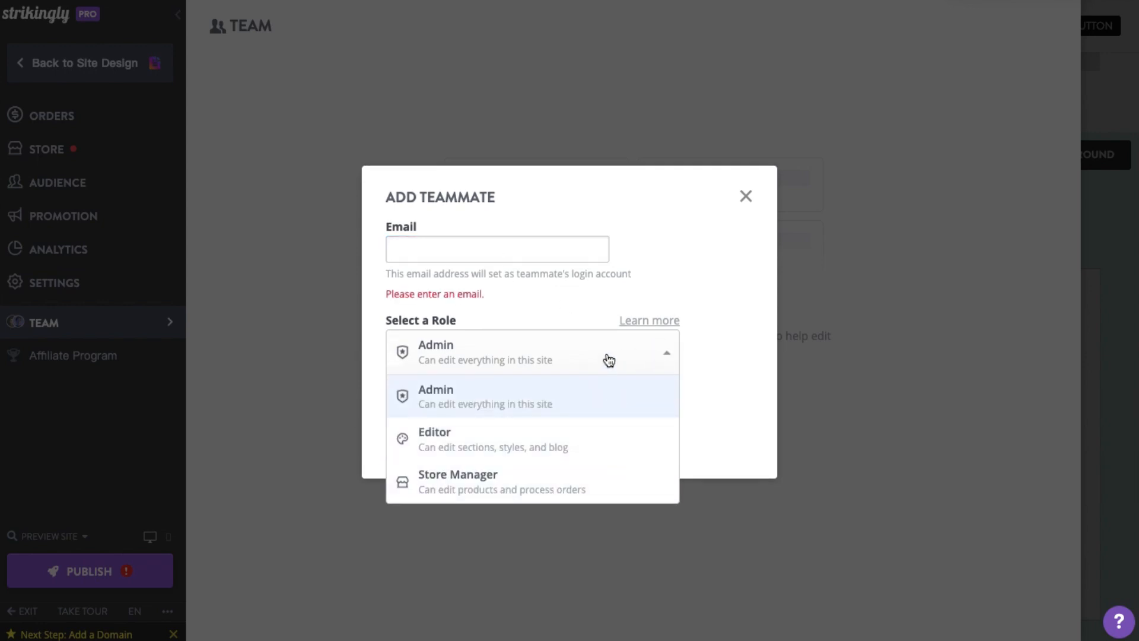
{"action": "left_click", "coordinate": [745, 196]}
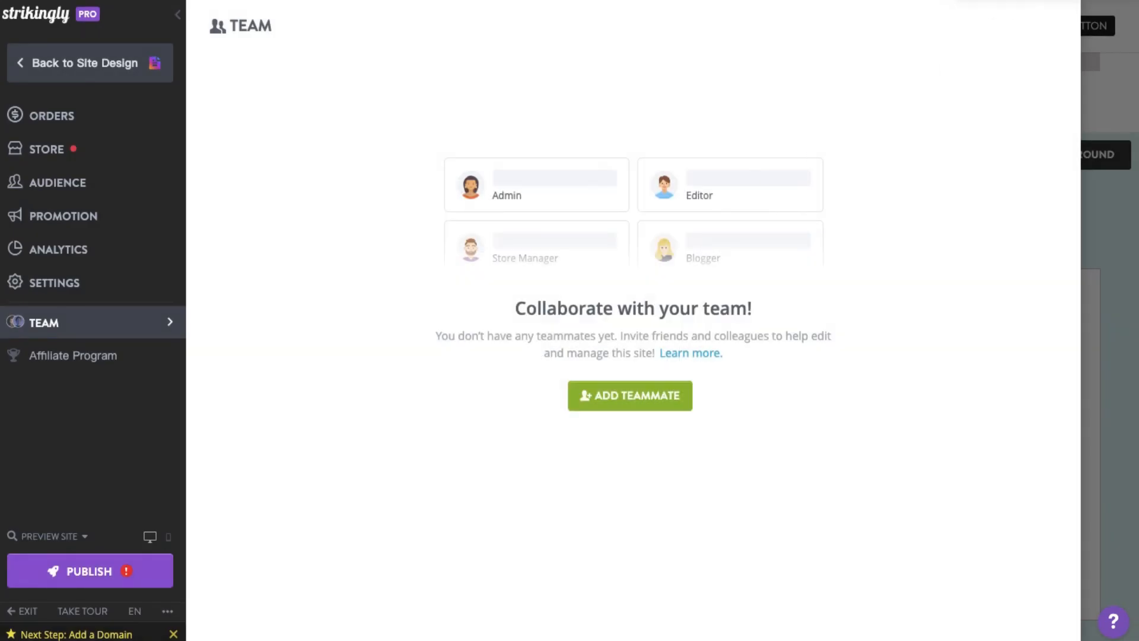
{"action": "left_click", "coordinate": [86, 63]}
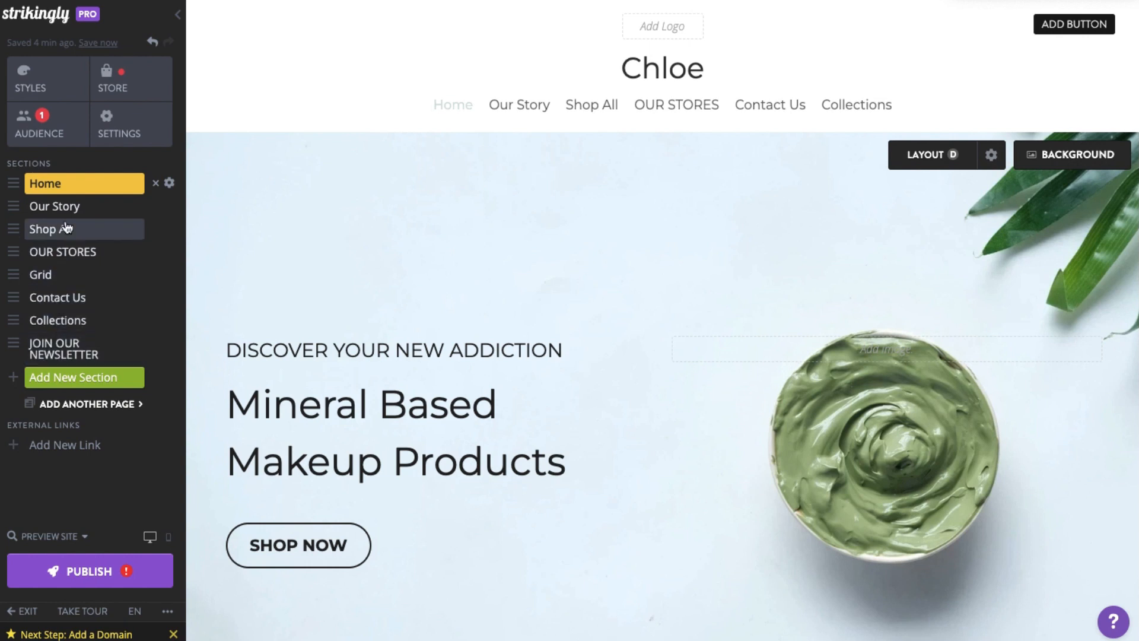
{"action": "mouse_move", "coordinate": [92, 182]}
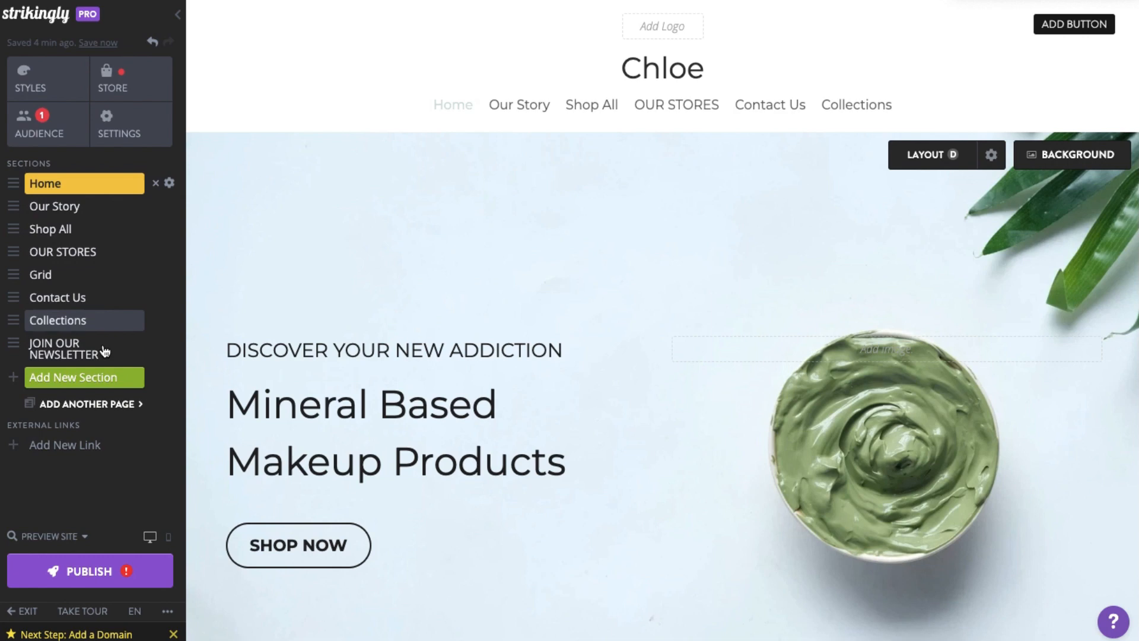
Browse and dismiss the new-section gallery, then show Shop All in the site navigation.
{"action": "left_click", "coordinate": [72, 378]}
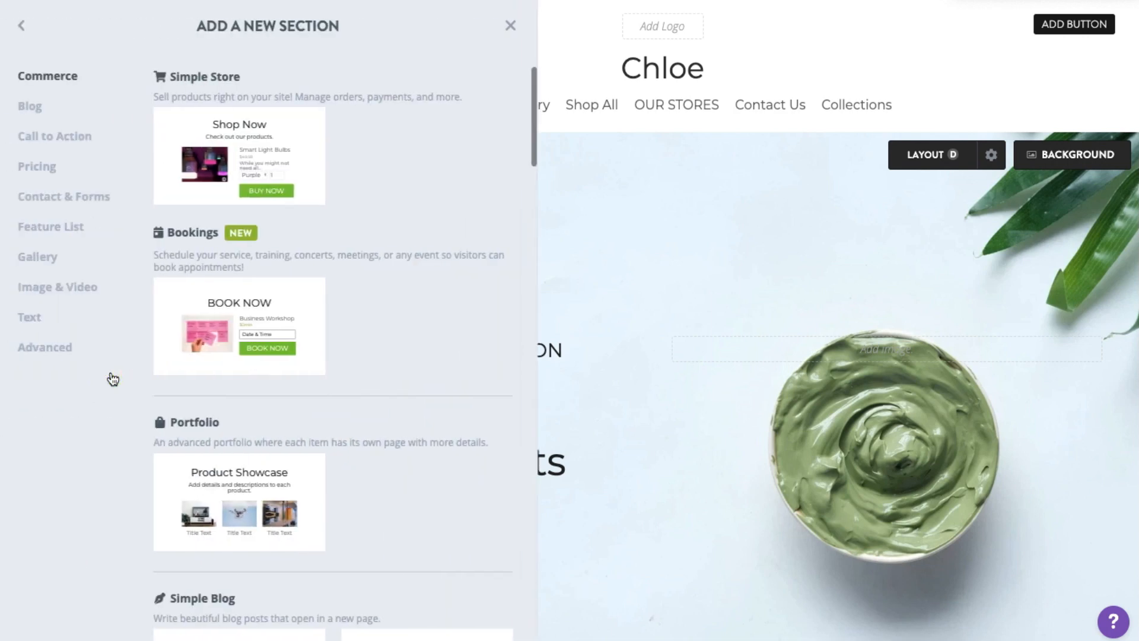
{"action": "left_click", "coordinate": [510, 25]}
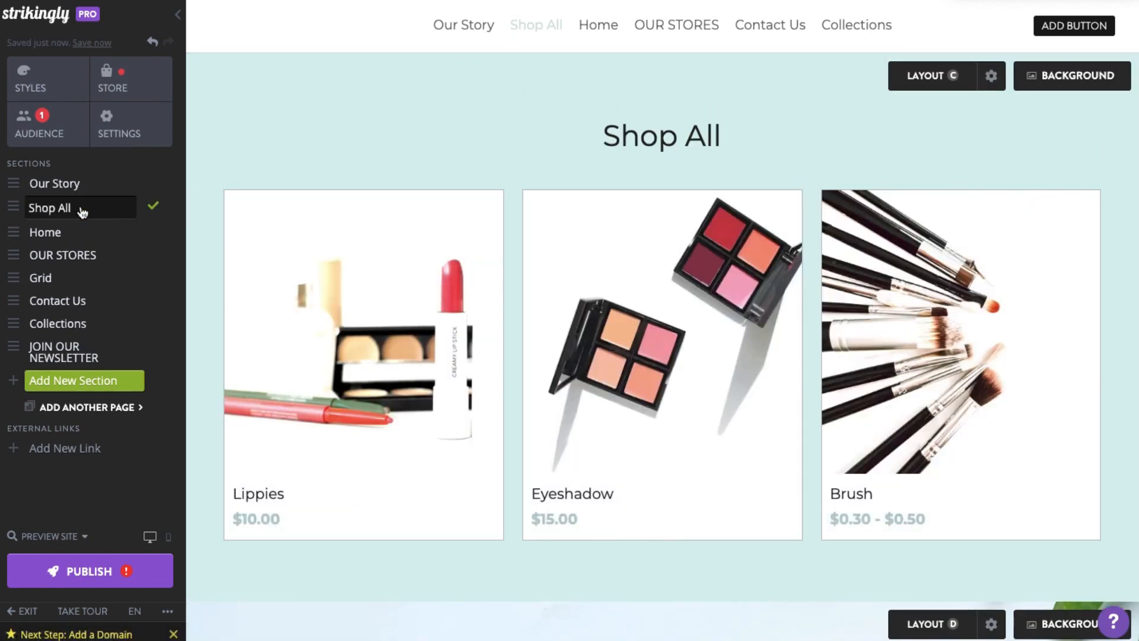
{"action": "left_click", "coordinate": [171, 205]}
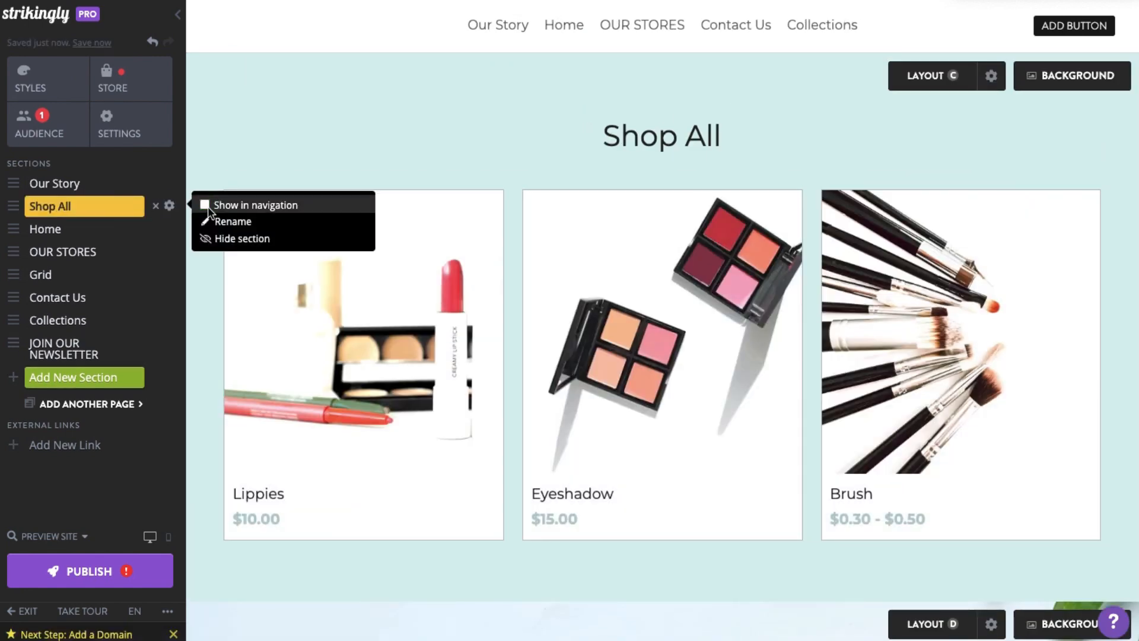
{"action": "left_click", "coordinate": [205, 205]}
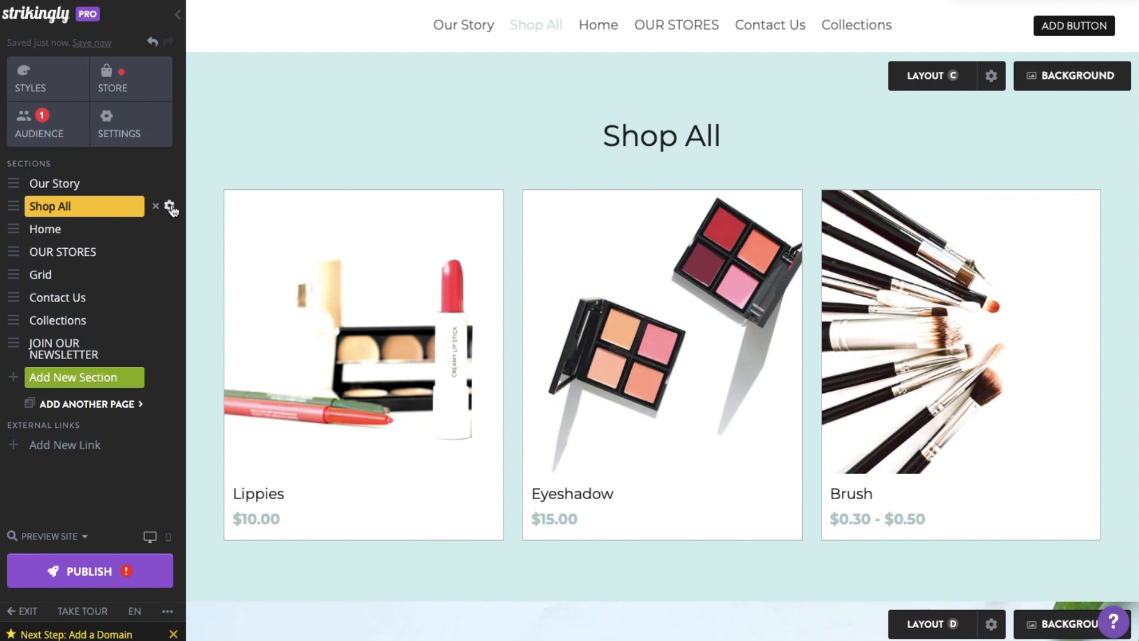
Duplicate the Our Story section so it appears twice in the section list.
{"action": "left_click", "coordinate": [166, 183]}
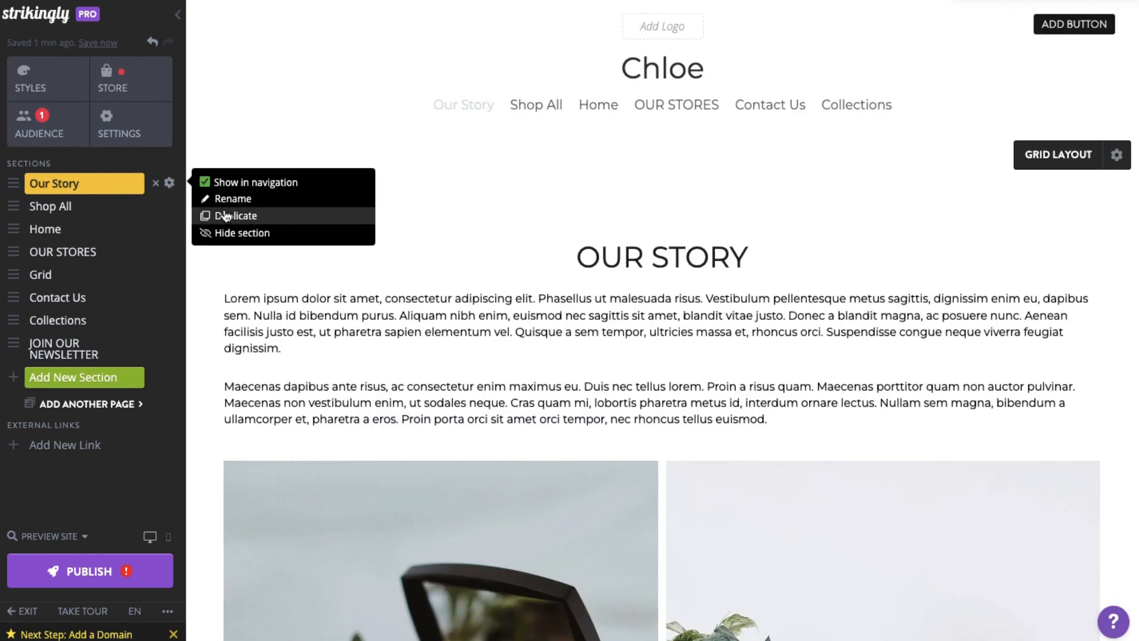
{"action": "left_click", "coordinate": [237, 215]}
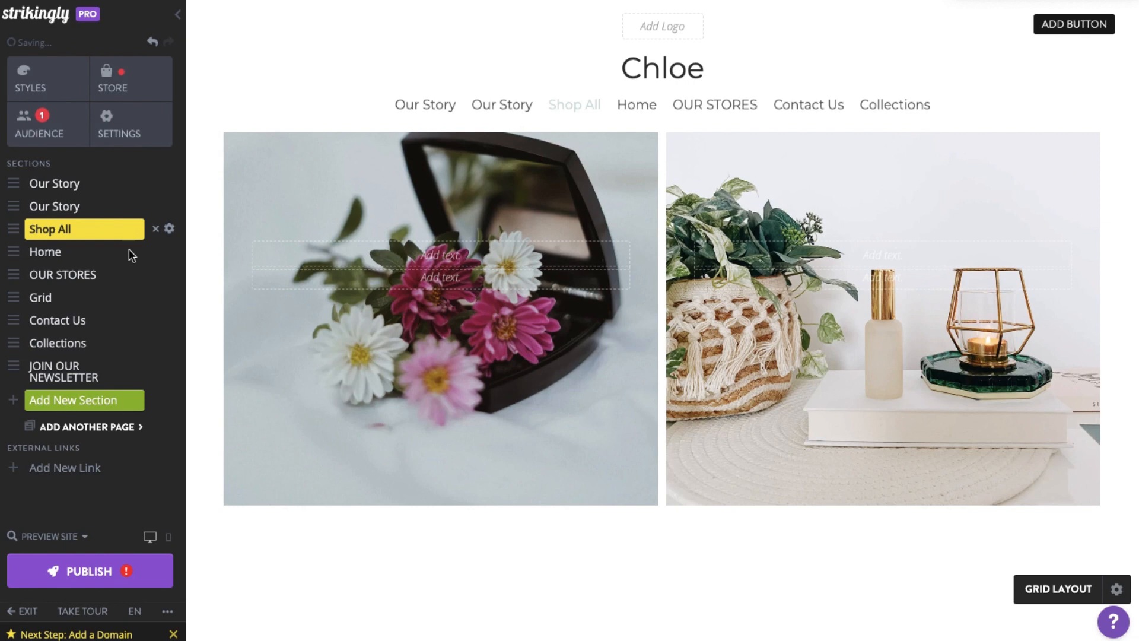
{"action": "scroll", "scroll_direction": "down", "scroll_amount": 3}
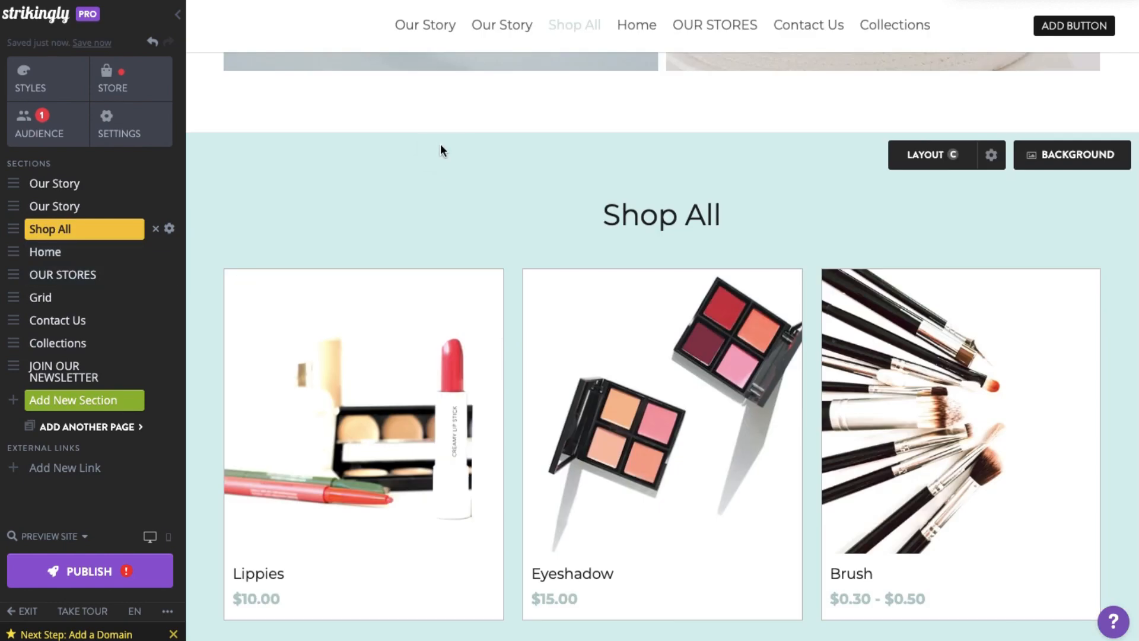
{"action": "left_click", "coordinate": [660, 215]}
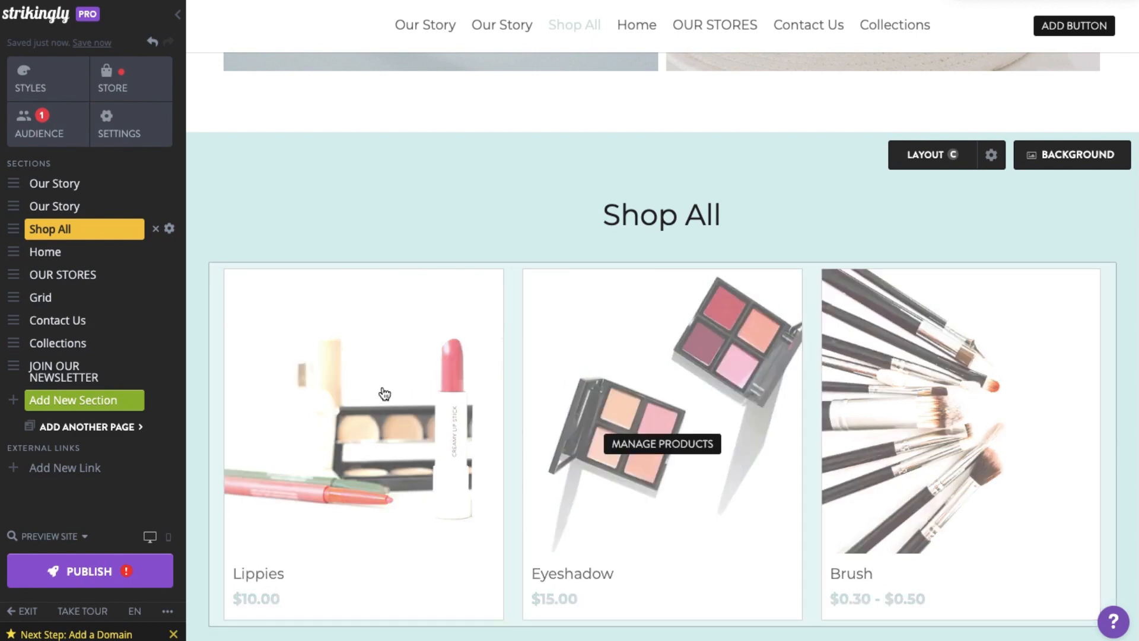
{"action": "left_click", "coordinate": [64, 467]}
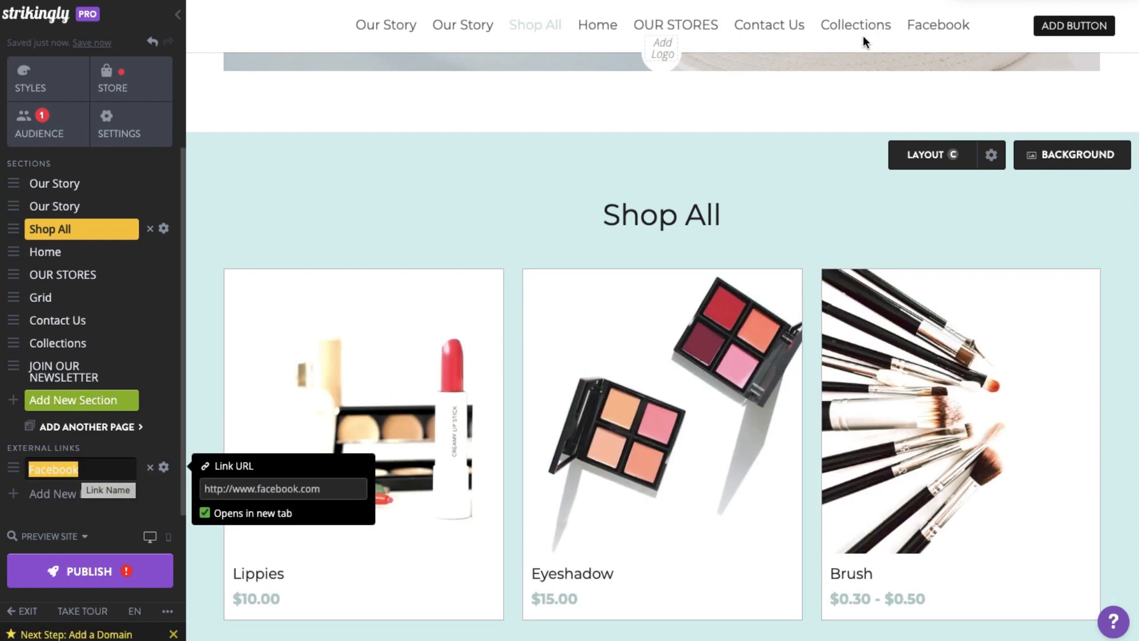
{"action": "mouse_move", "coordinate": [260, 387]}
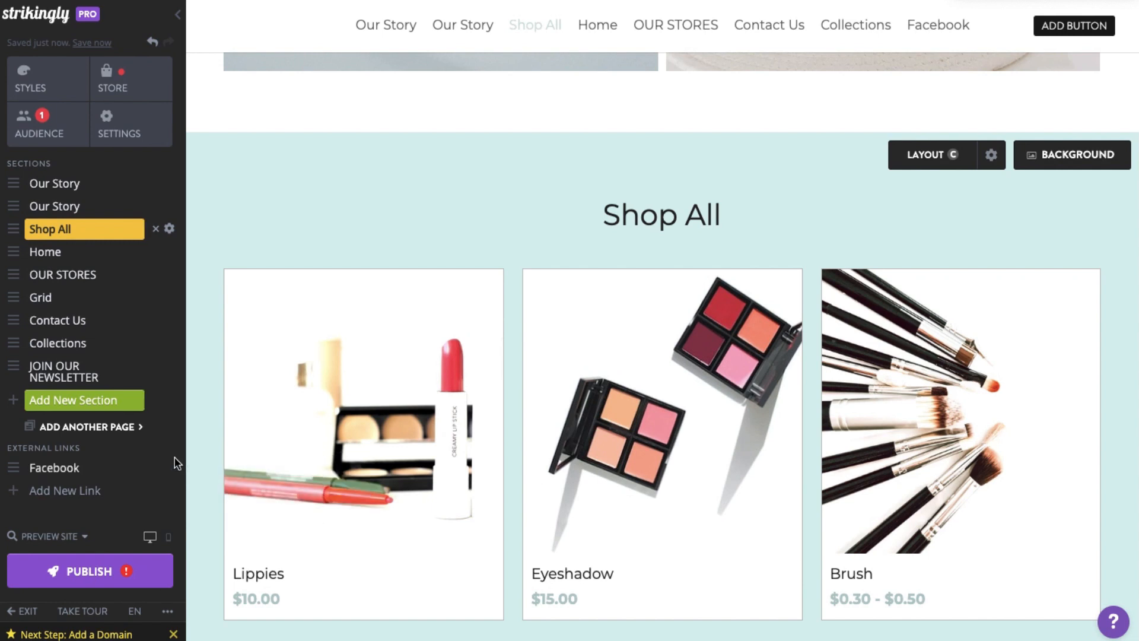
{"action": "mouse_move", "coordinate": [261, 171]}
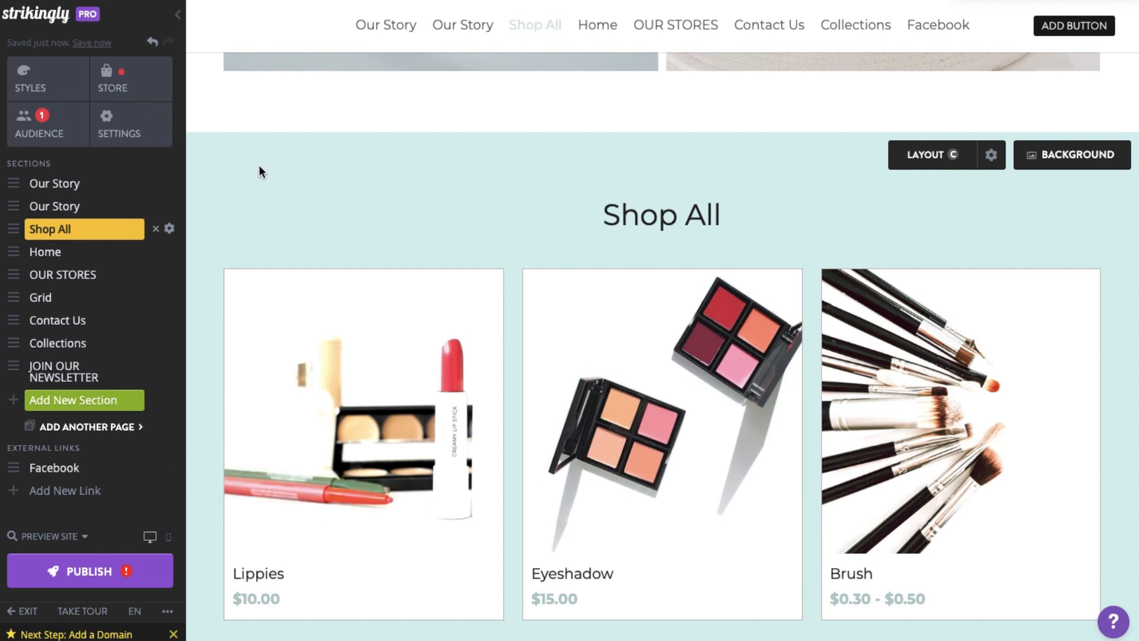
{"action": "mouse_move", "coordinate": [61, 552]}
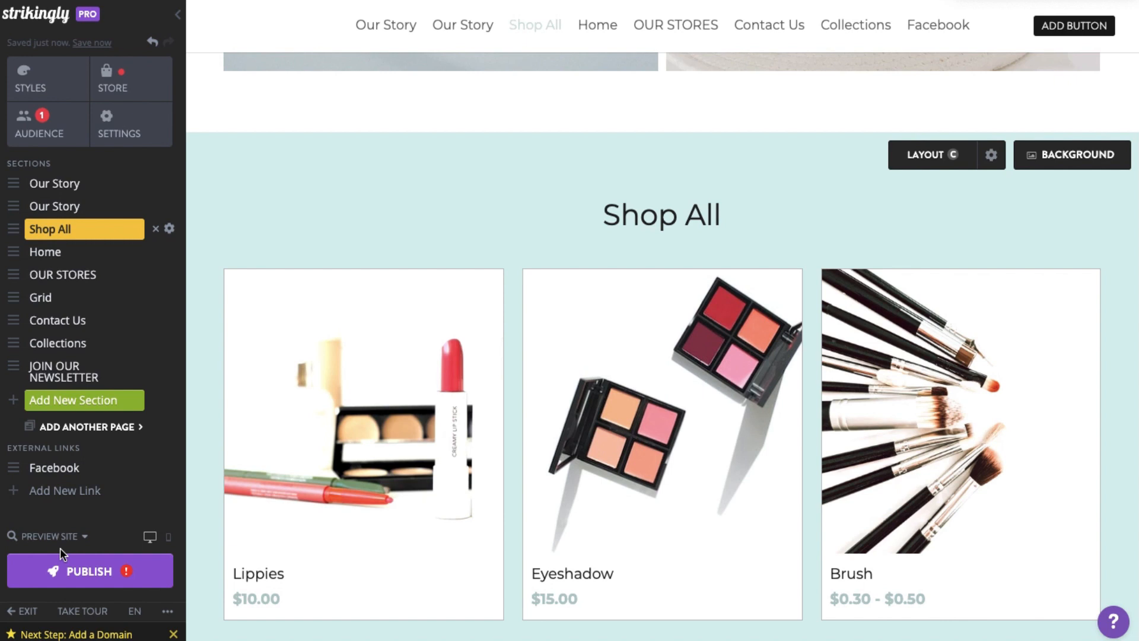
{"action": "mouse_move", "coordinate": [129, 587]}
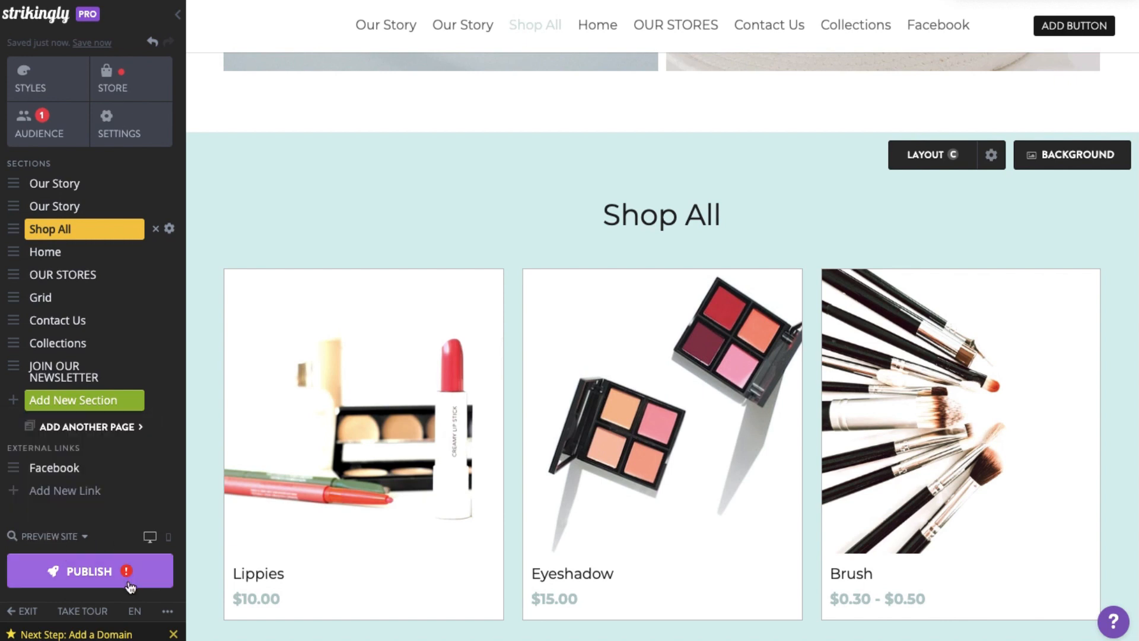
{"action": "mouse_move", "coordinate": [163, 543]}
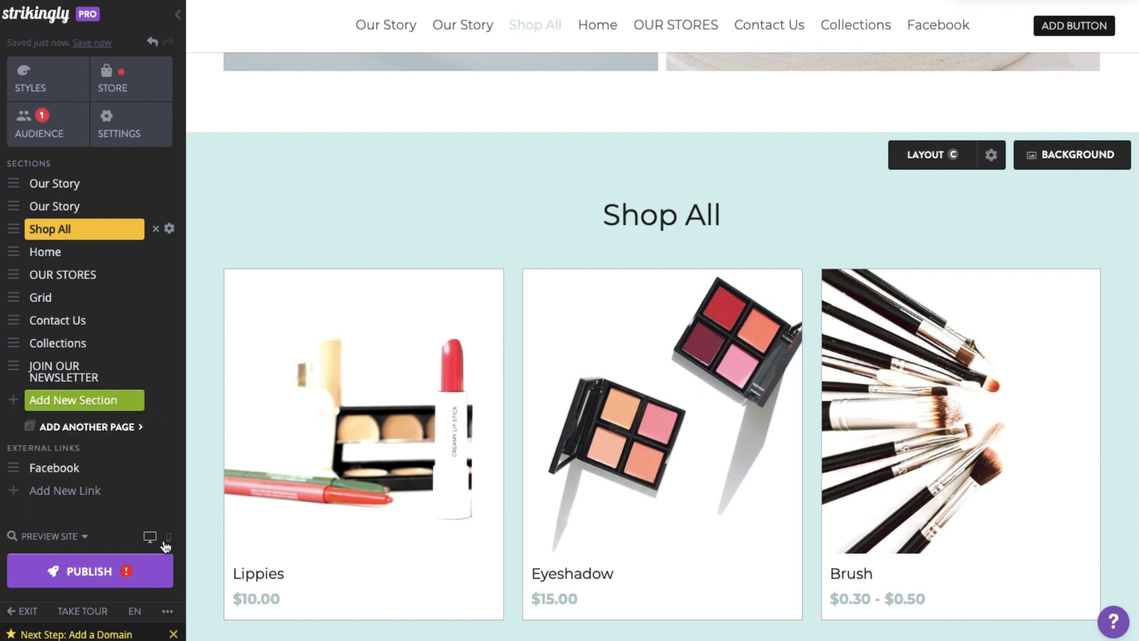
{"action": "mouse_move", "coordinate": [168, 536]}
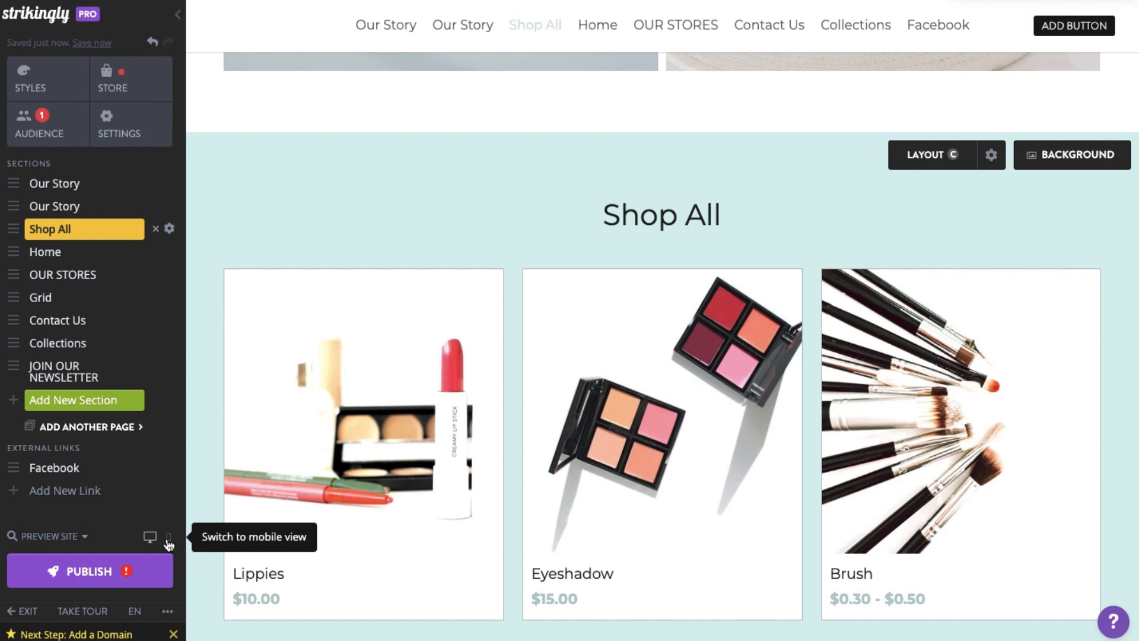
{"action": "mouse_move", "coordinate": [31, 620]}
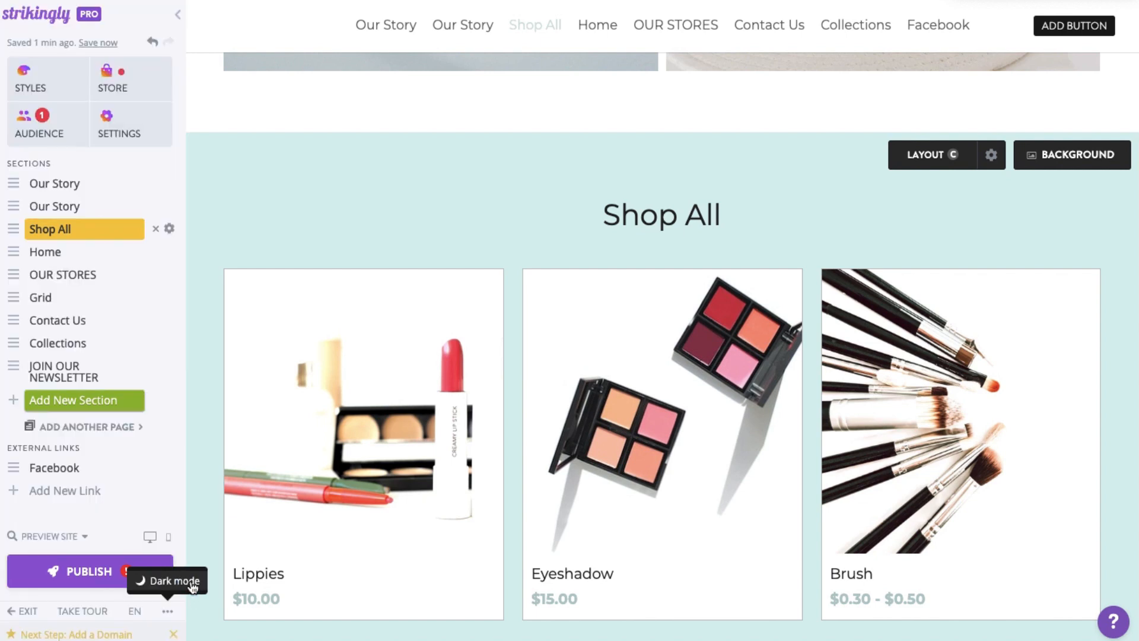
{"action": "left_click", "coordinate": [167, 580]}
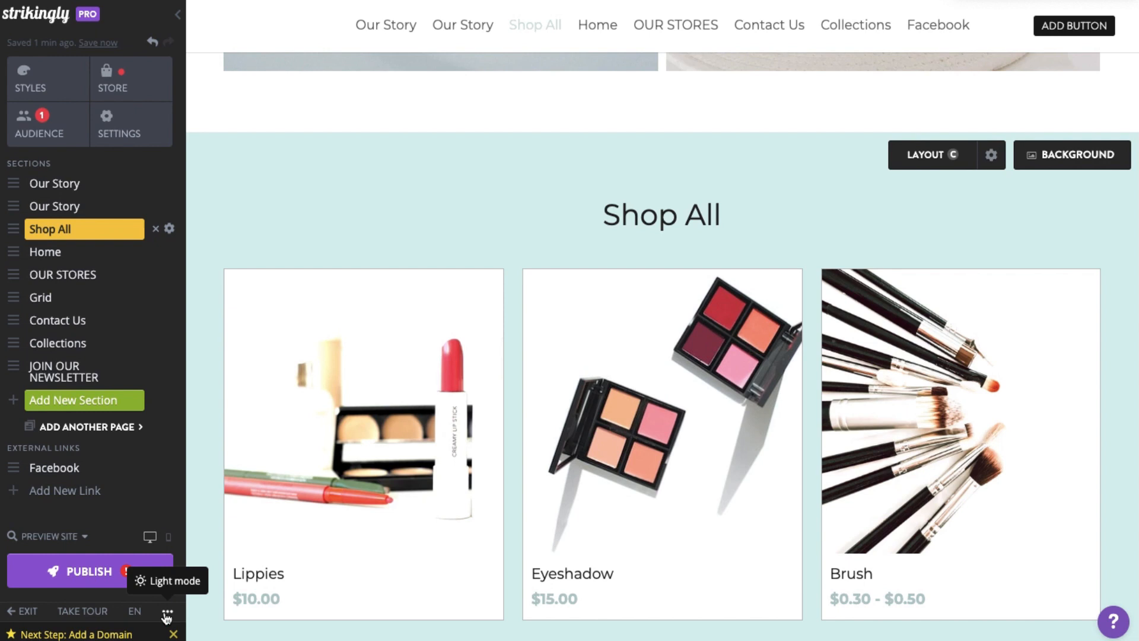
{"action": "mouse_move", "coordinate": [193, 484]}
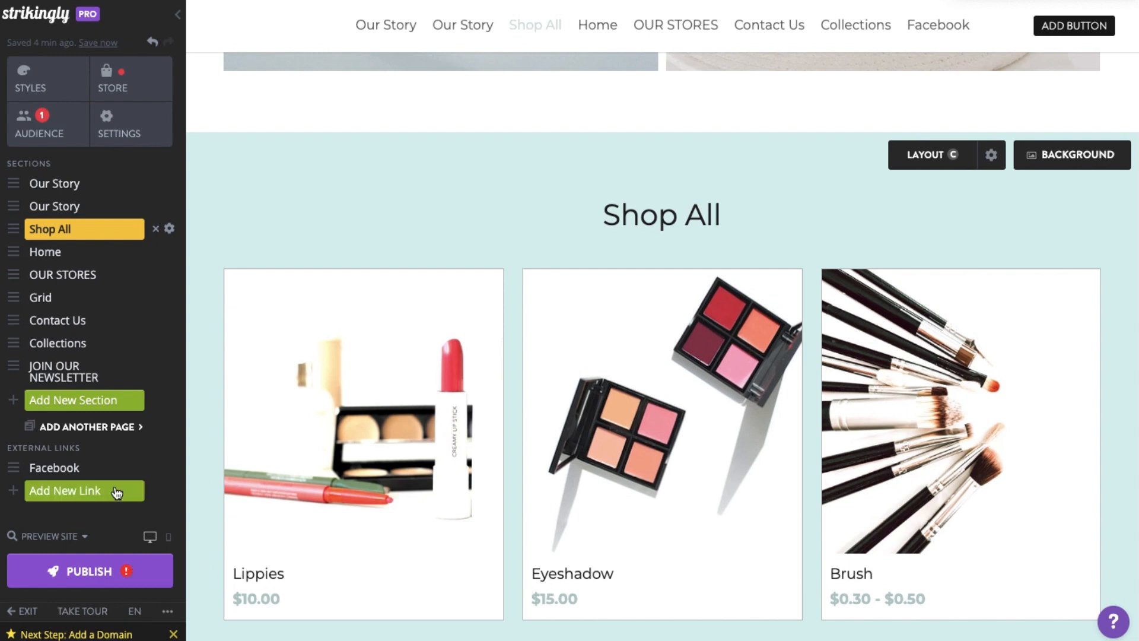
{"action": "left_click", "coordinate": [84, 537]}
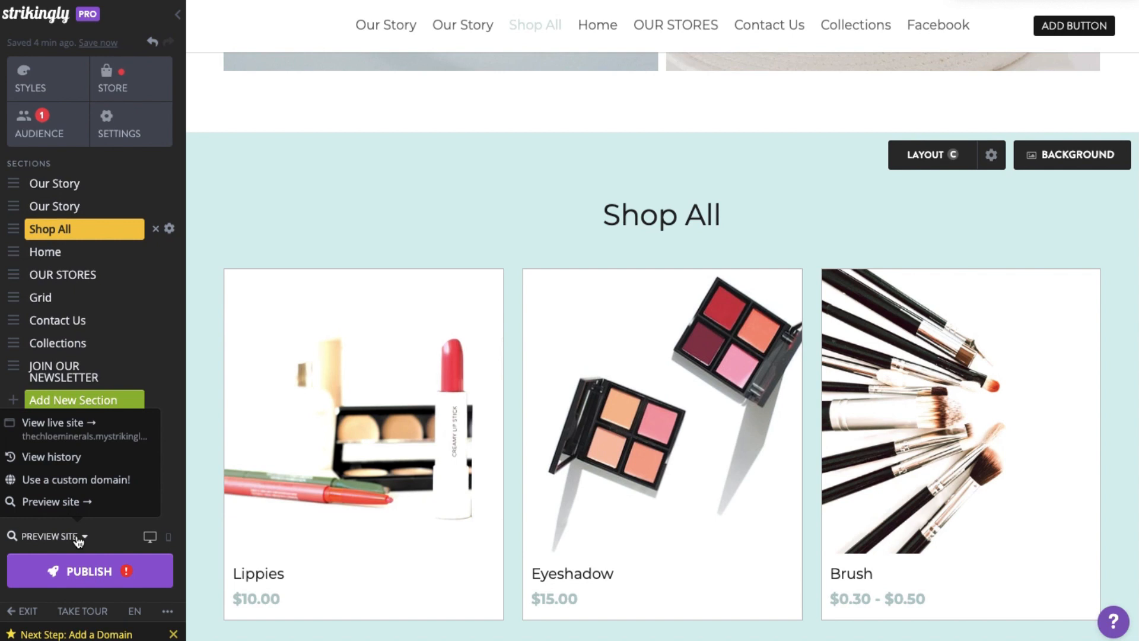
{"action": "mouse_move", "coordinate": [140, 442]}
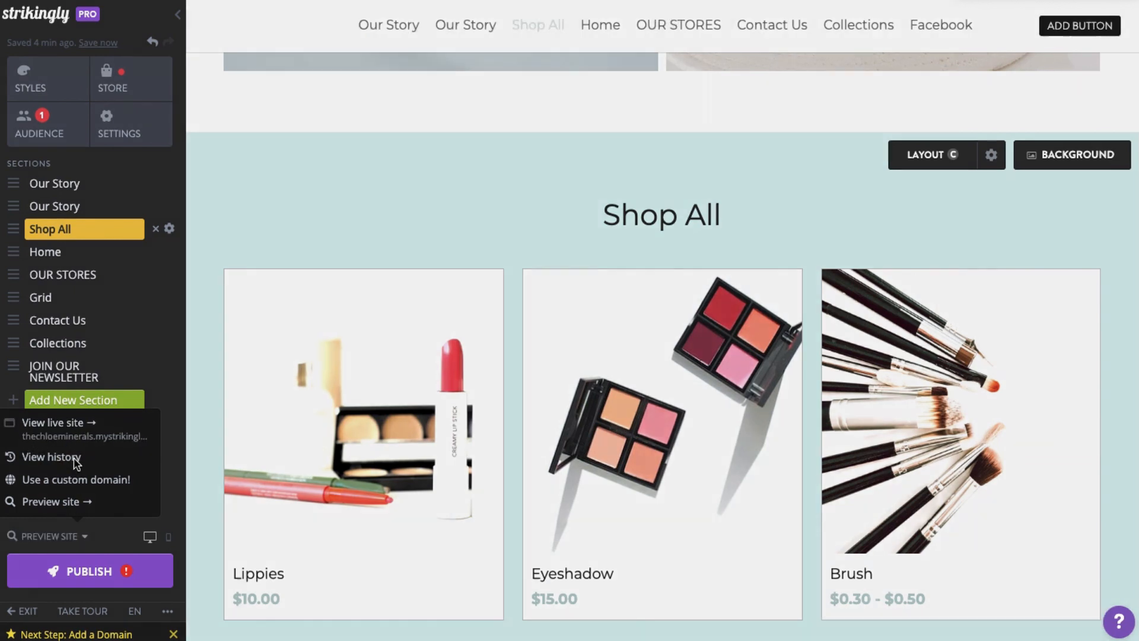
{"action": "left_click", "coordinate": [52, 455]}
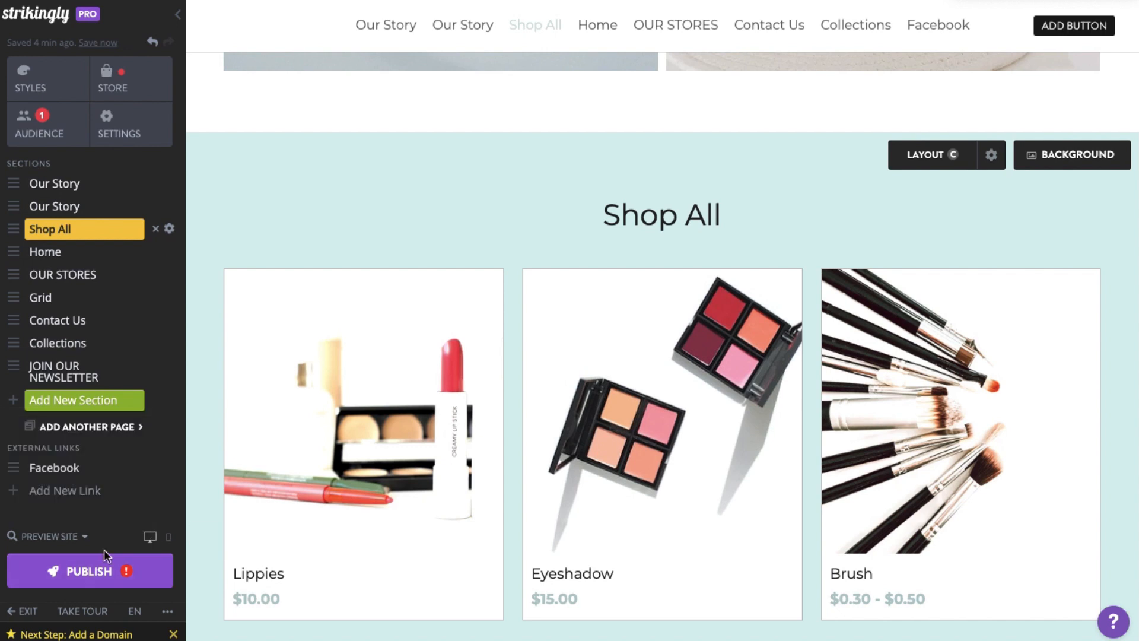
{"action": "mouse_move", "coordinate": [100, 585]}
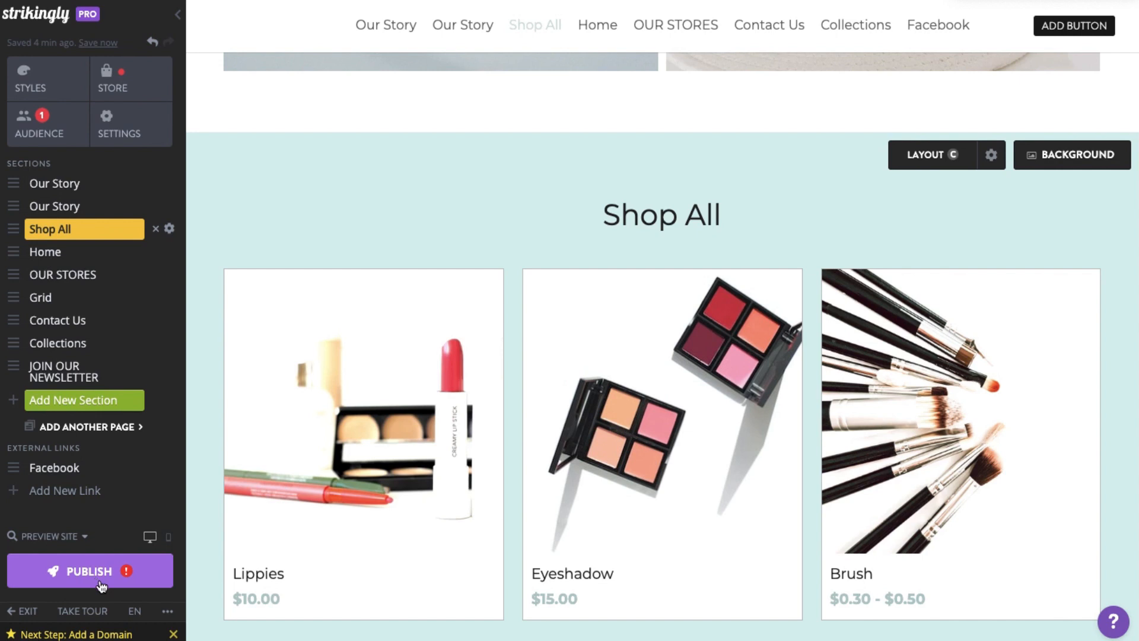
{"action": "mouse_move", "coordinate": [143, 588]}
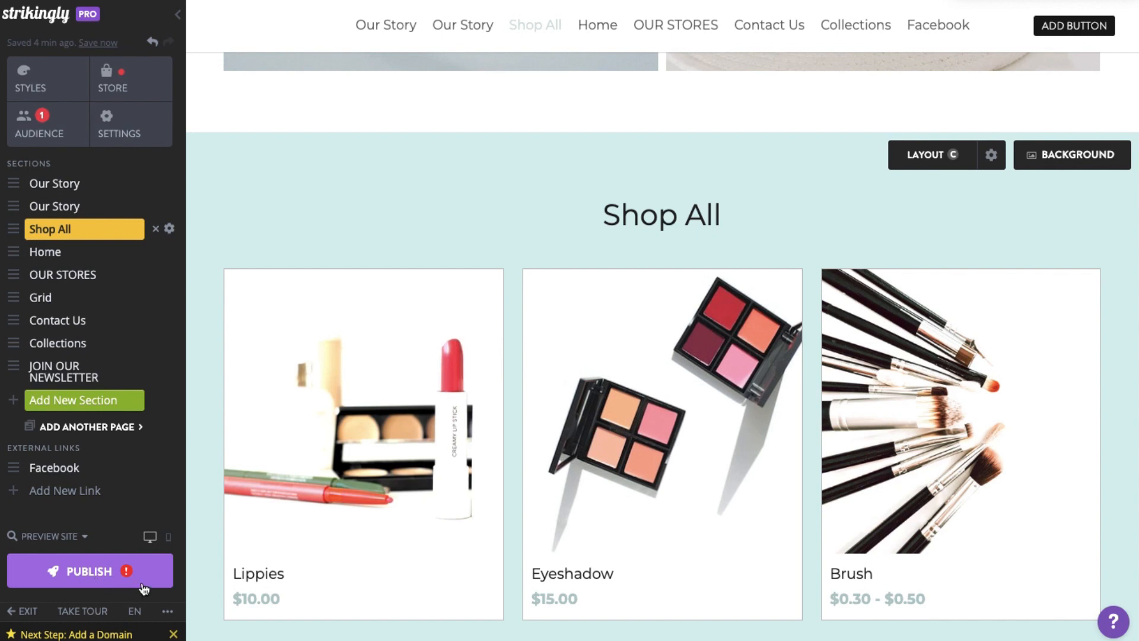
Publish the site to thechloeminerals.mystrikingly.com despite the payment-gateway warning and dismiss the confirmation.
{"action": "left_click", "coordinate": [90, 571]}
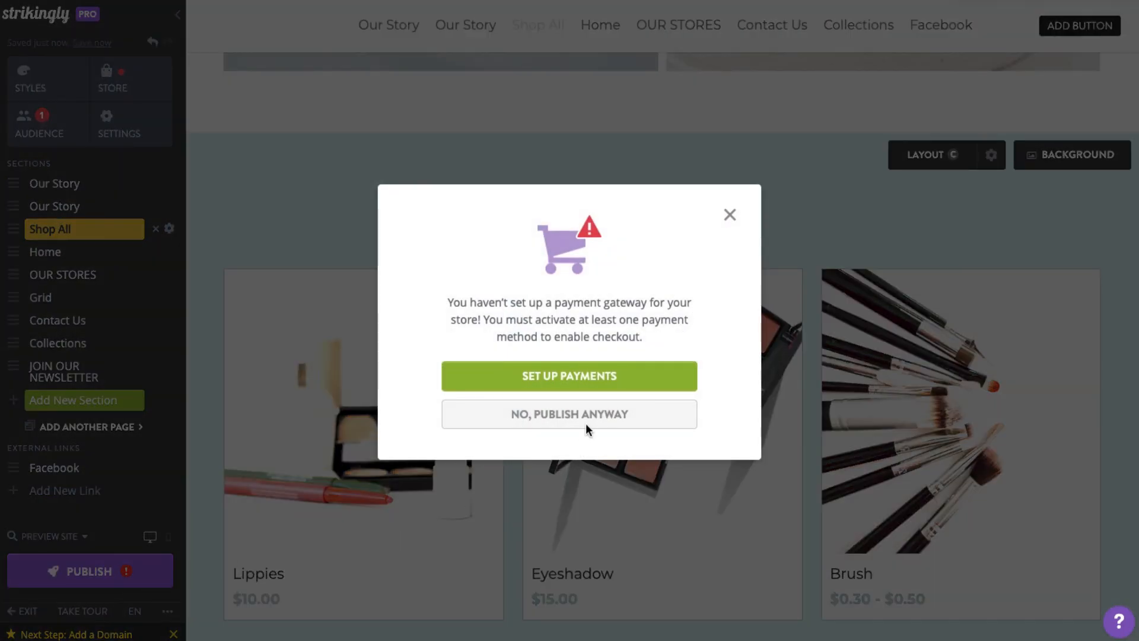
{"action": "left_click", "coordinate": [568, 414]}
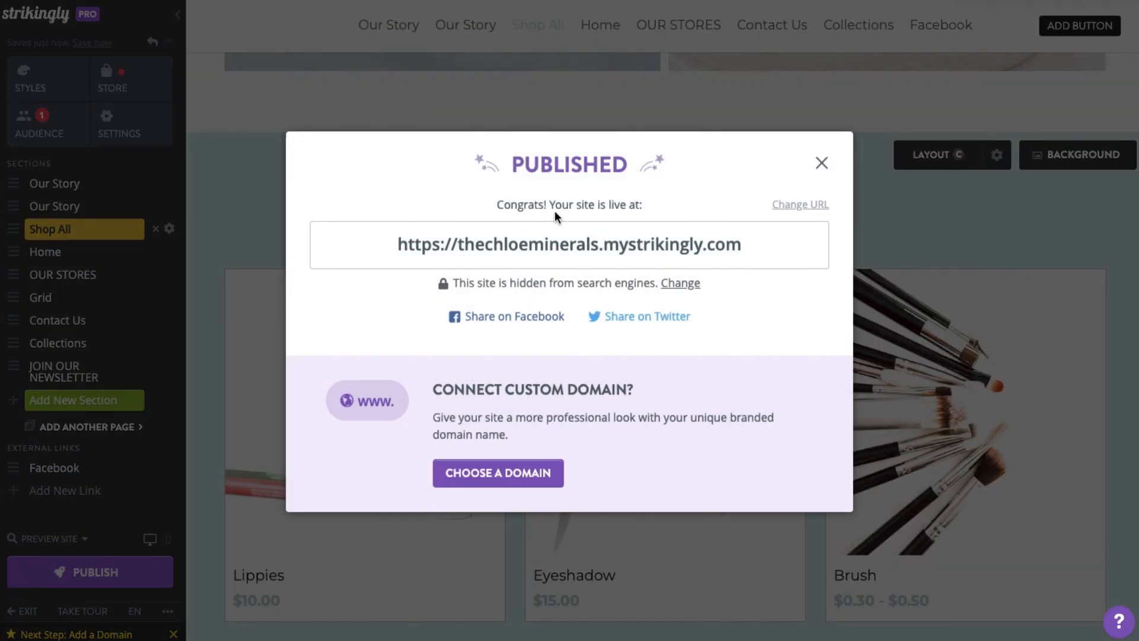
{"action": "left_click", "coordinate": [821, 162]}
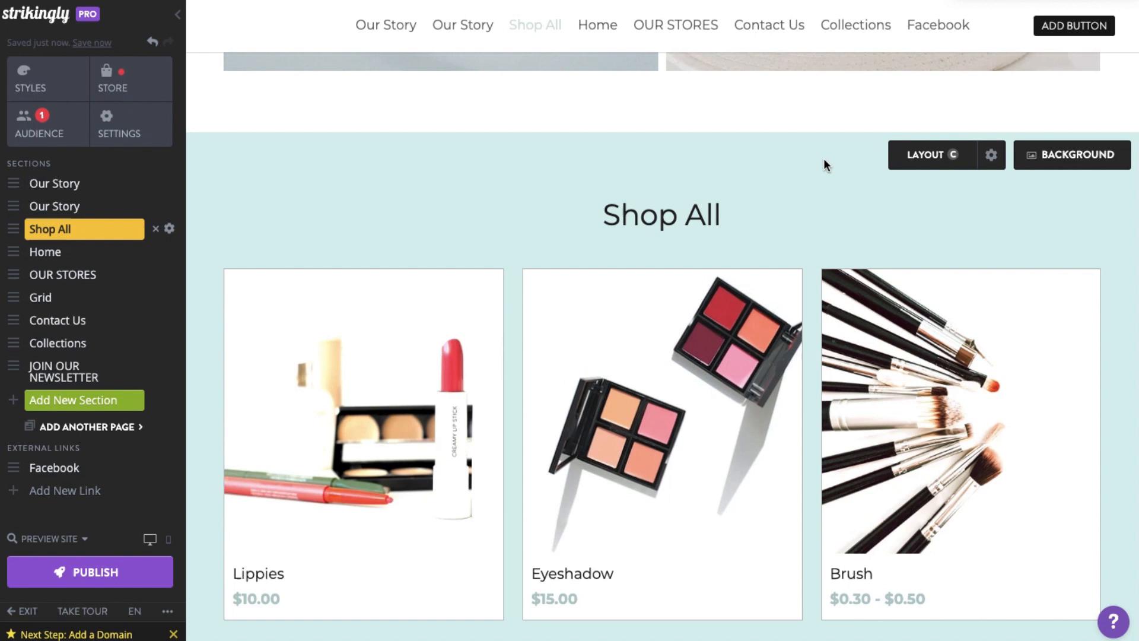
{"action": "mouse_move", "coordinate": [1125, 445]}
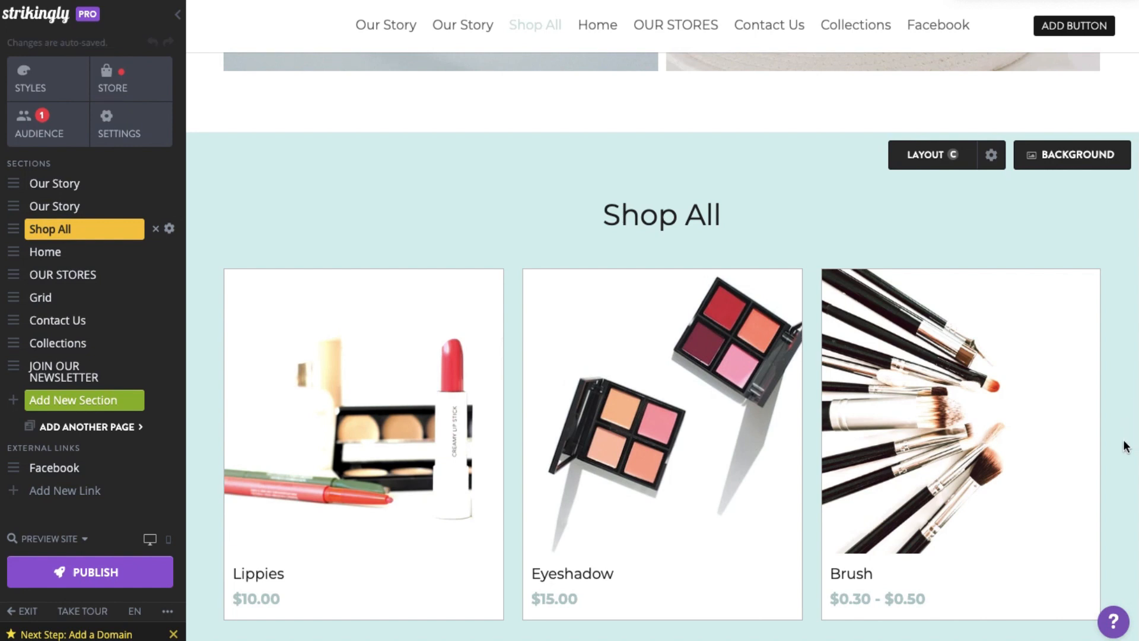
{"action": "left_click", "coordinate": [1116, 621]}
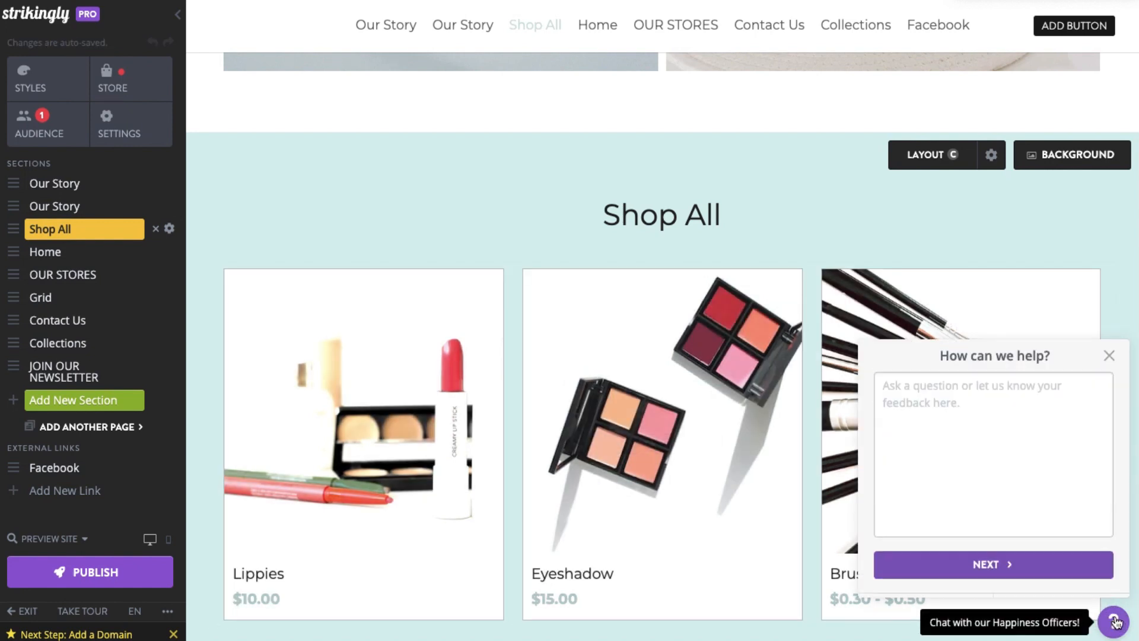
{"action": "type", "text": "add s"}
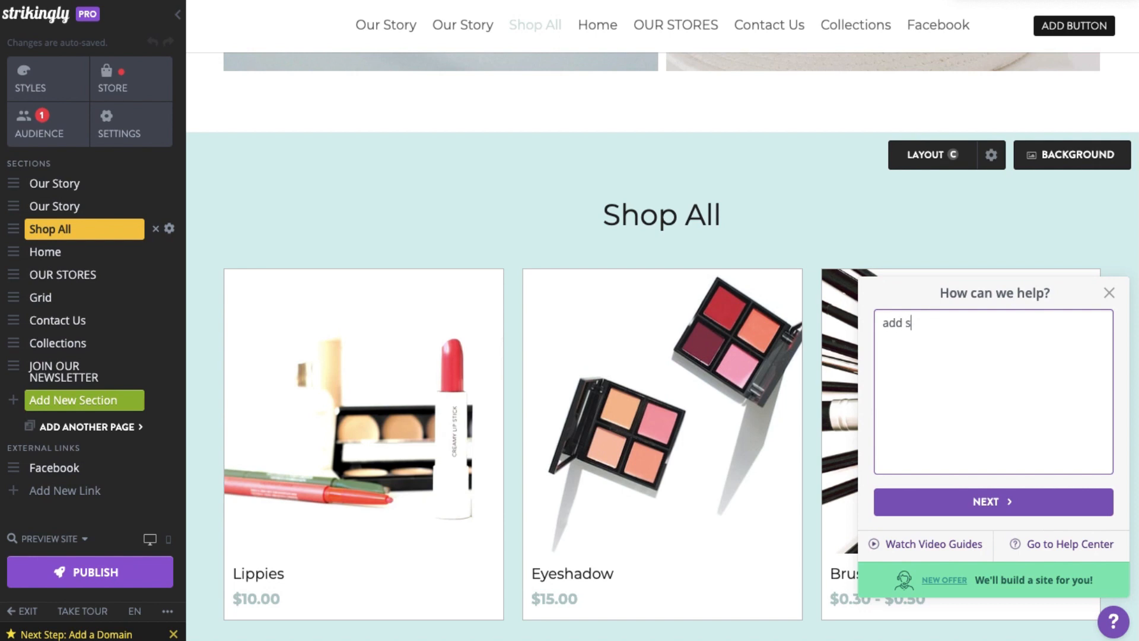
{"action": "left_click", "coordinate": [992, 501]}
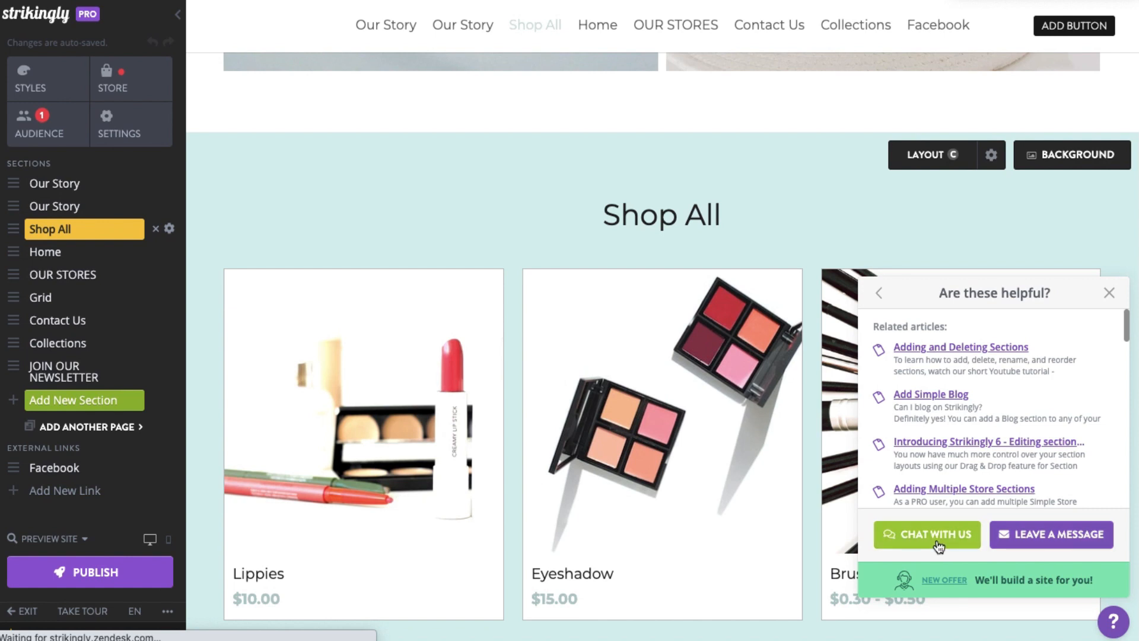
{"action": "mouse_move", "coordinate": [1107, 296]}
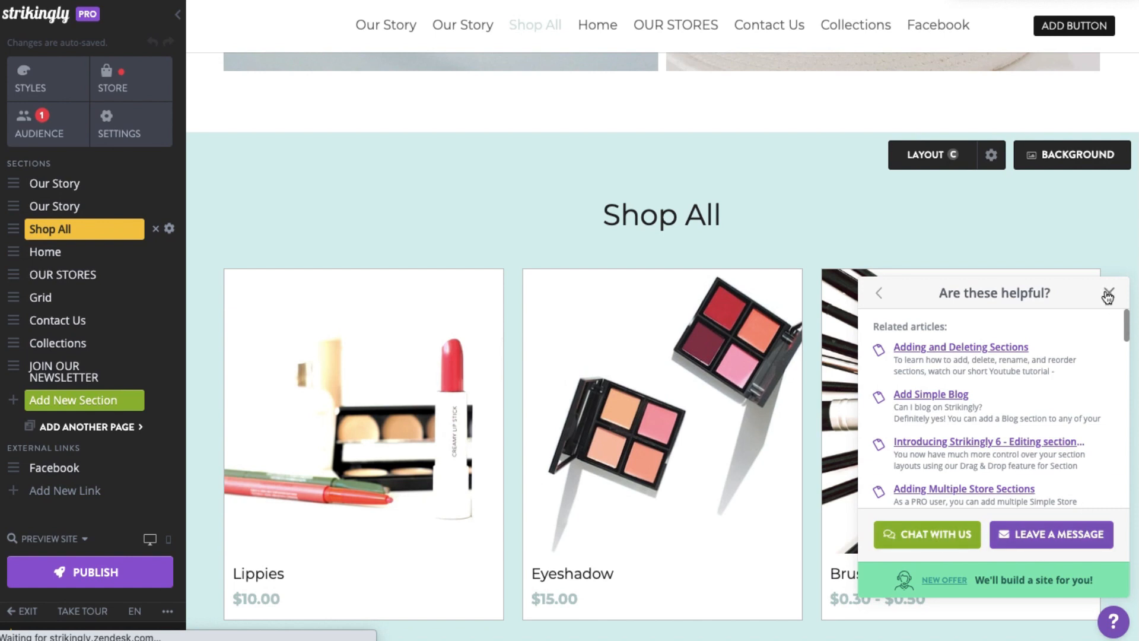
{"action": "left_click", "coordinate": [1107, 293]}
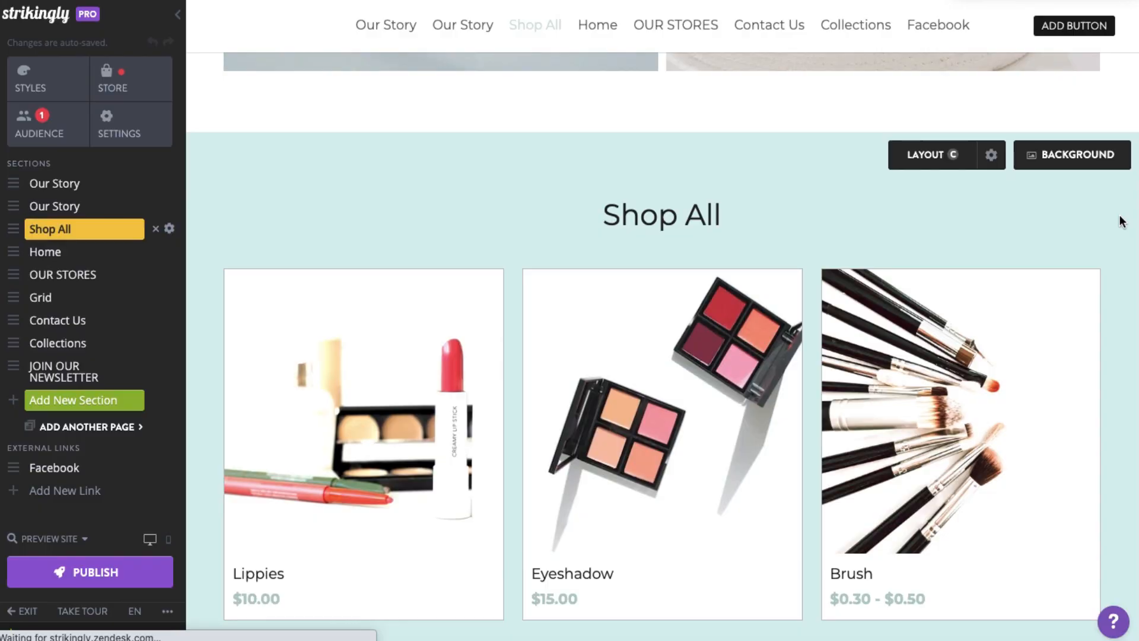